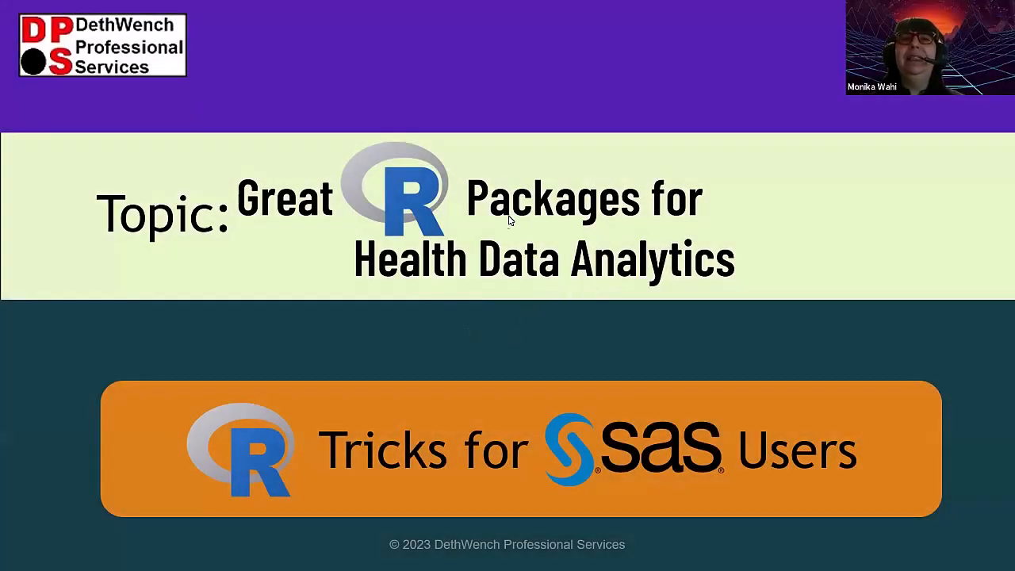
mouse_move(617, 124)
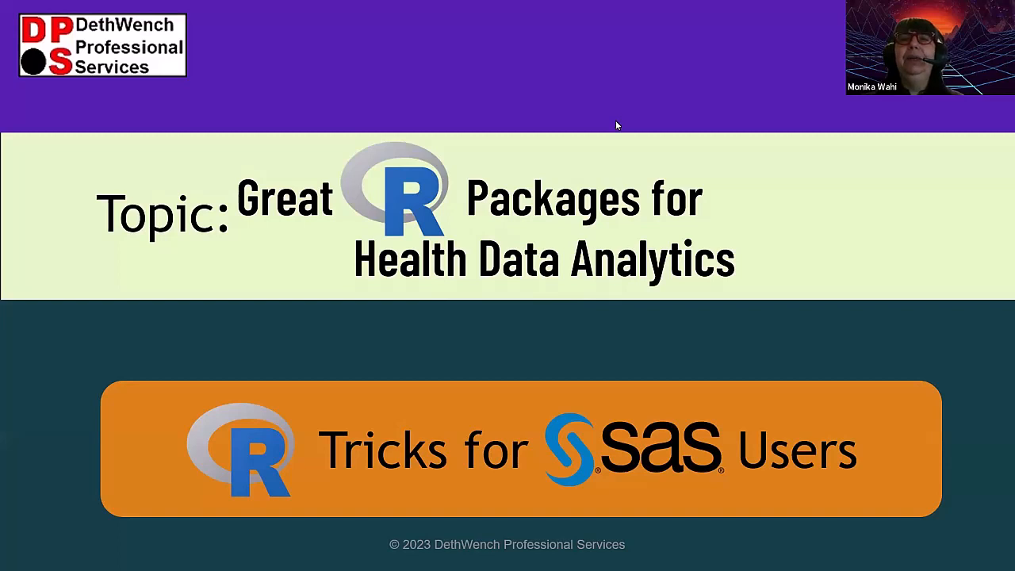
mouse_move(611, 144)
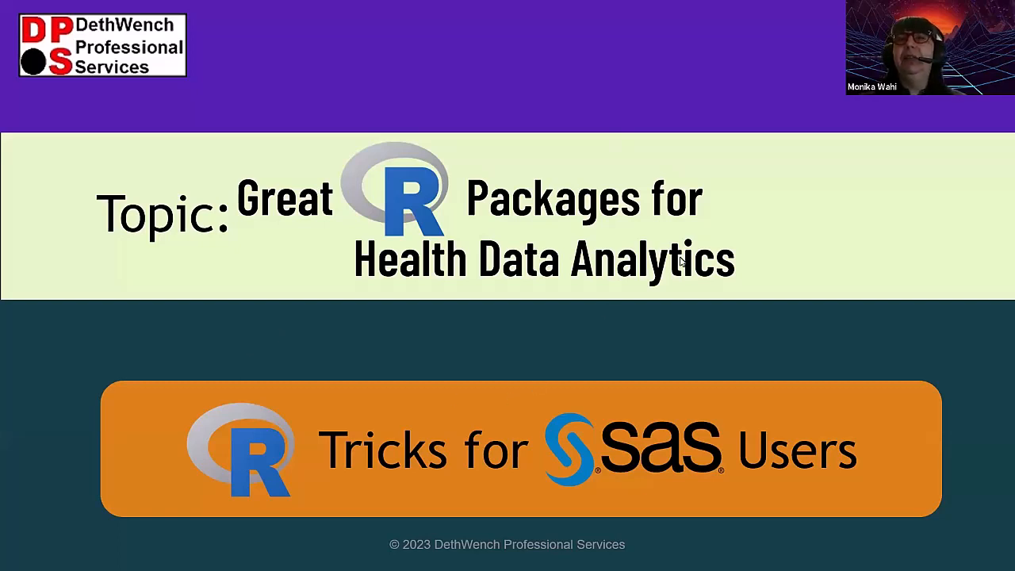
mouse_move(697, 259)
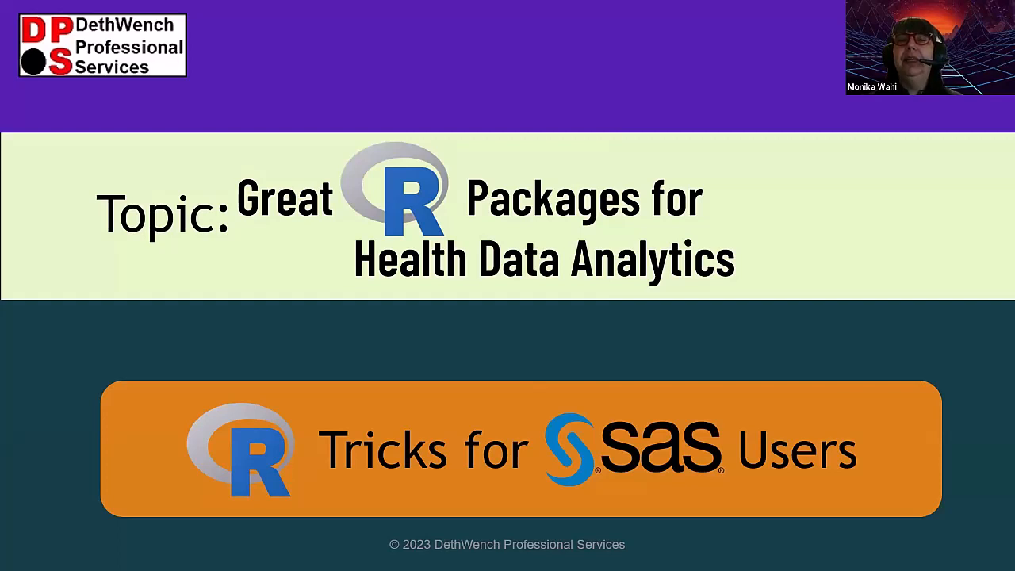
mouse_move(555, 334)
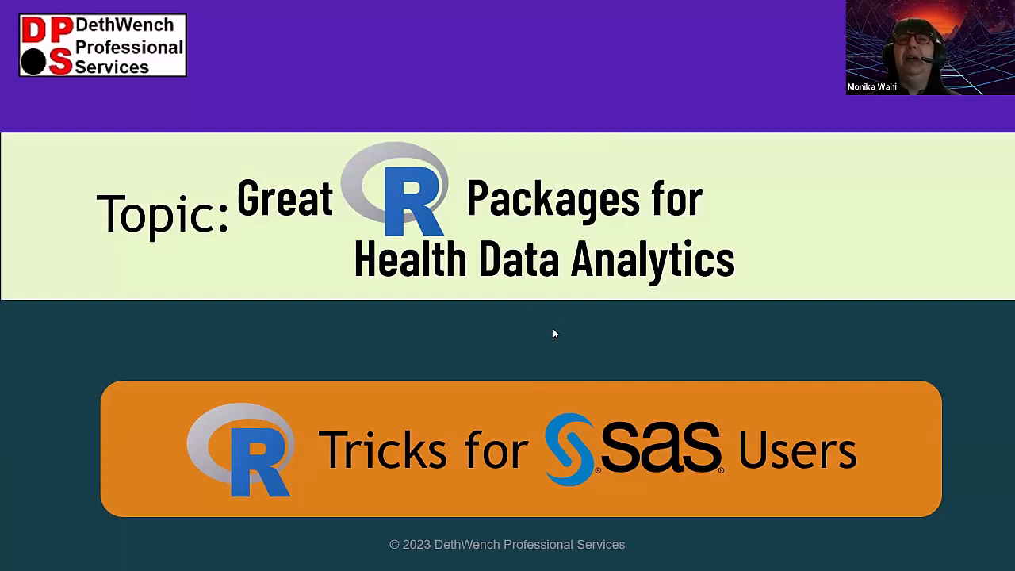
mouse_move(819, 337)
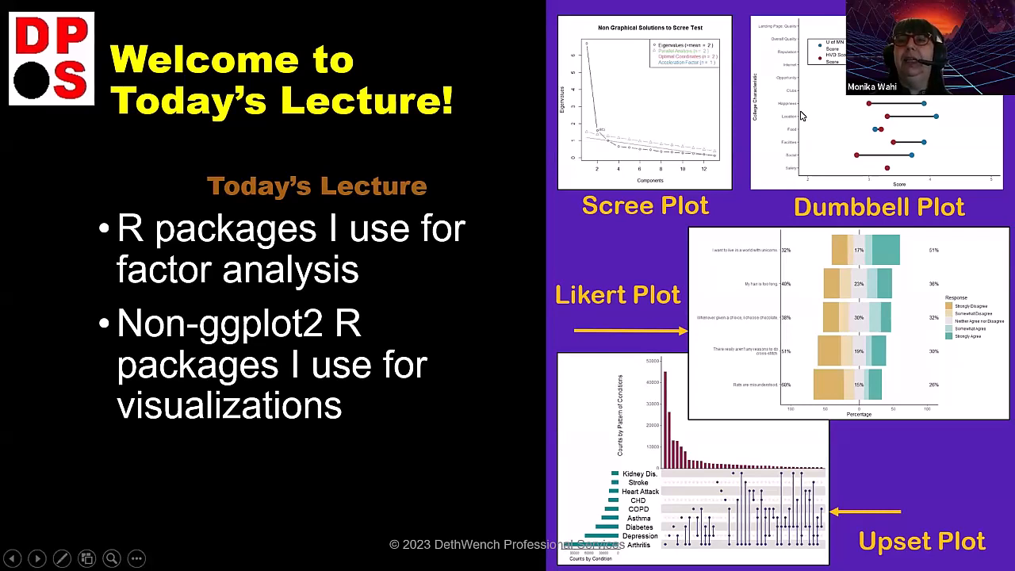
mouse_move(711, 261)
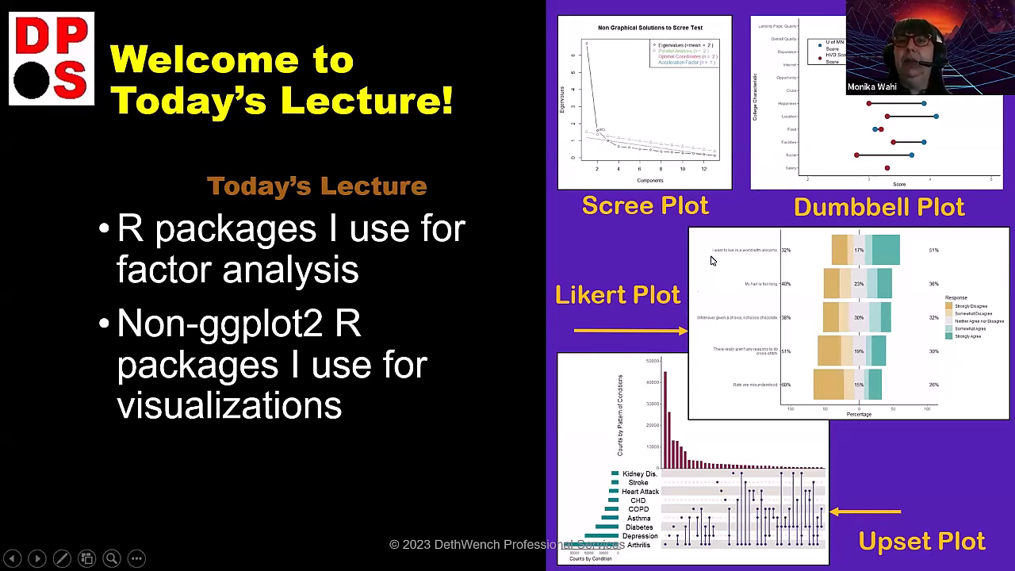
mouse_move(679, 477)
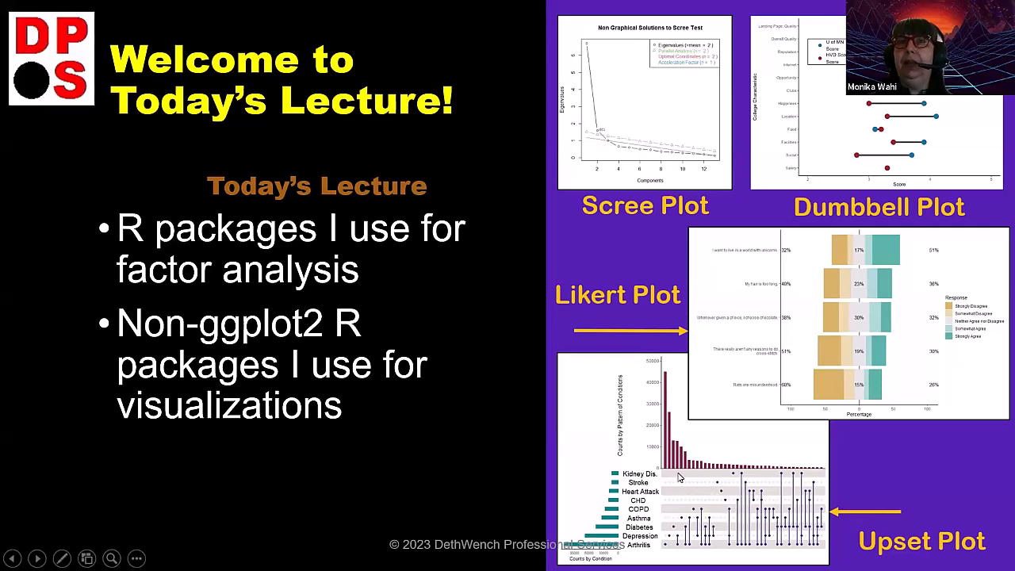
mouse_move(638, 124)
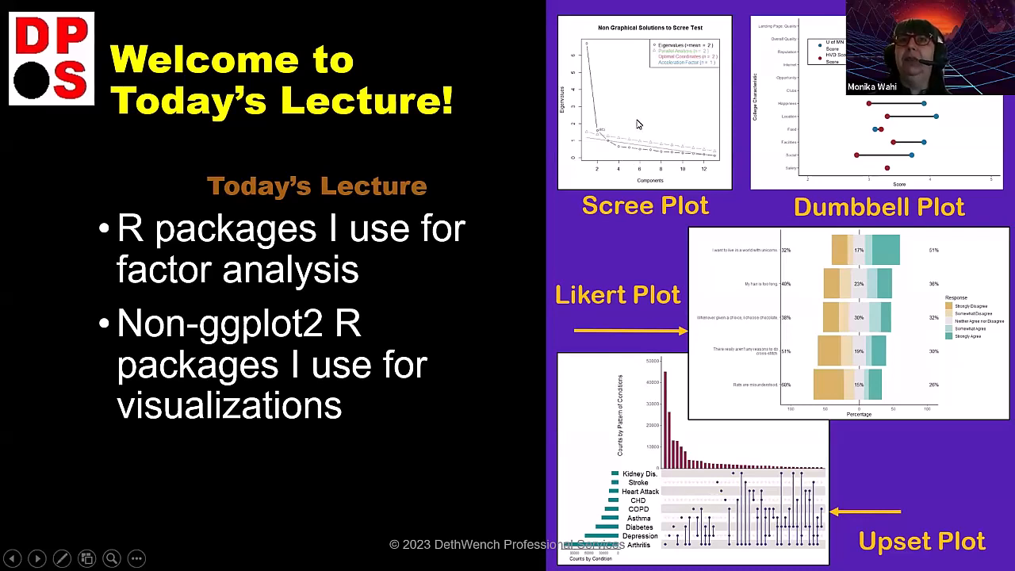
mouse_move(642, 114)
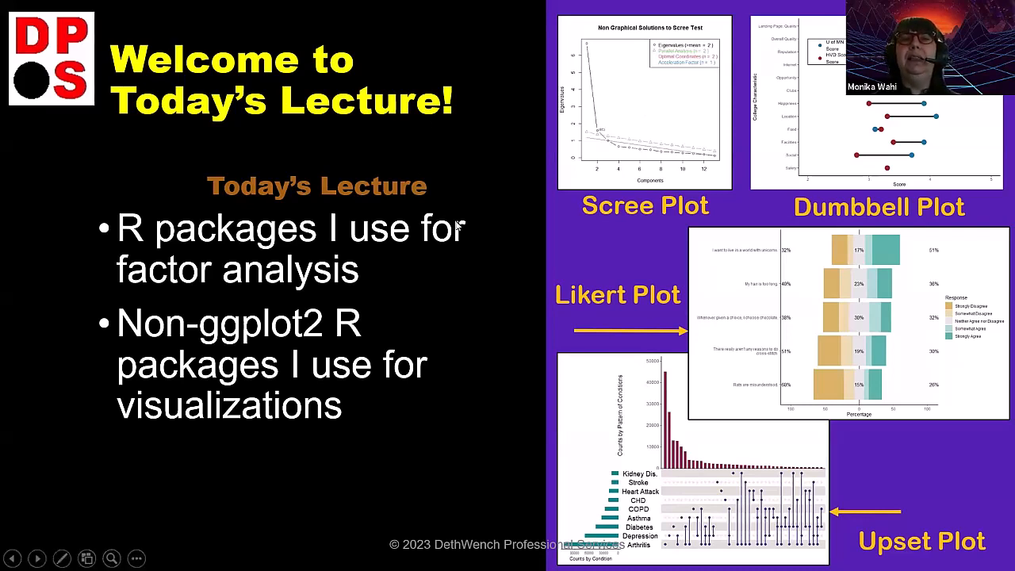
mouse_move(597, 184)
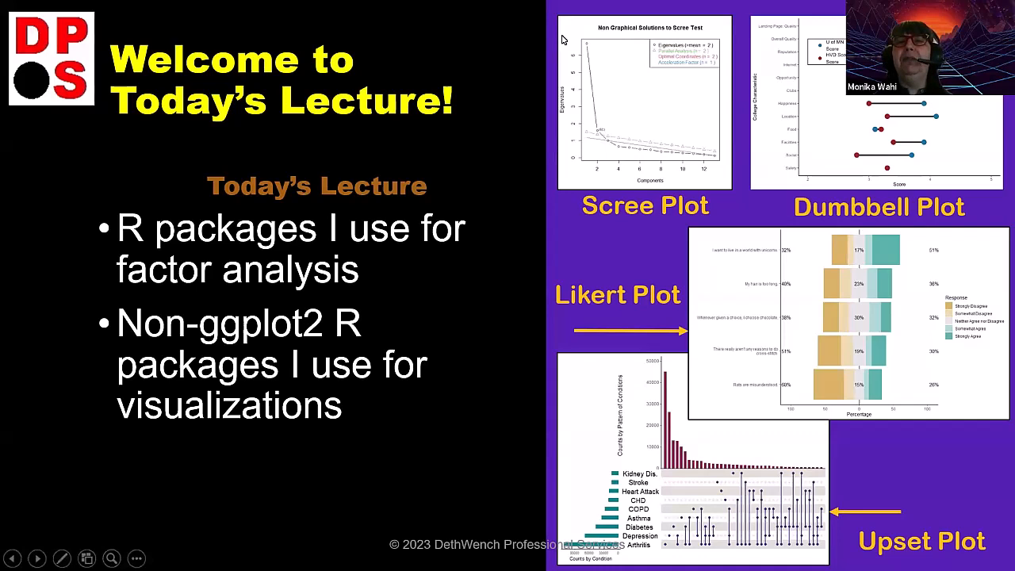
mouse_move(631, 150)
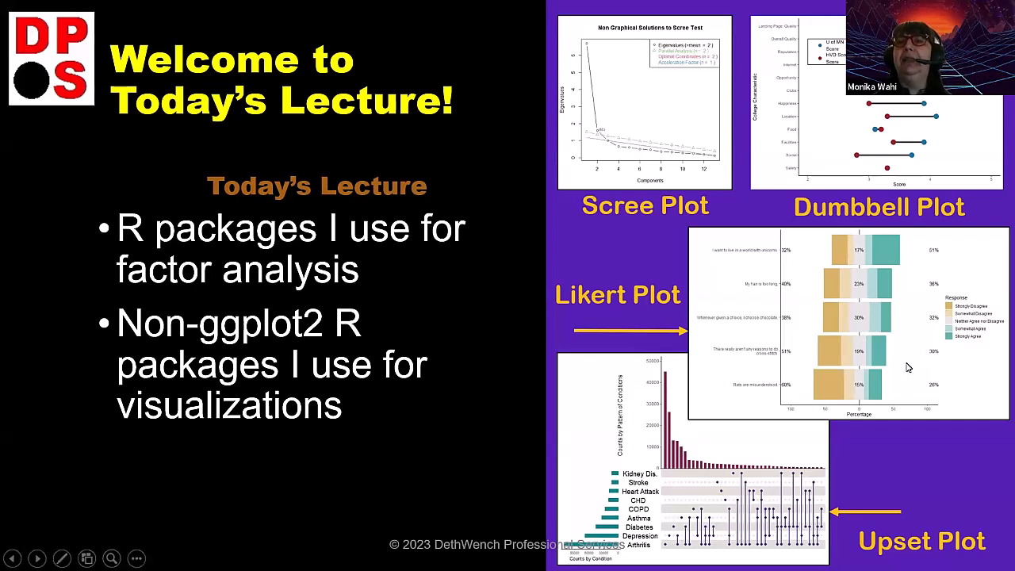
mouse_move(722, 301)
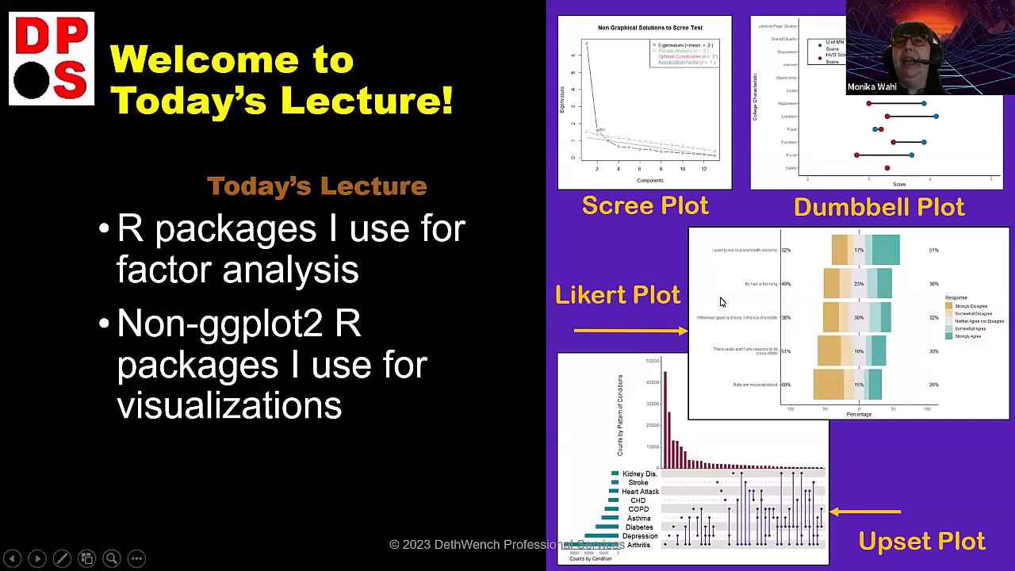
mouse_move(741, 208)
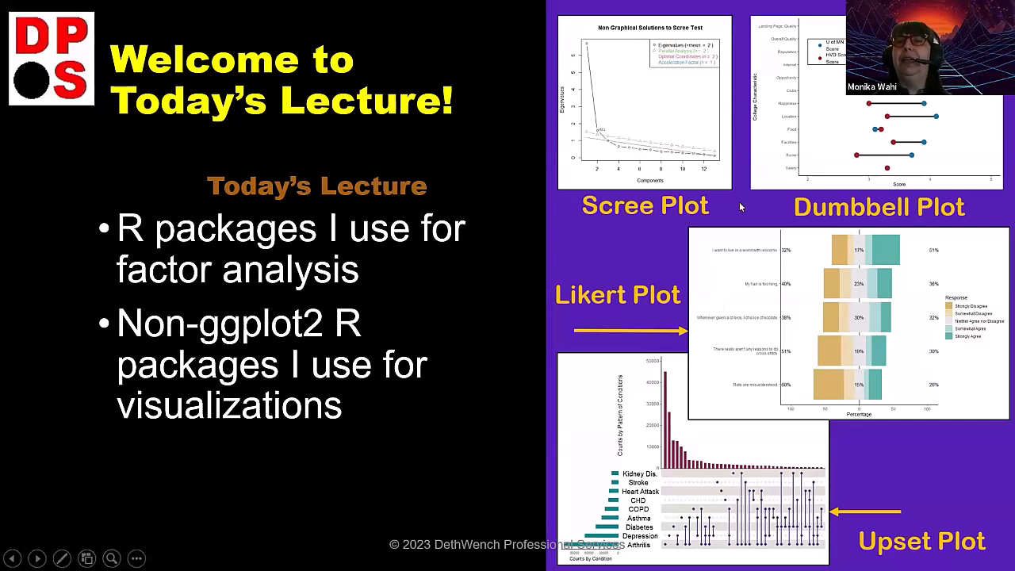
mouse_move(589, 328)
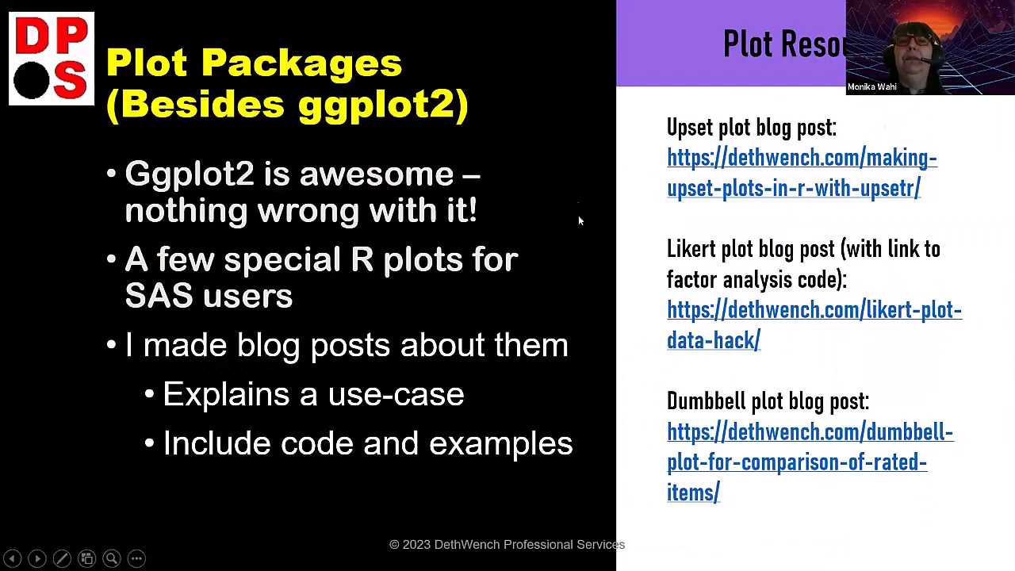
mouse_move(581, 142)
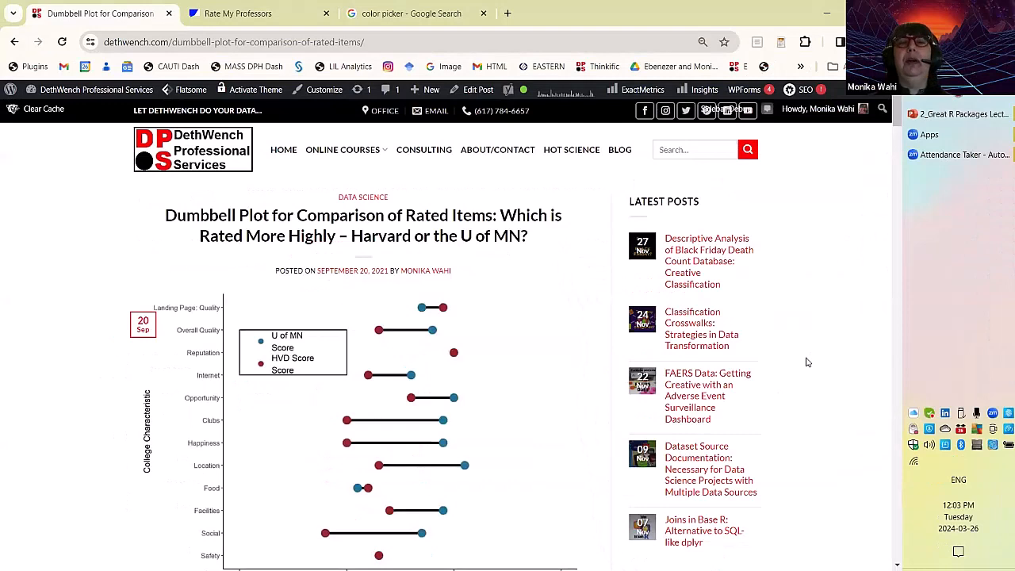
mouse_move(829, 364)
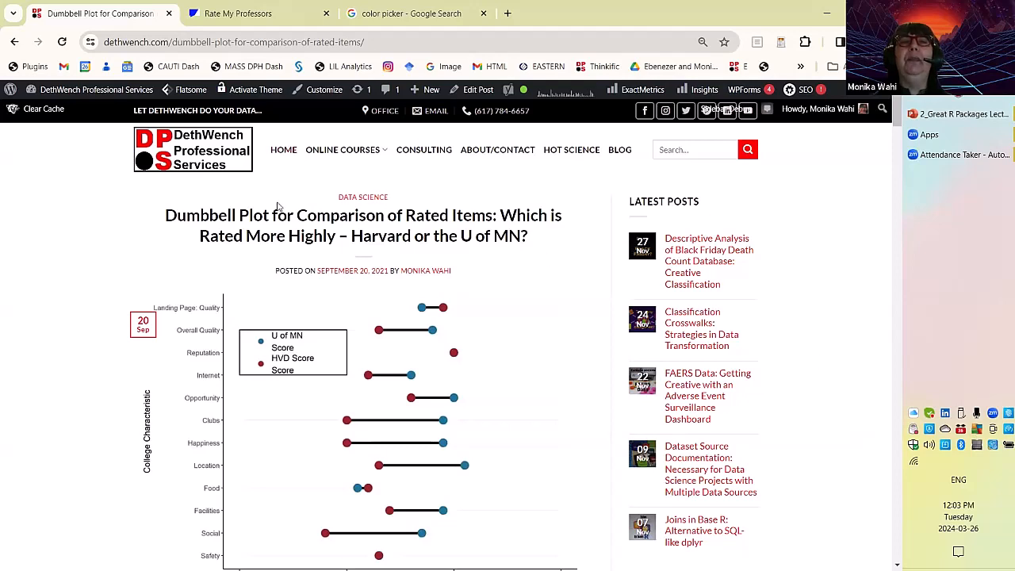
mouse_move(506, 231)
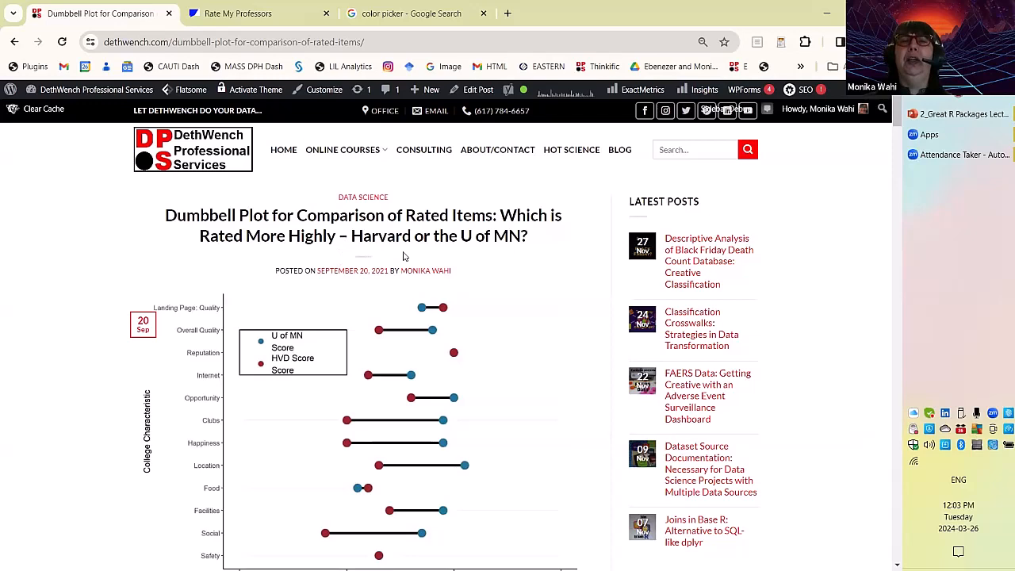
mouse_move(524, 256)
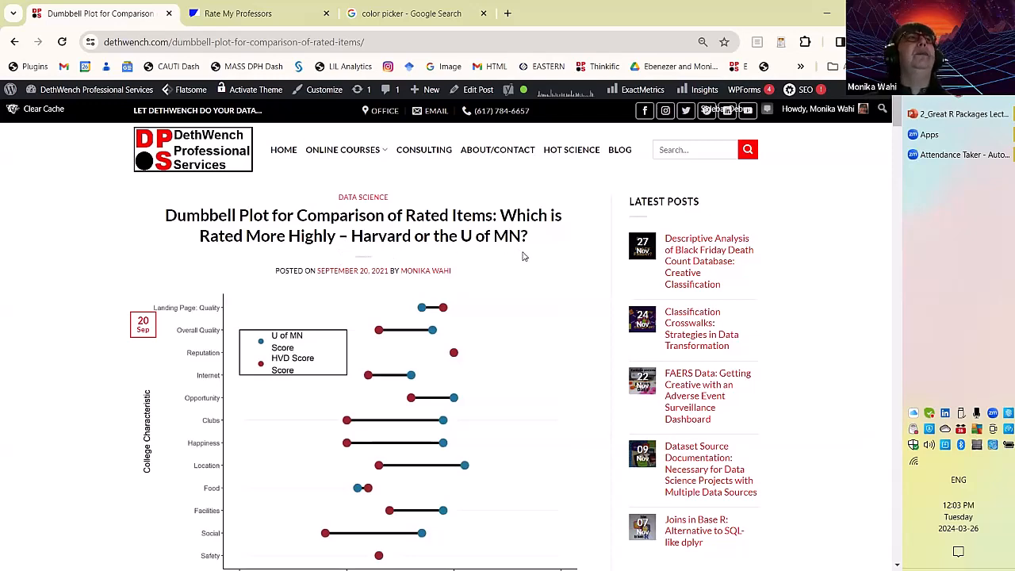
mouse_move(781, 346)
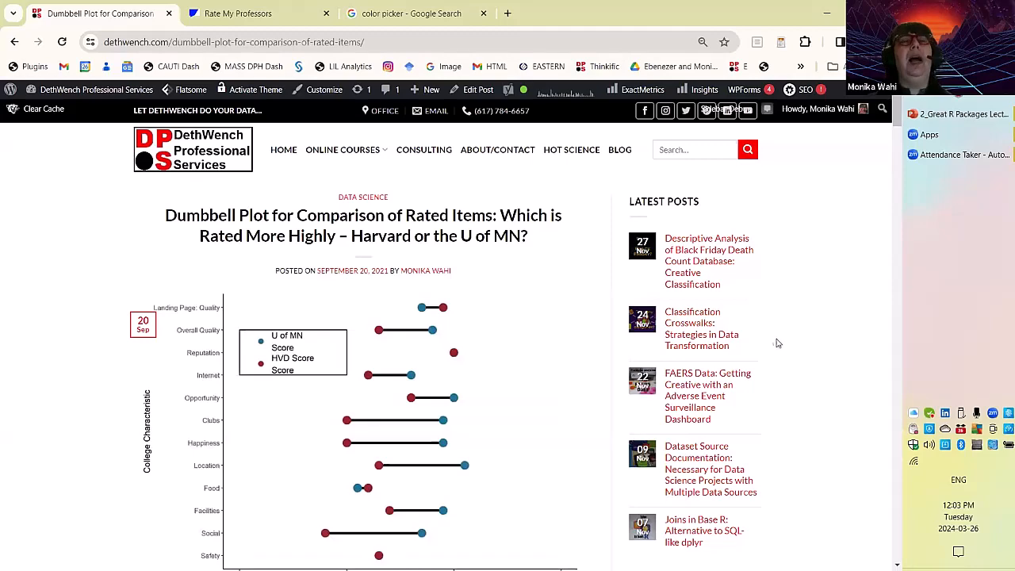
- Scroll the blog post down past the plot toward the YouTube video and introduction
scroll("down", 3)
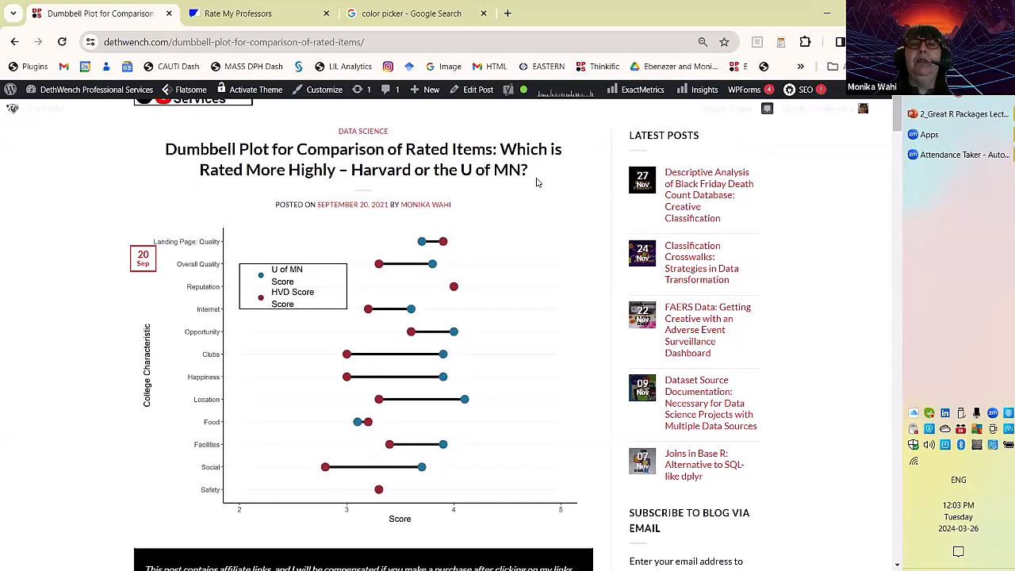
mouse_move(421, 250)
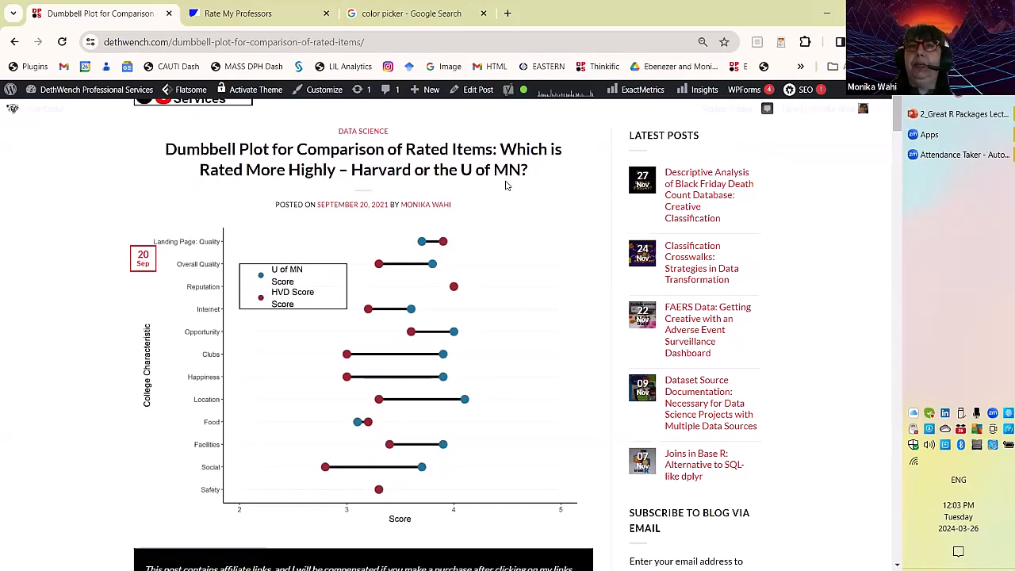
mouse_move(276, 471)
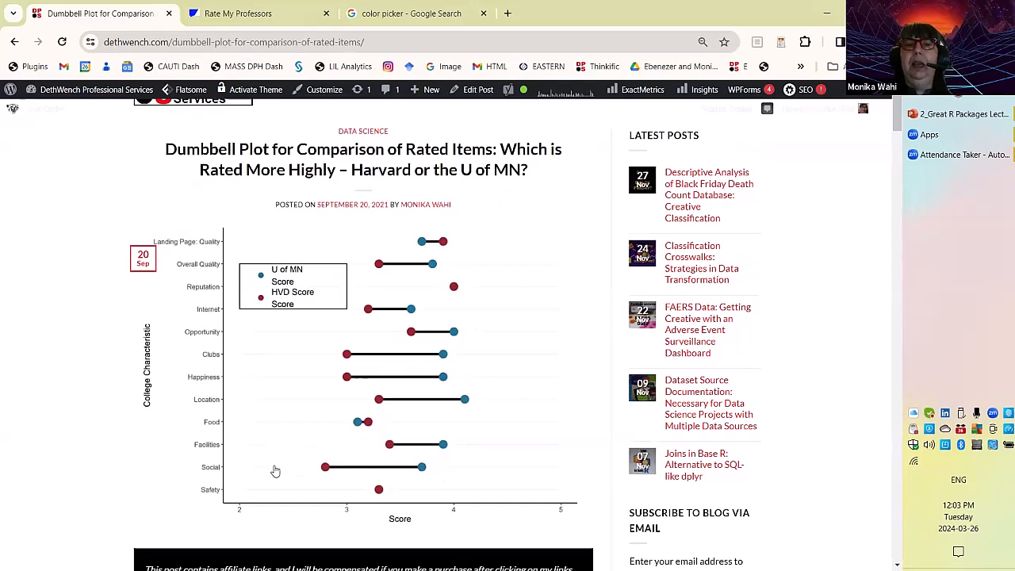
mouse_move(470, 479)
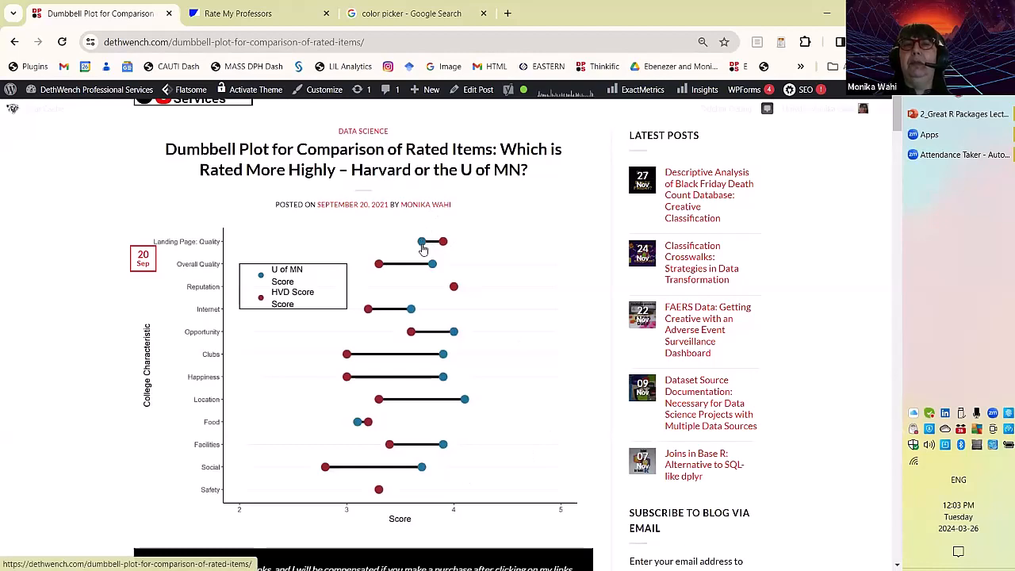
mouse_move(434, 242)
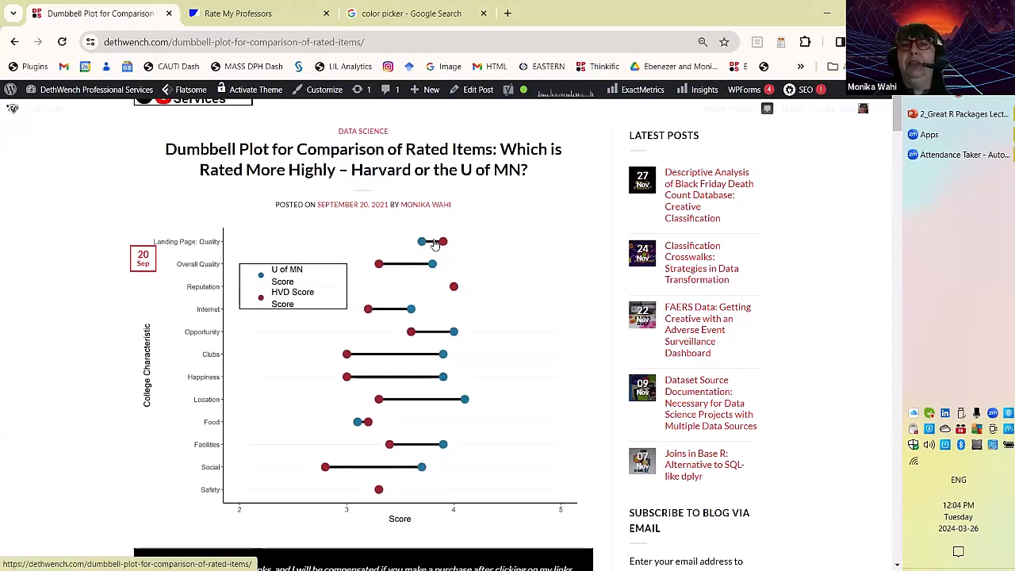
mouse_move(411, 241)
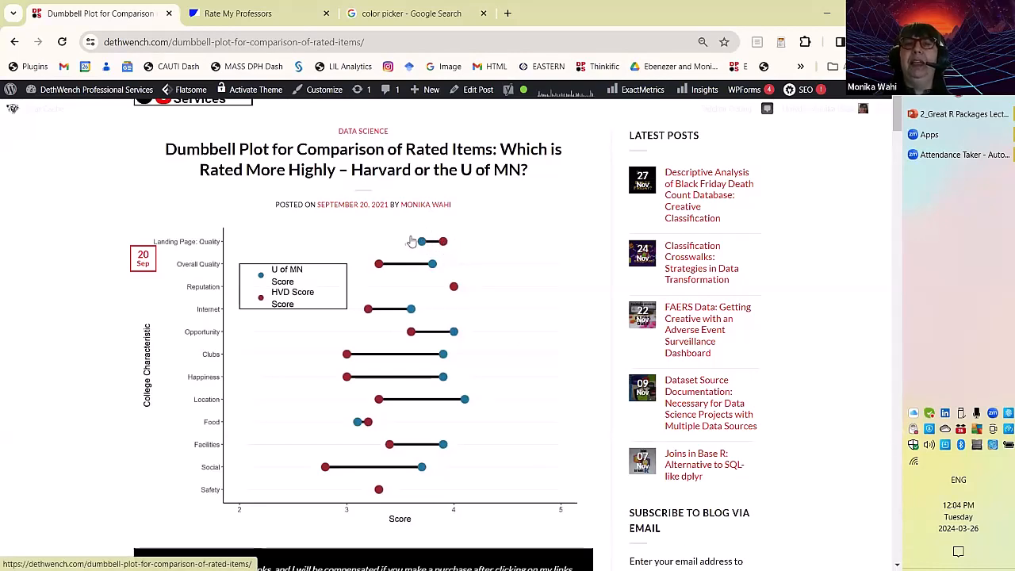
mouse_move(451, 244)
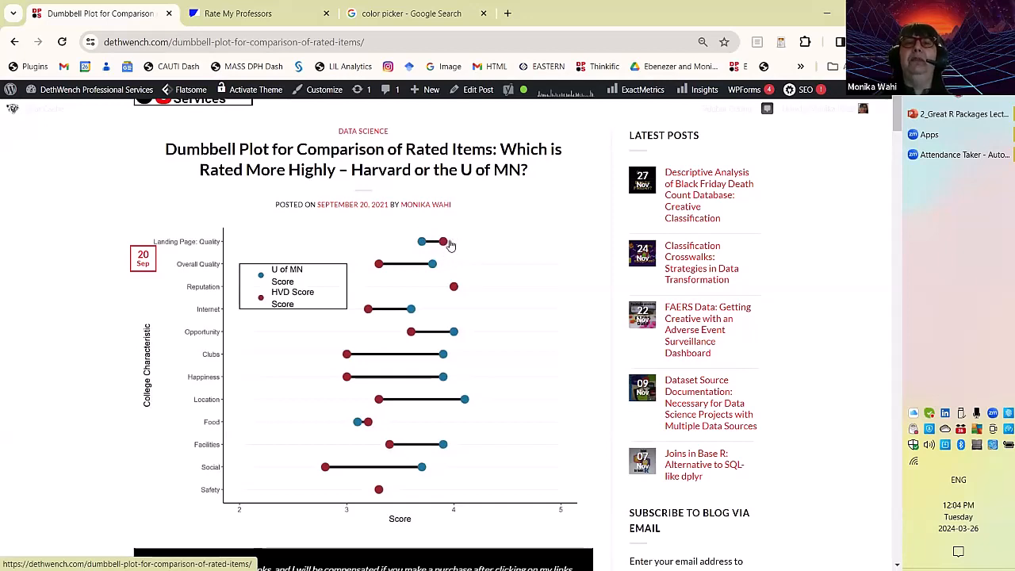
mouse_move(501, 226)
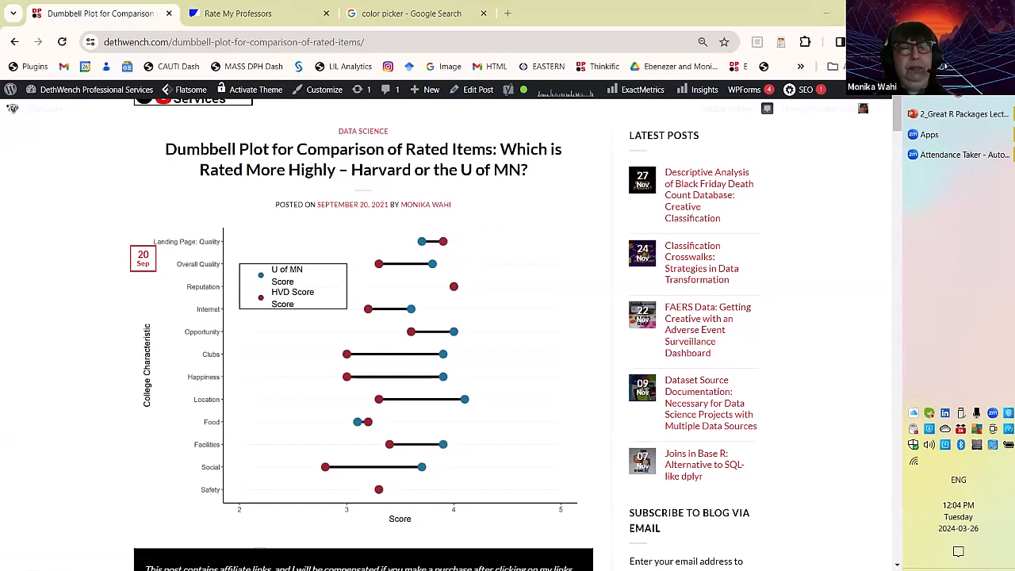
mouse_move(251, 335)
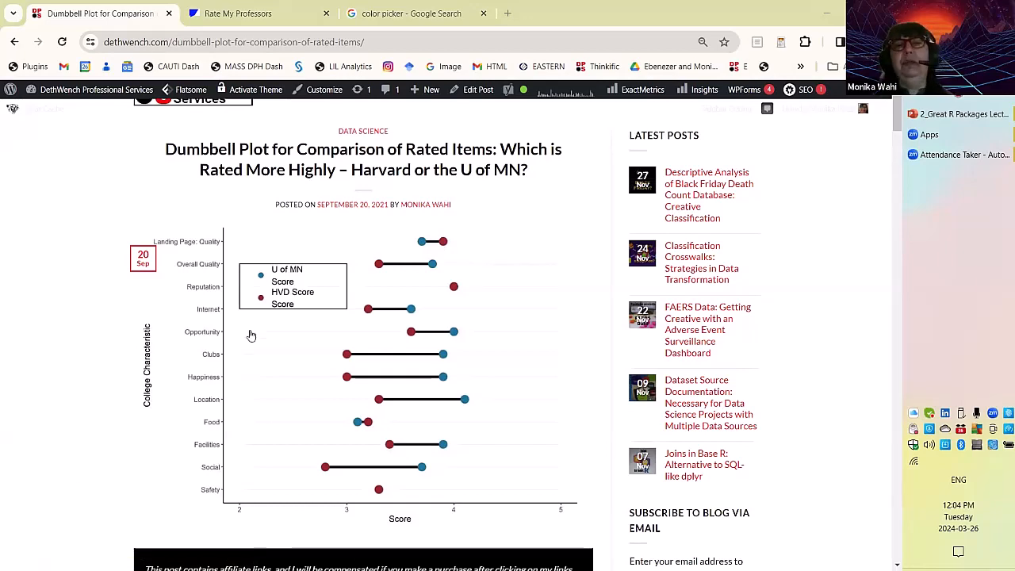
mouse_move(407, 220)
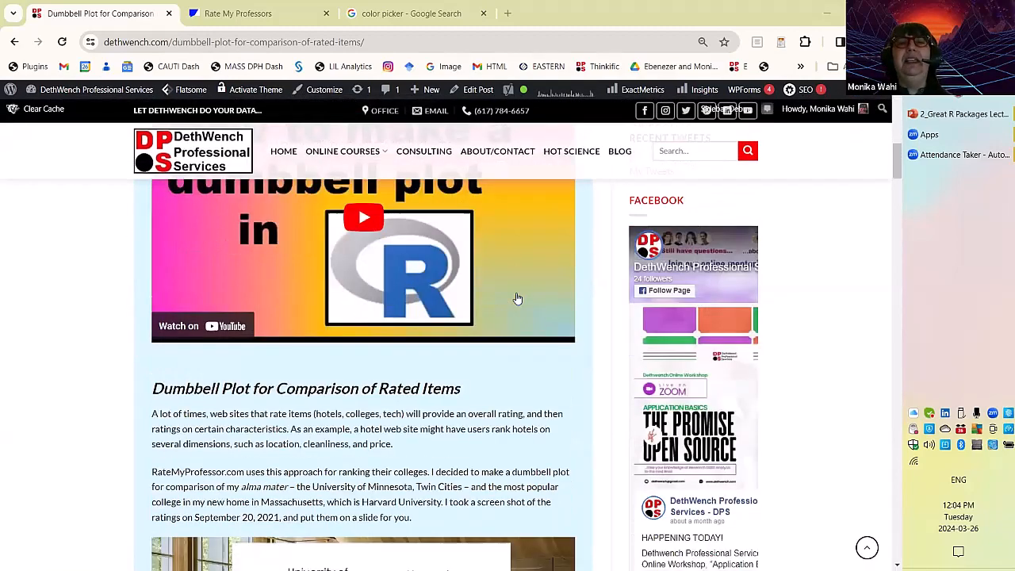
scroll("down", 3)
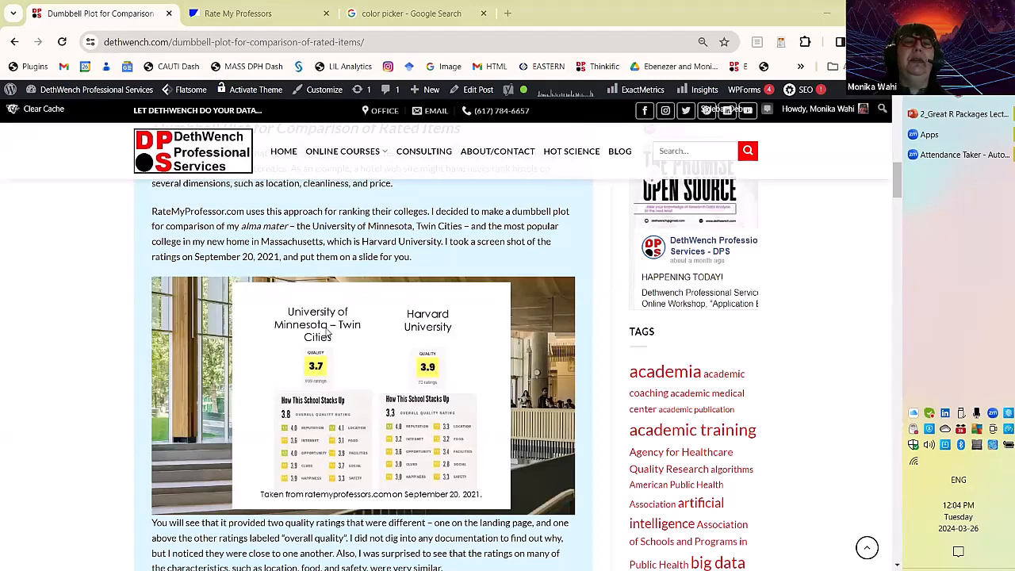
mouse_move(419, 310)
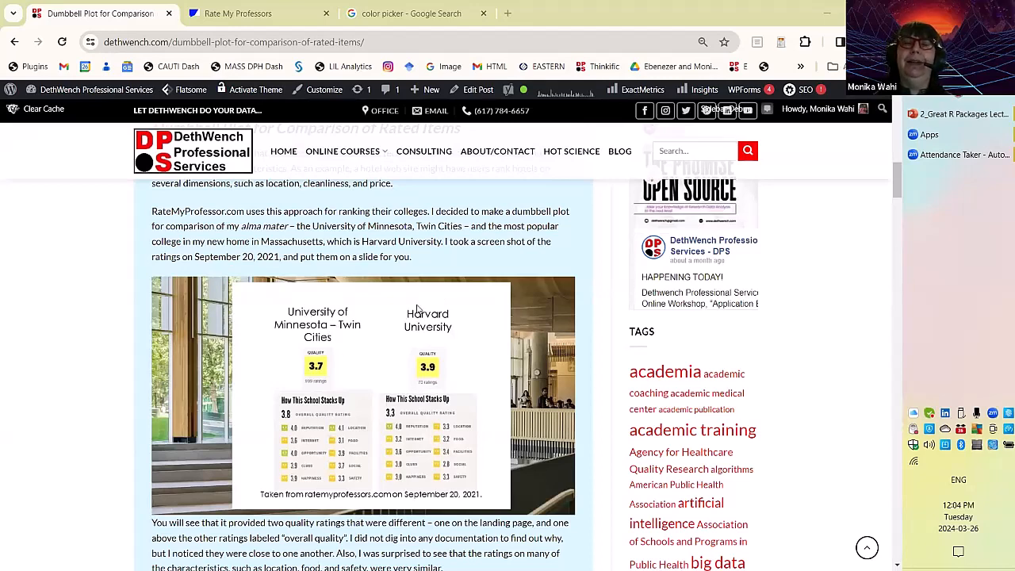
mouse_move(435, 332)
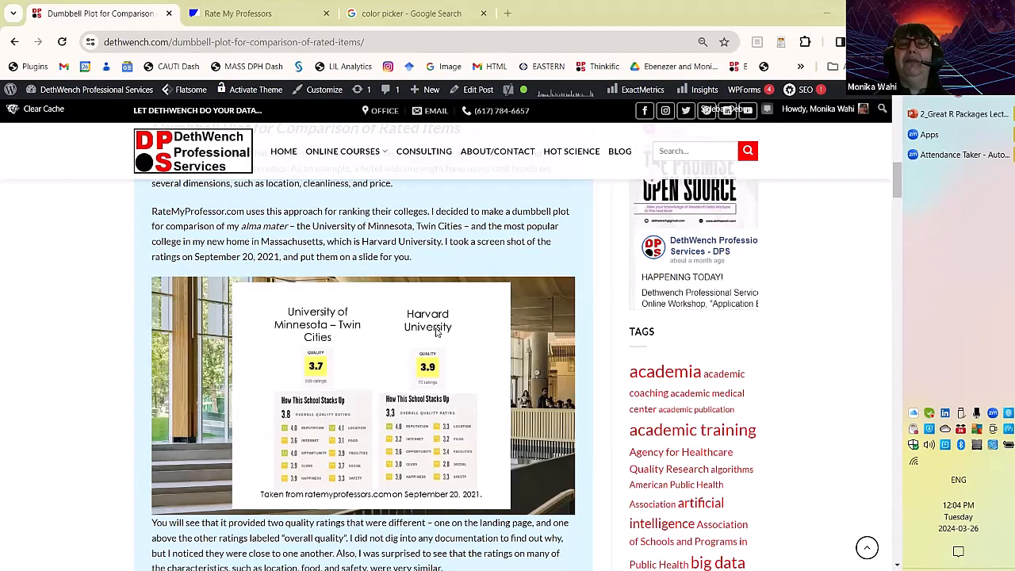
mouse_move(443, 334)
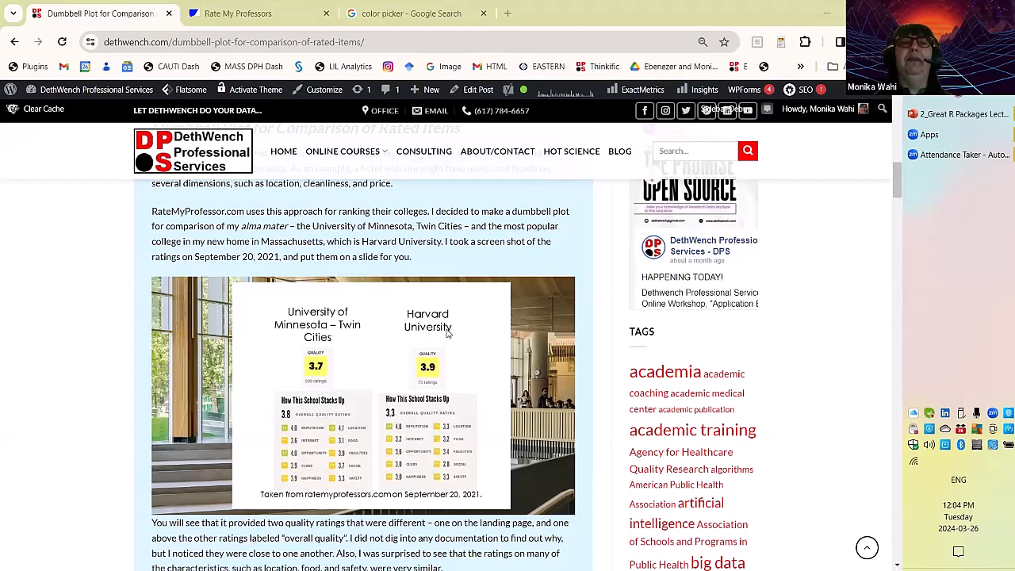
mouse_move(432, 325)
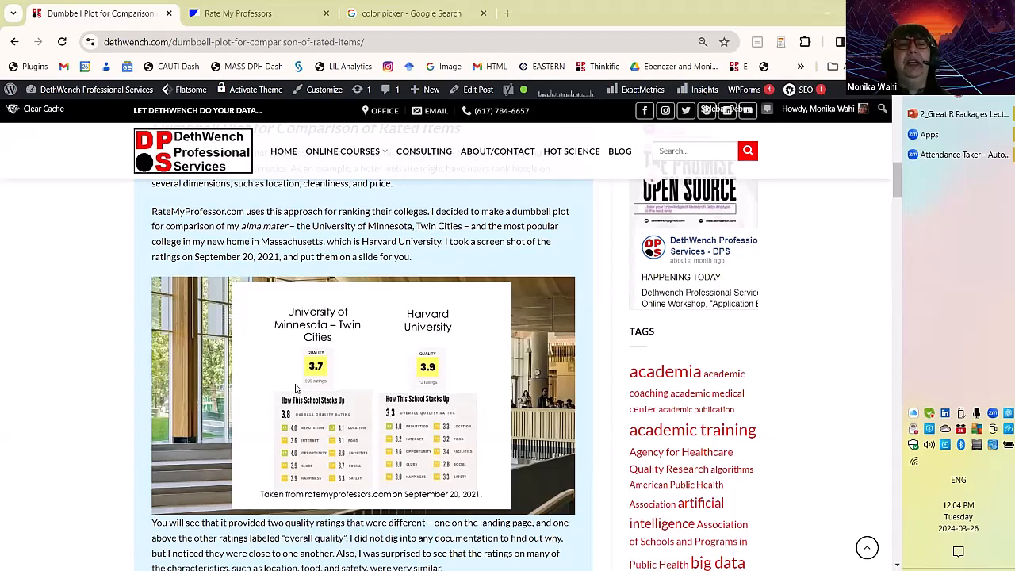
mouse_move(349, 480)
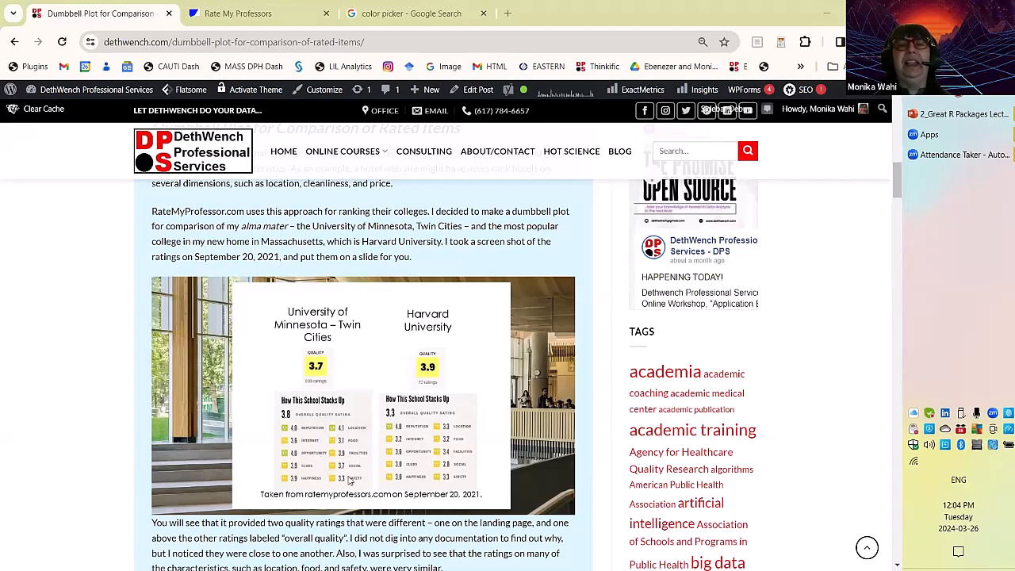
mouse_move(468, 355)
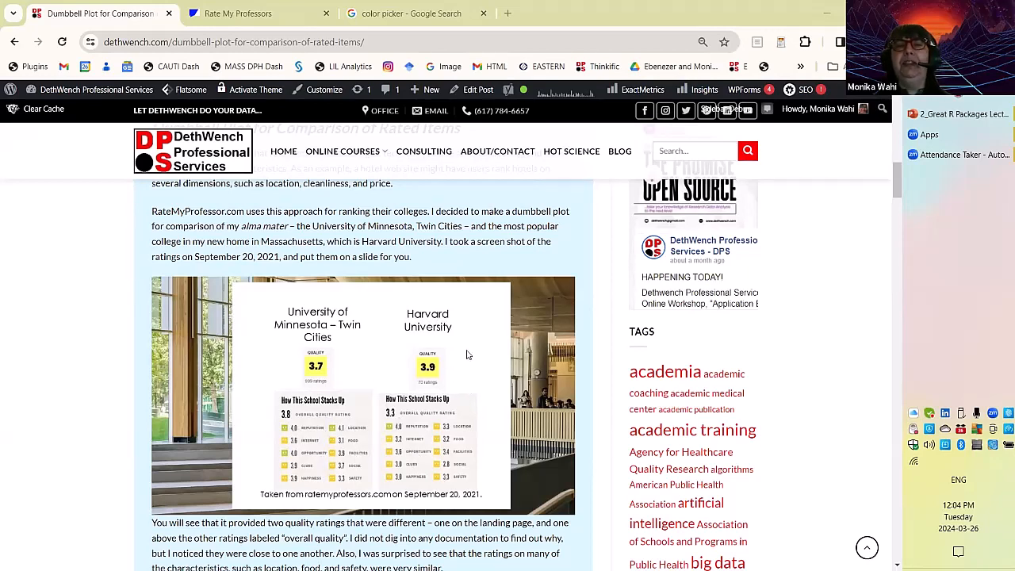
mouse_move(458, 310)
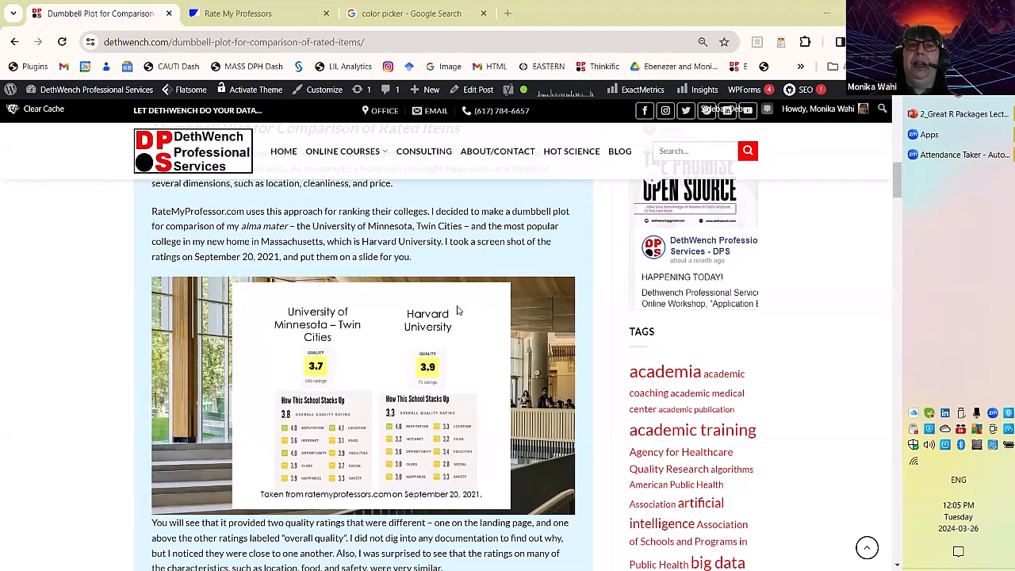
scroll("down", 3)
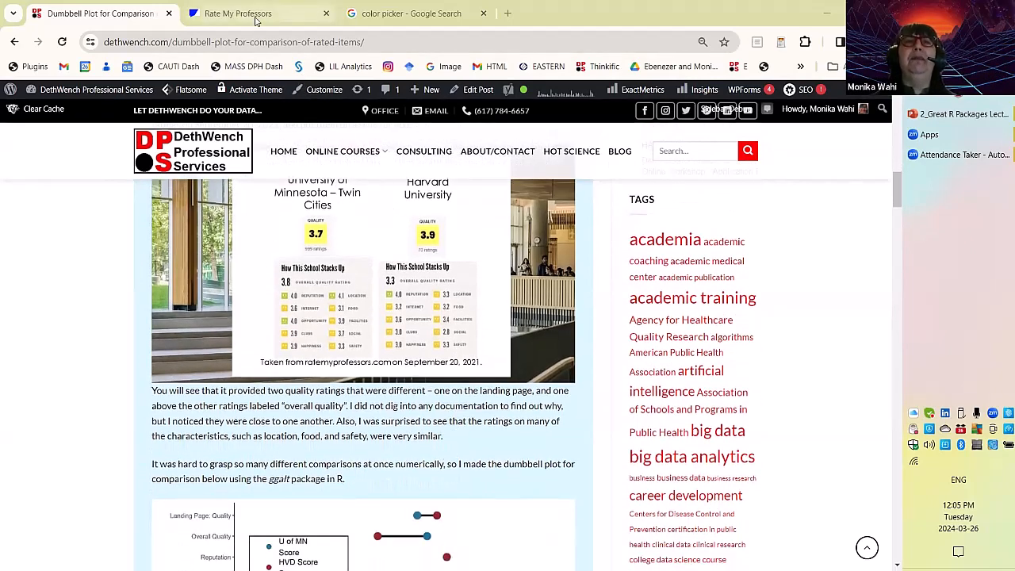
- Search Rate My Professors for schools named 'university of minnesota'
left_click(238, 13)
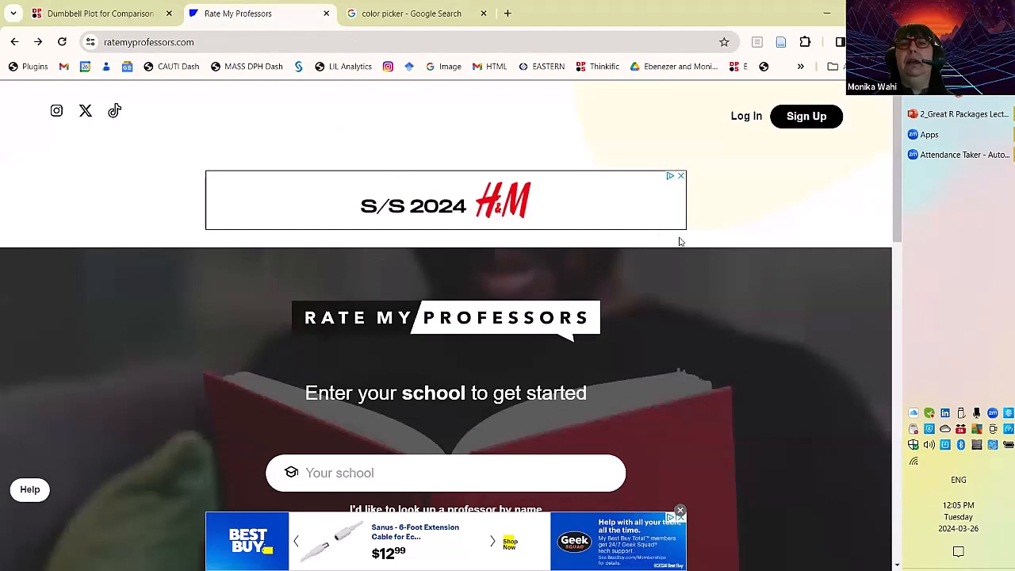
mouse_move(798, 432)
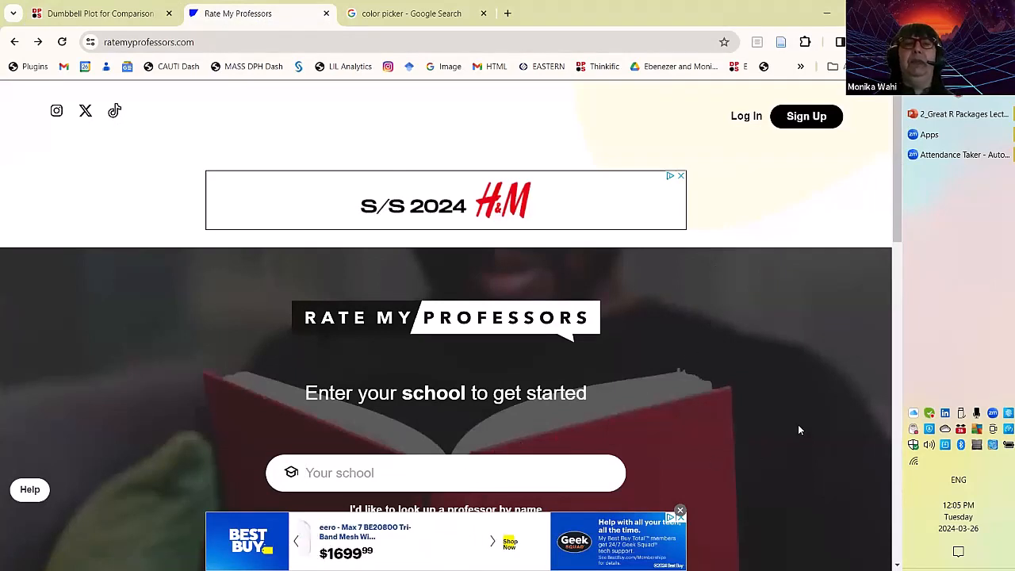
type("university of m")
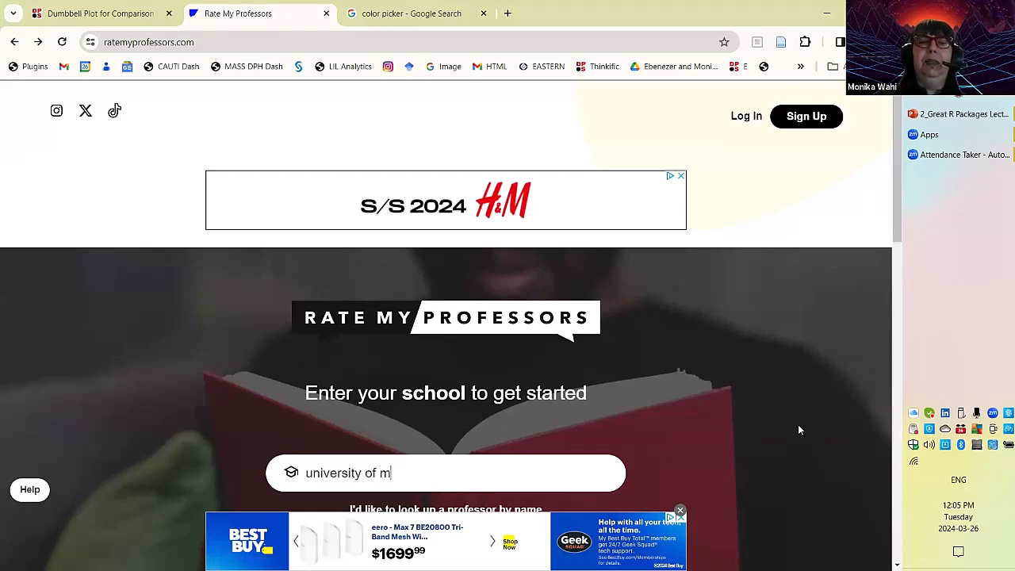
type("innesota")
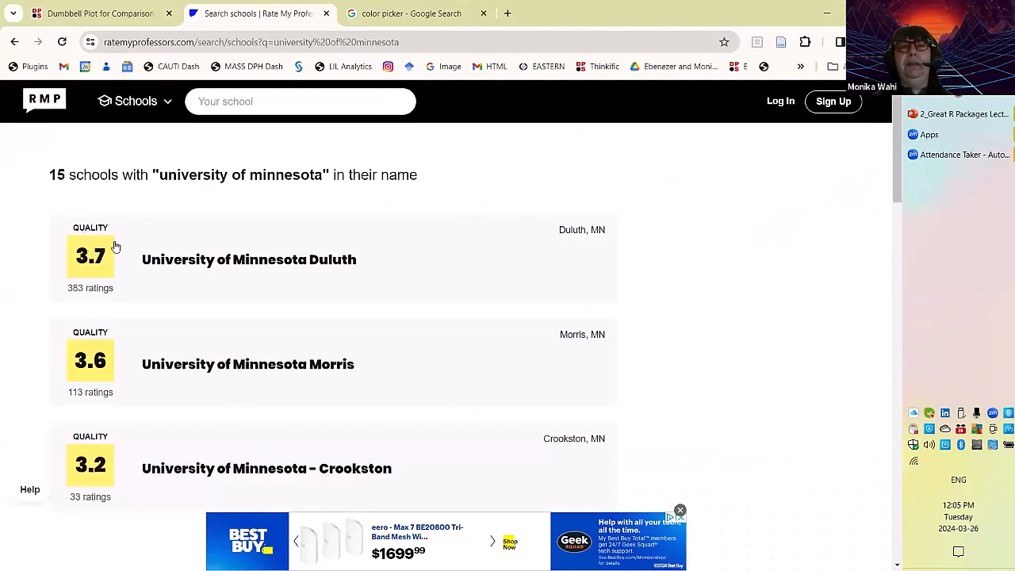
- Scroll the results and open the University of Minnesota Duluth page
scroll("down", 3)
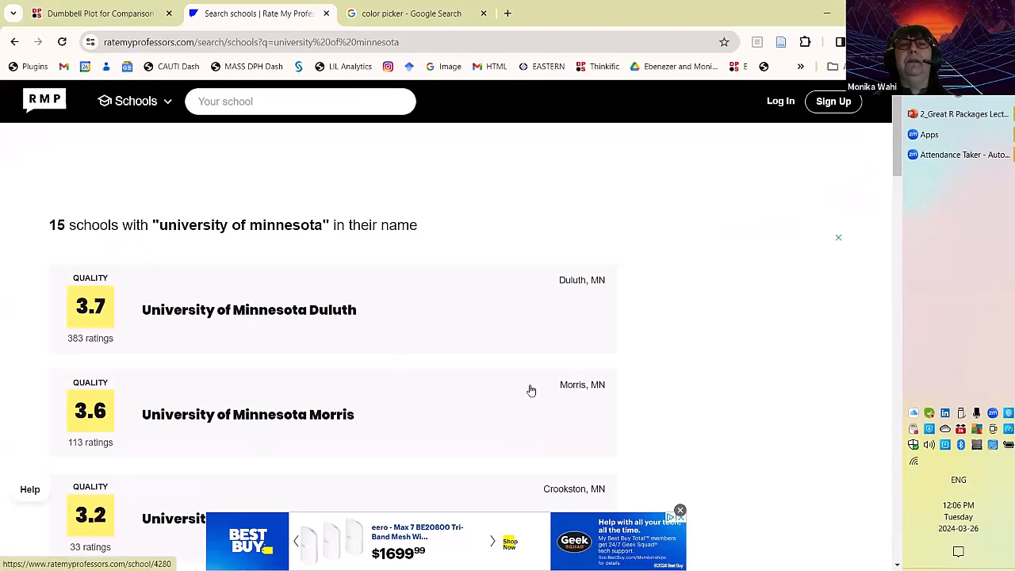
scroll("down", 3)
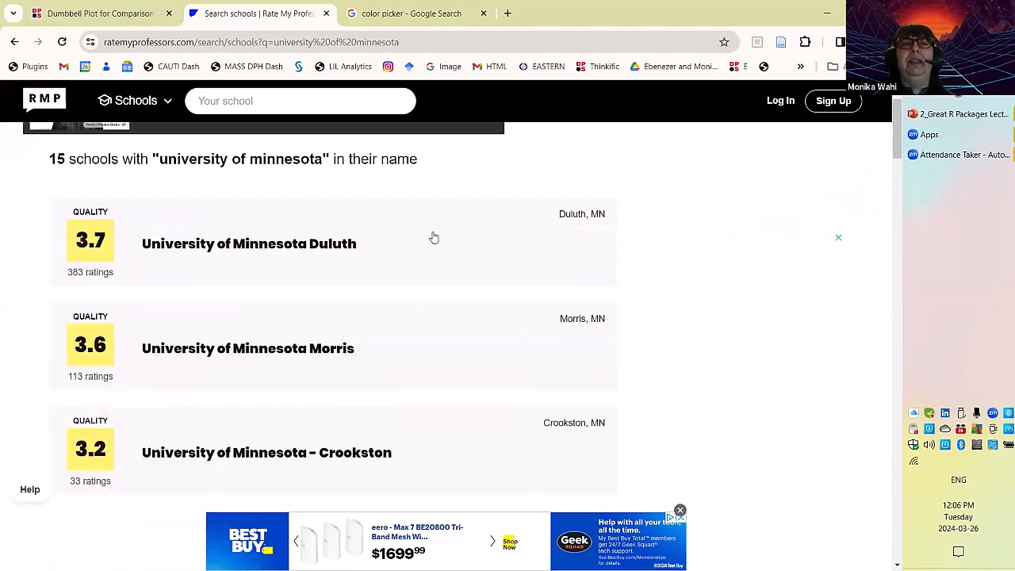
left_click(249, 244)
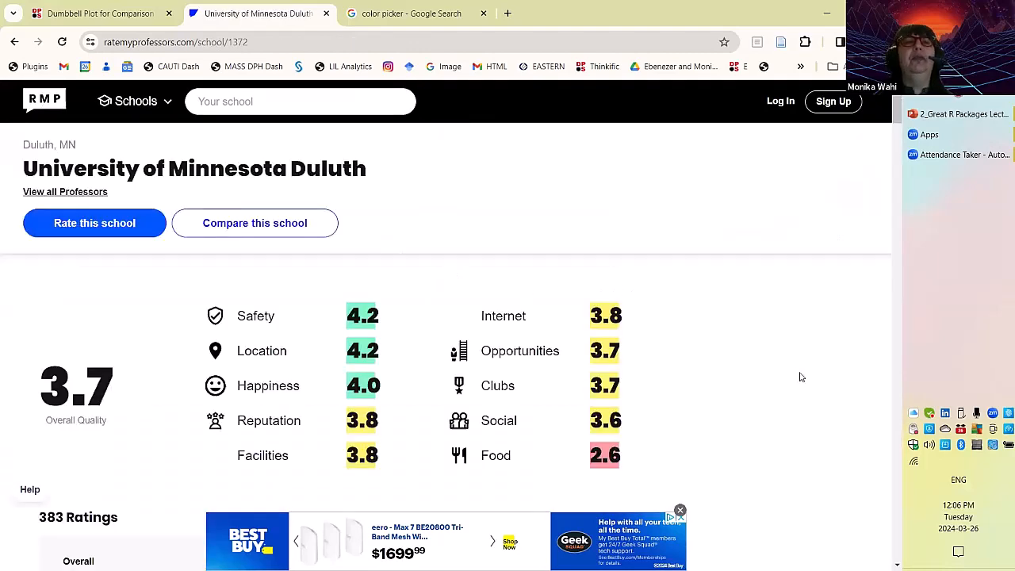
- Dismiss the banner ad covering the Duluth 3.7 quality and category ratings
scroll("down", 3)
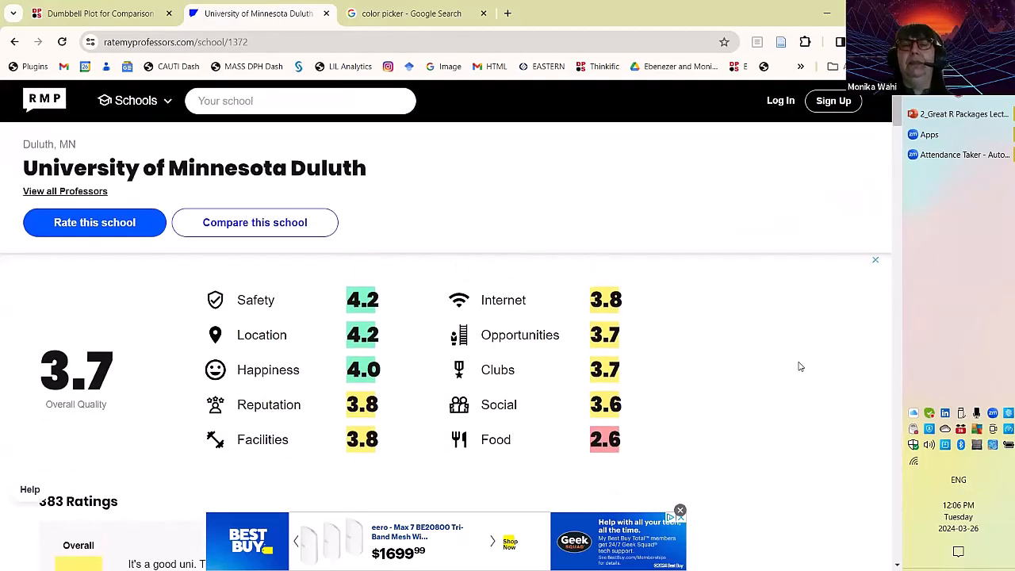
scroll("down", 3)
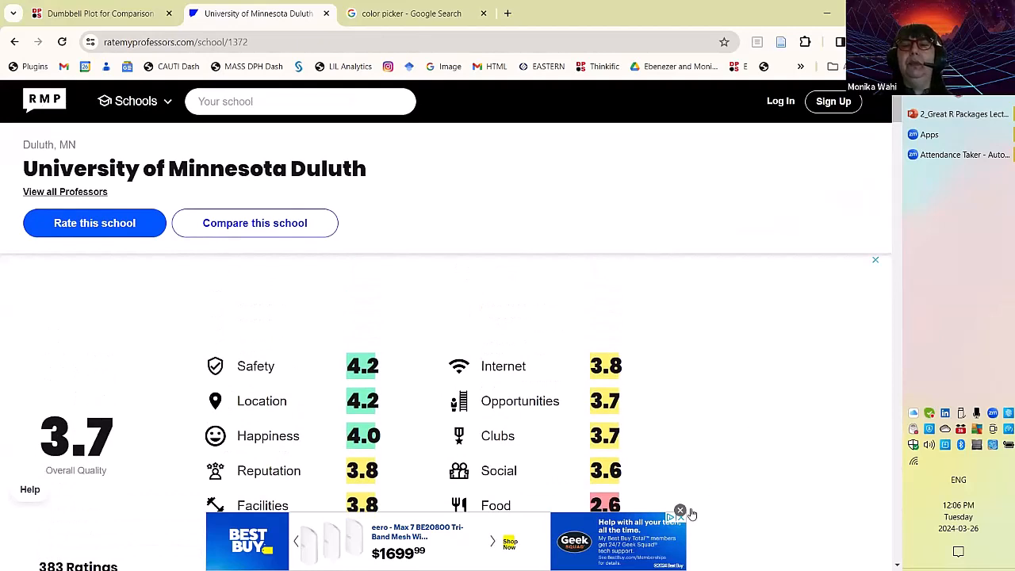
left_click(680, 511)
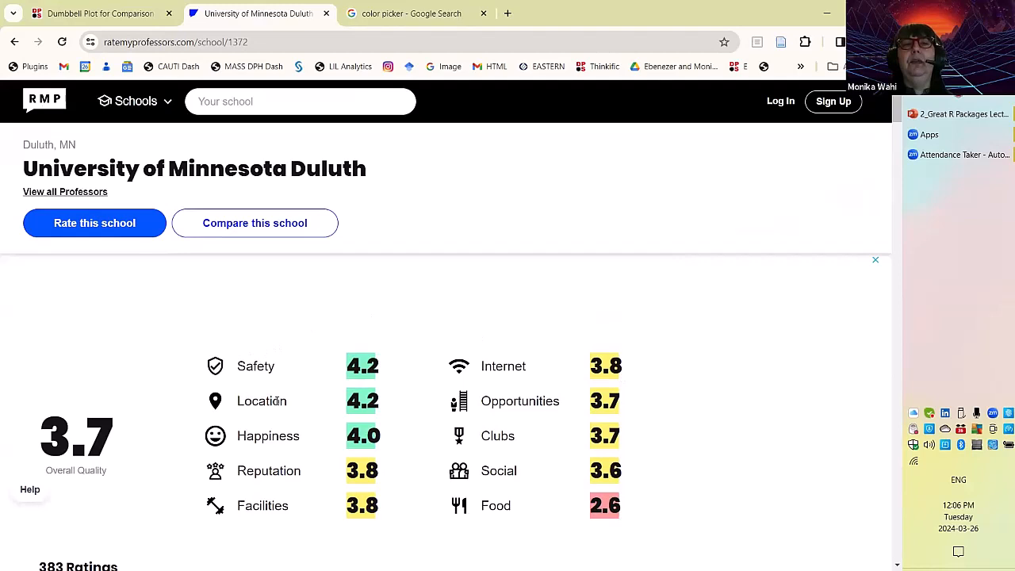
mouse_move(300, 487)
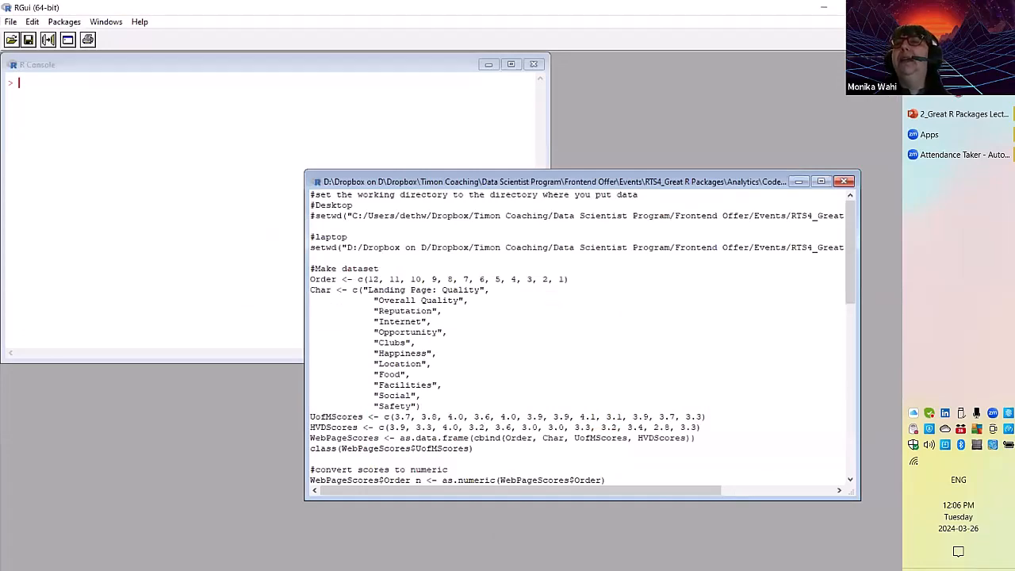
mouse_move(470, 291)
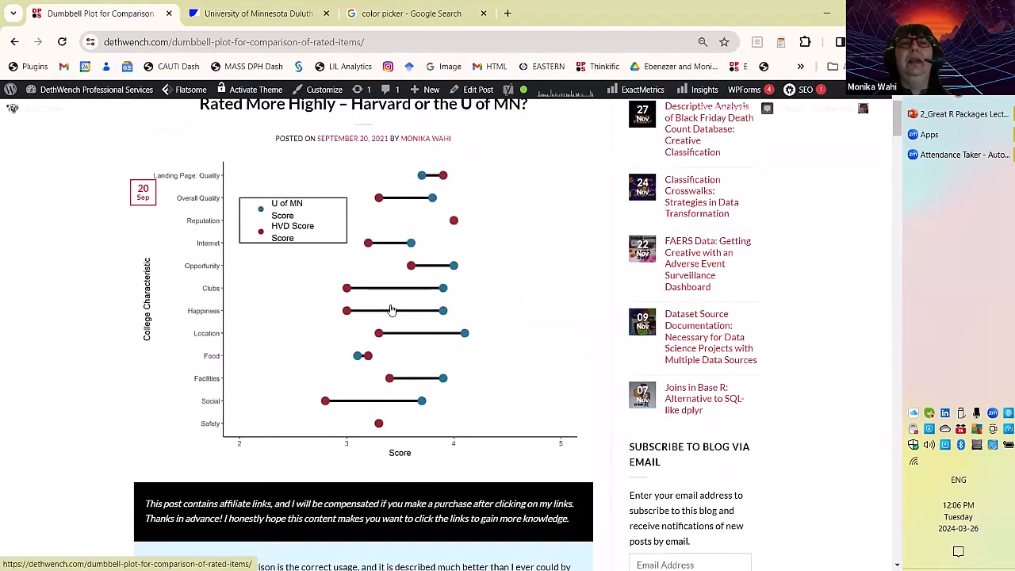
mouse_move(196, 207)
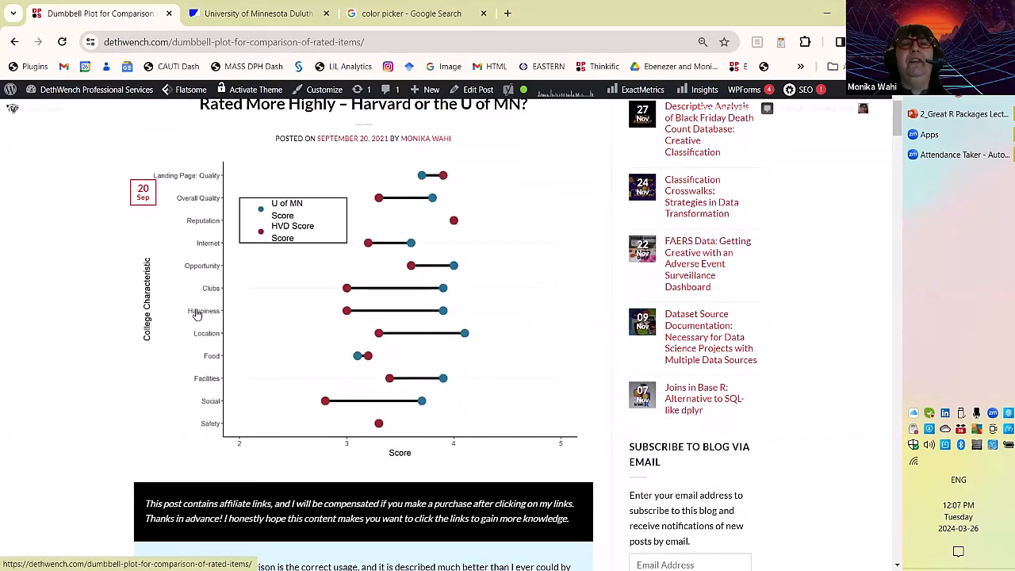
mouse_move(197, 443)
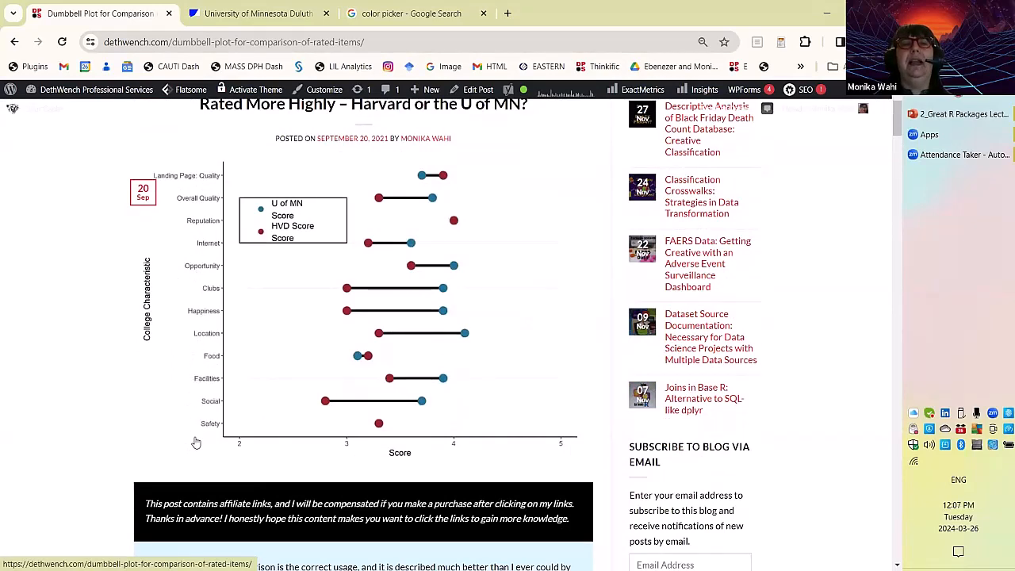
mouse_move(189, 386)
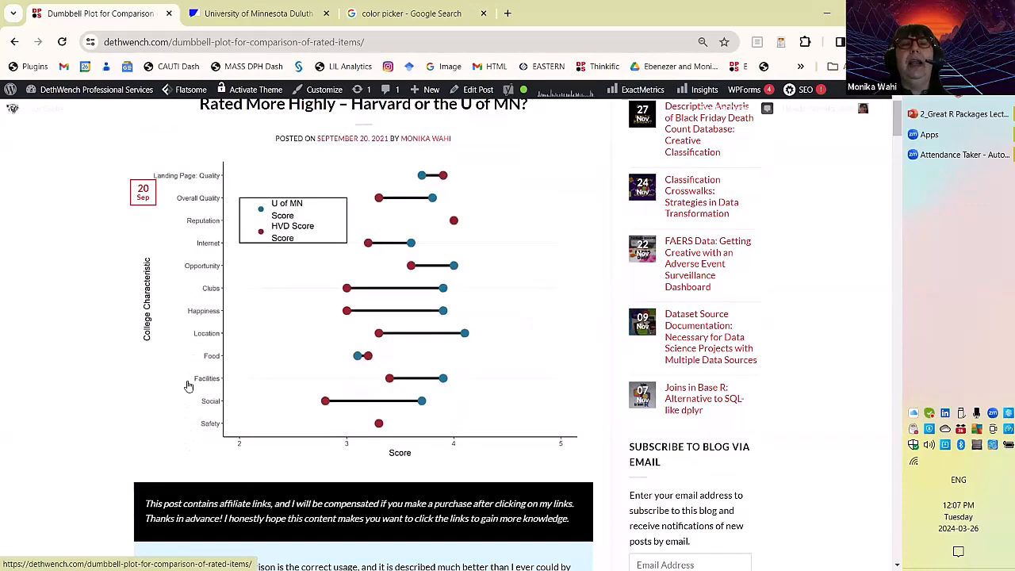
mouse_move(213, 409)
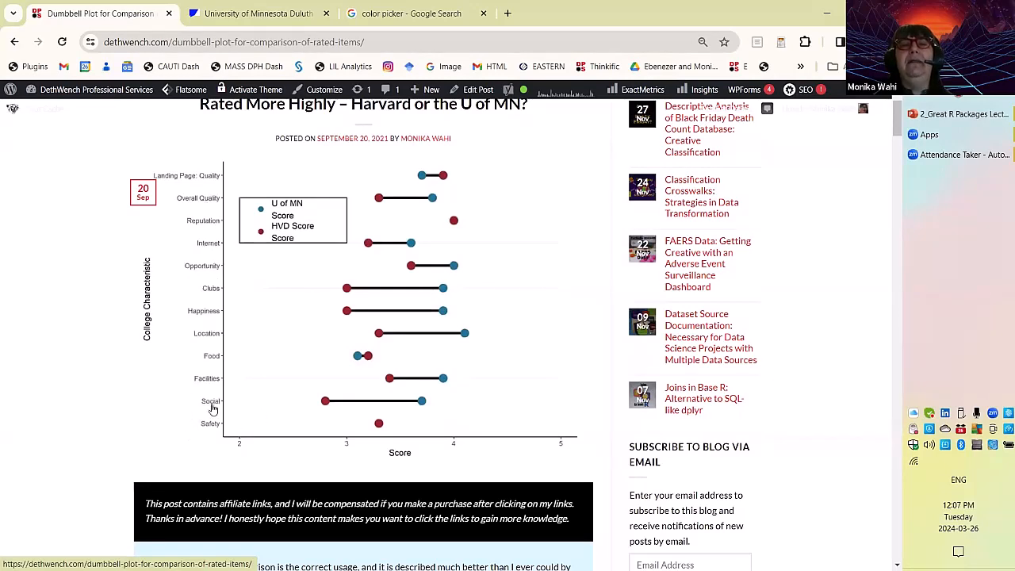
mouse_move(263, 427)
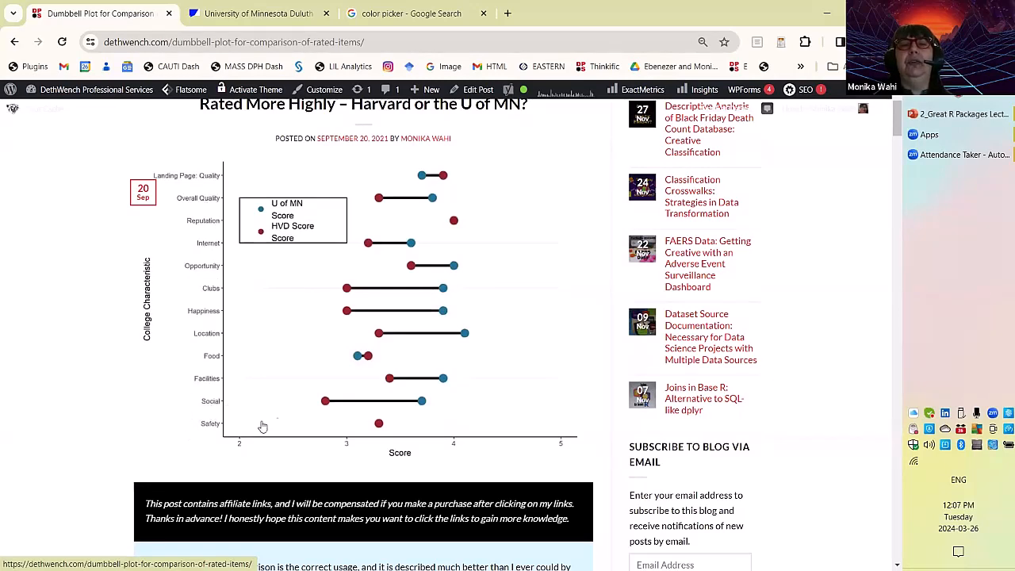
mouse_move(373, 433)
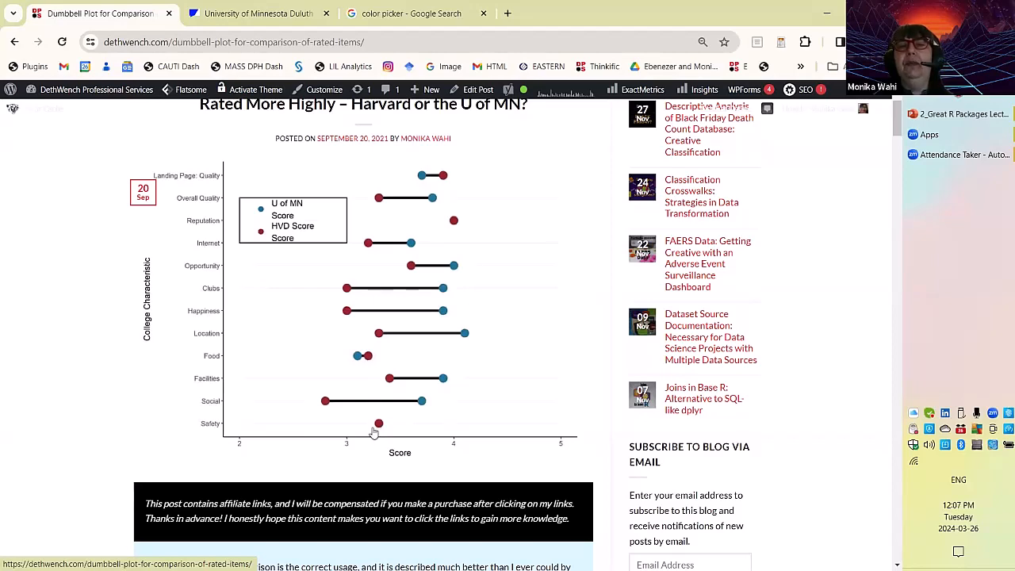
mouse_move(377, 424)
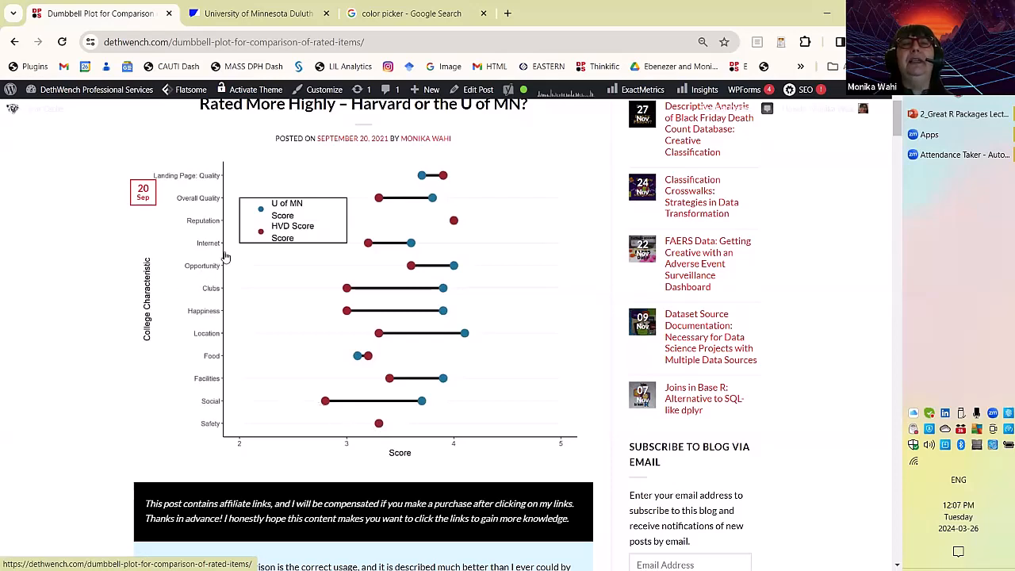
mouse_move(279, 260)
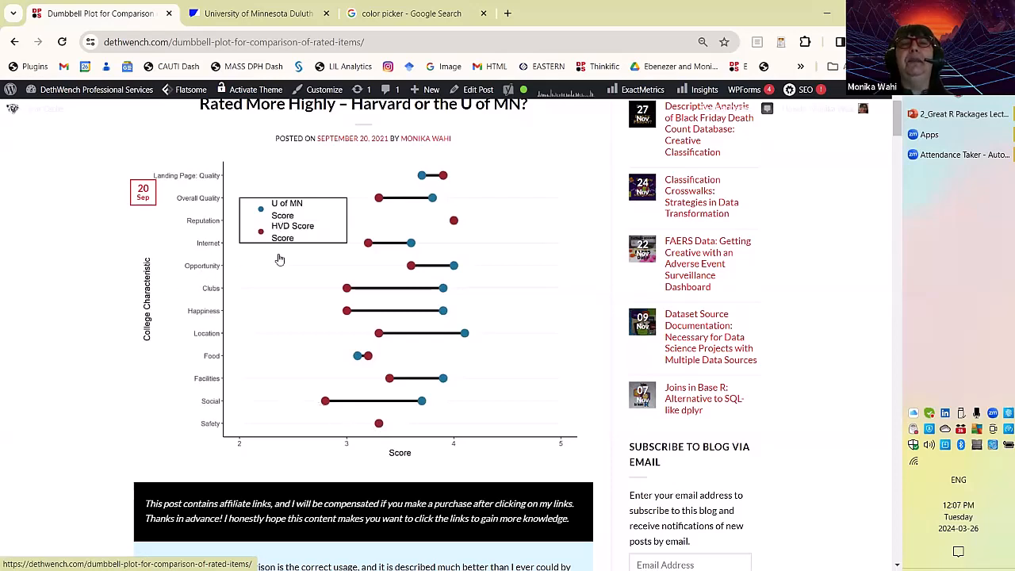
mouse_move(288, 266)
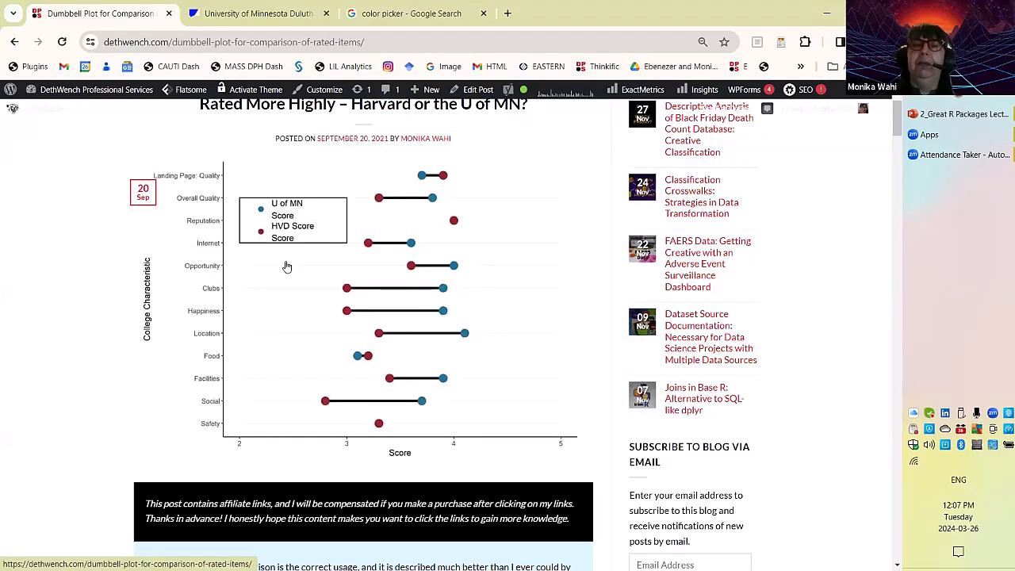
mouse_move(264, 208)
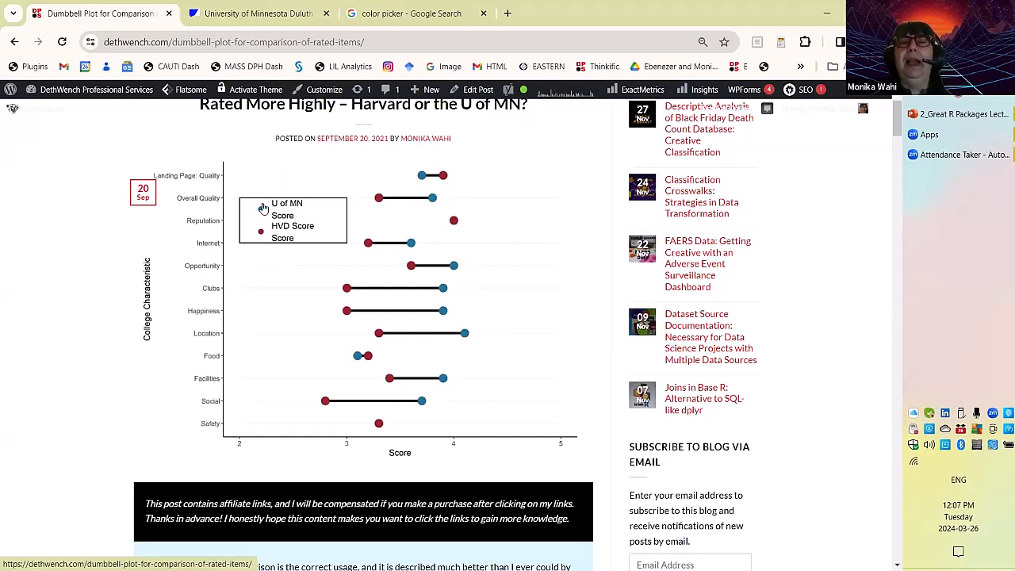
mouse_move(276, 241)
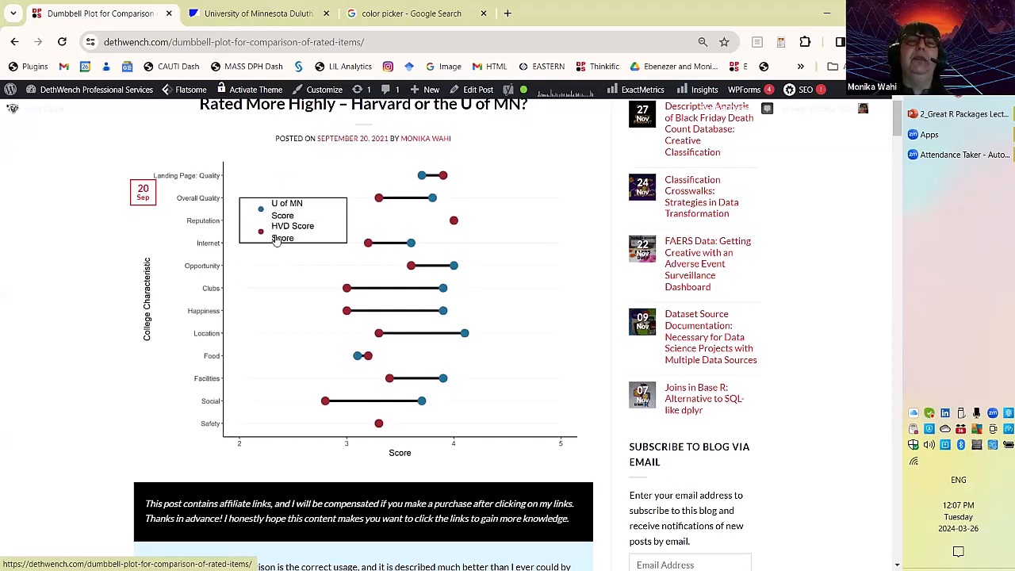
mouse_move(297, 260)
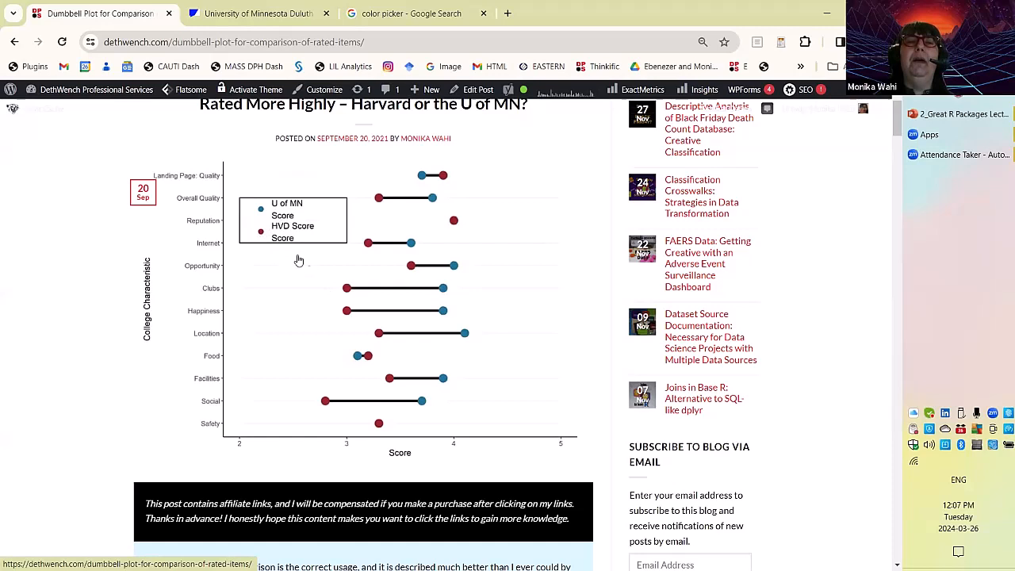
mouse_move(224, 359)
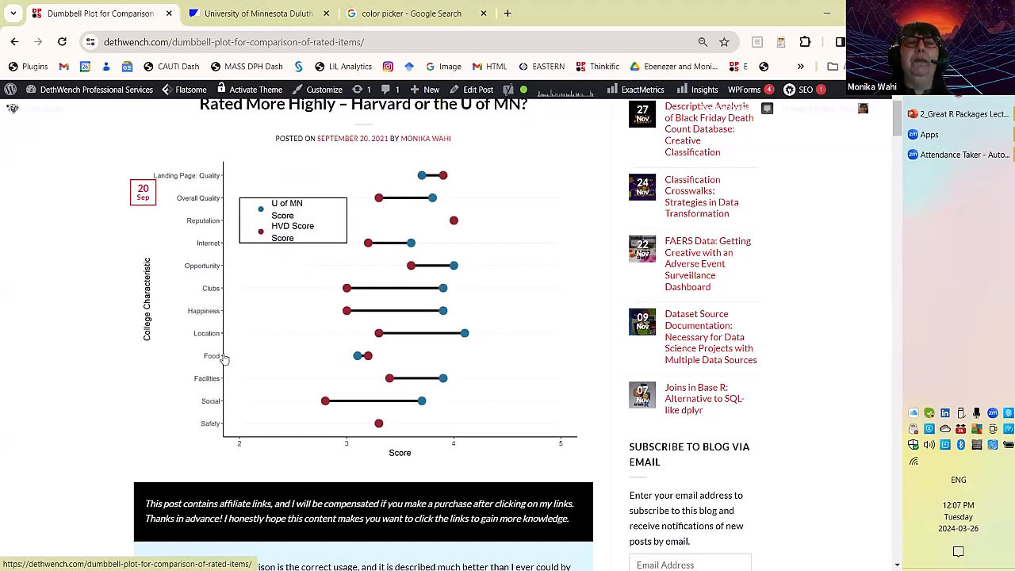
mouse_move(345, 277)
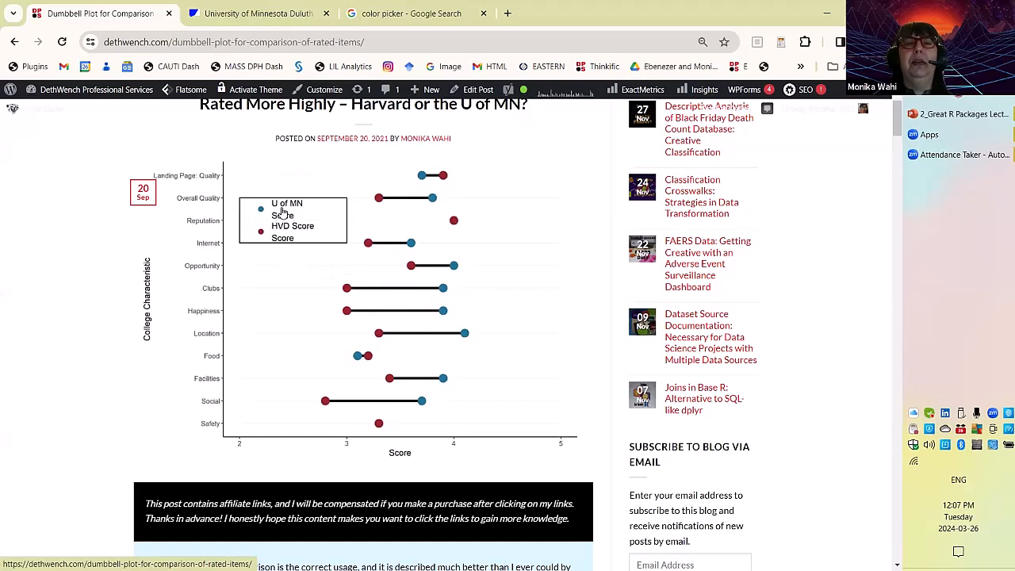
mouse_move(304, 358)
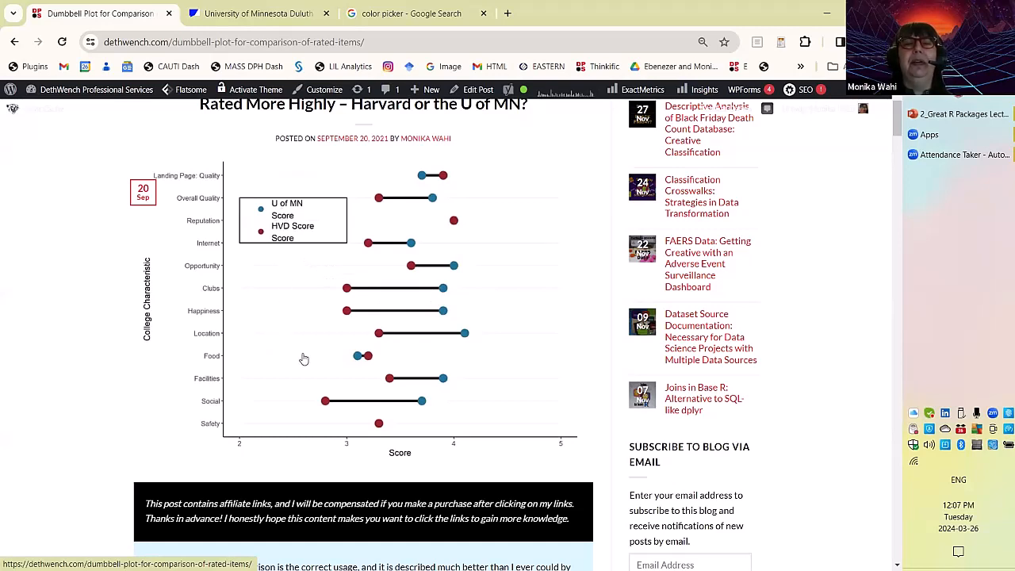
mouse_move(367, 364)
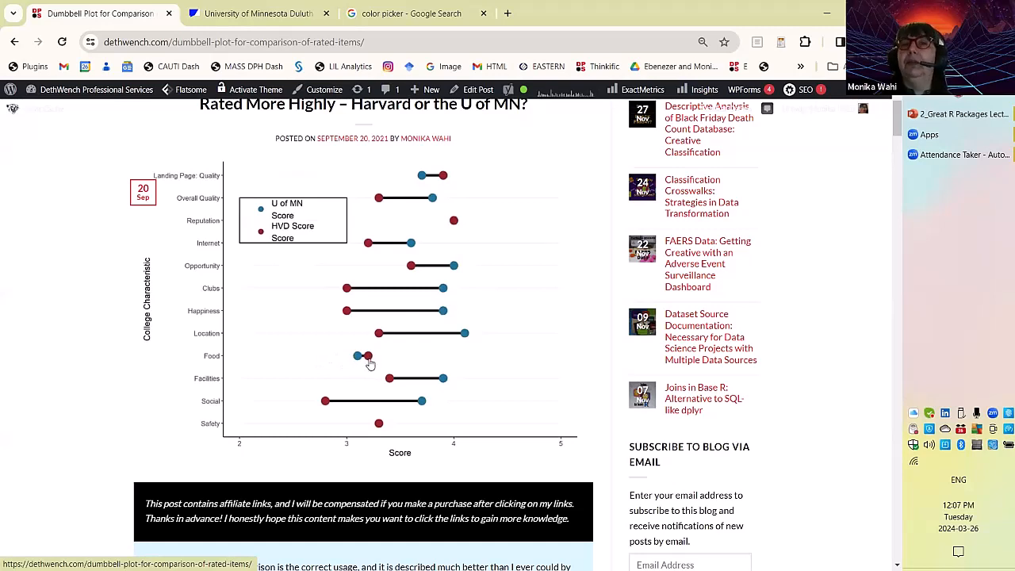
mouse_move(288, 321)
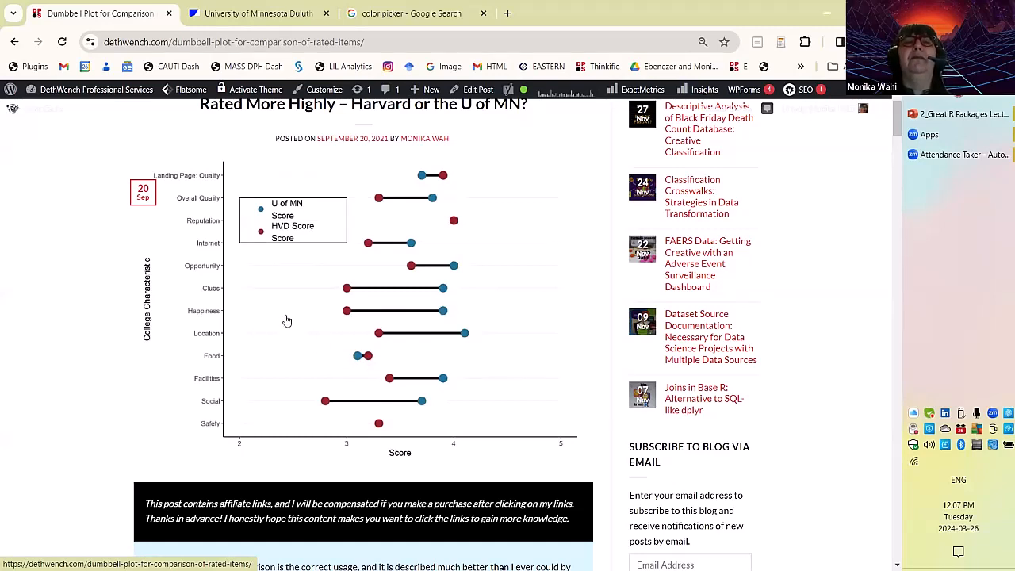
mouse_move(317, 304)
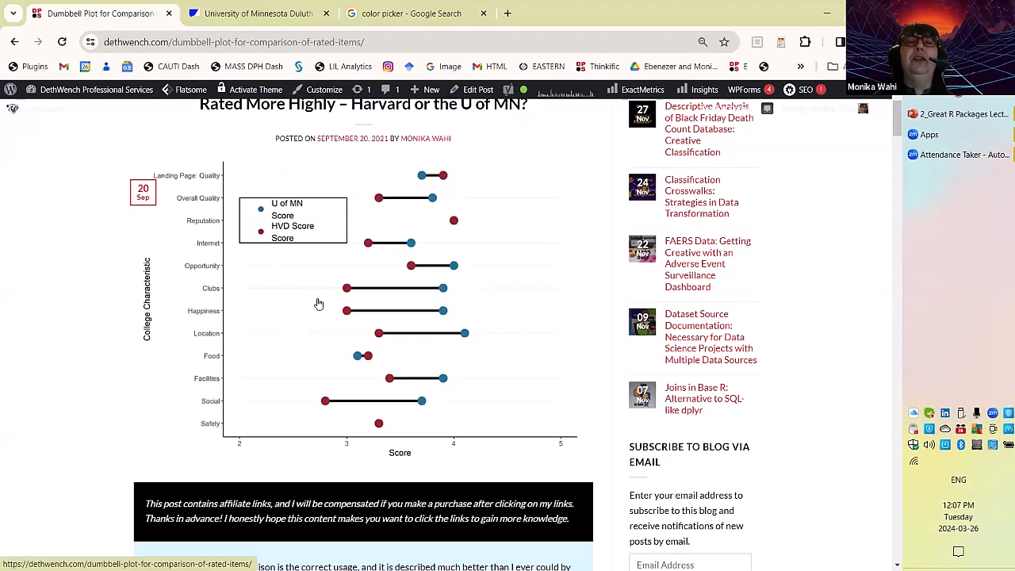
mouse_move(291, 214)
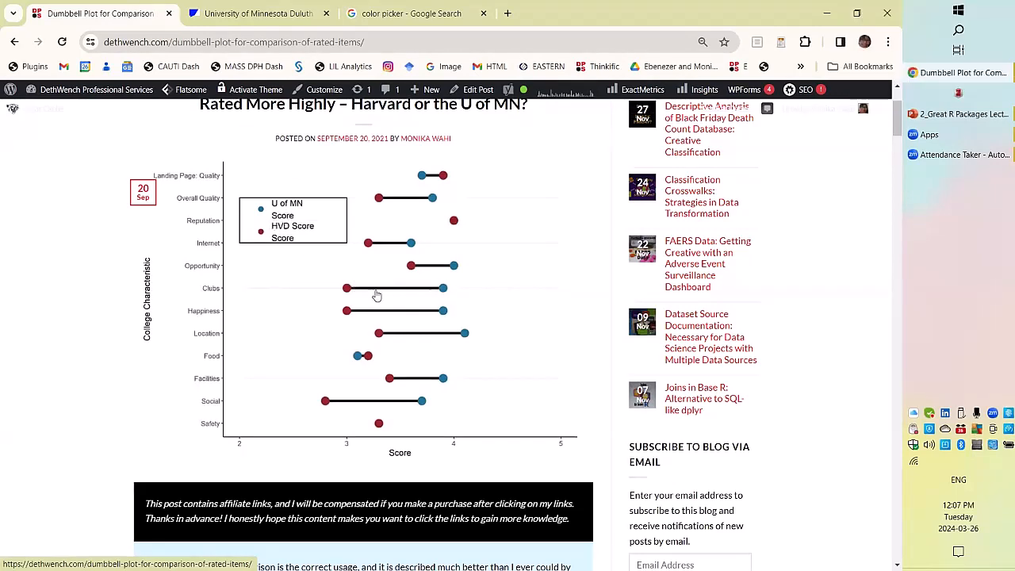
mouse_move(451, 298)
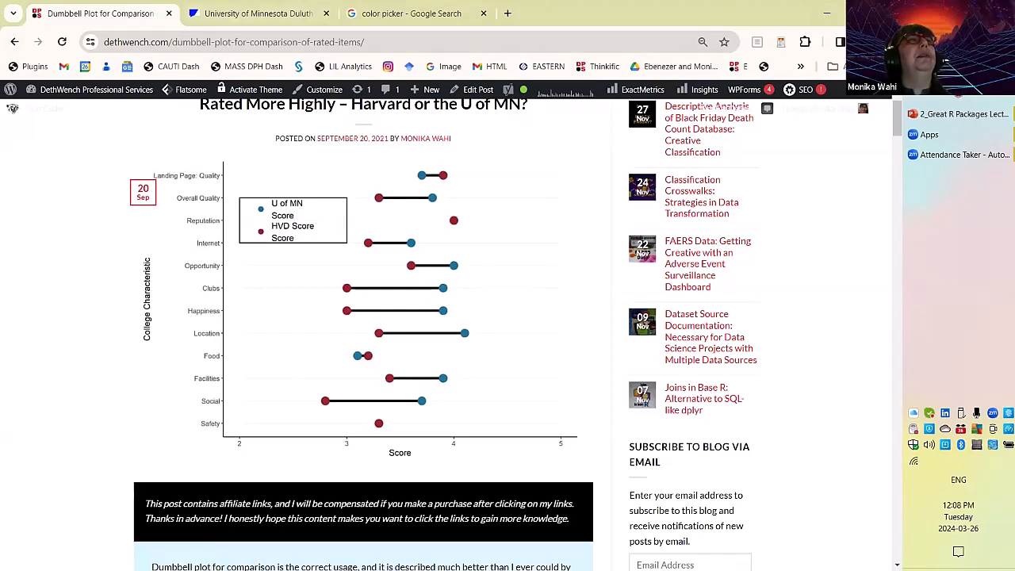
mouse_move(335, 345)
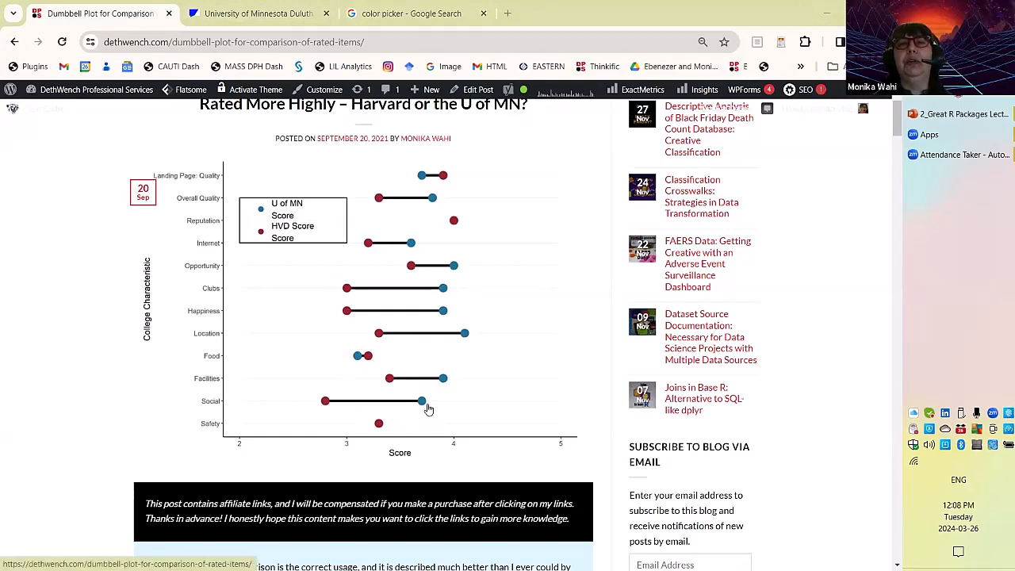
mouse_move(407, 238)
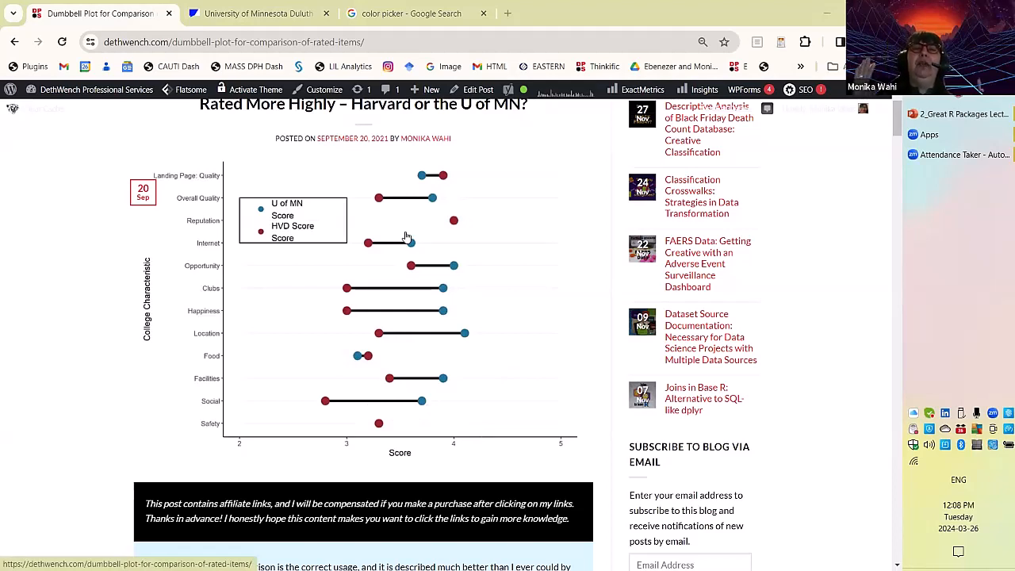
mouse_move(469, 184)
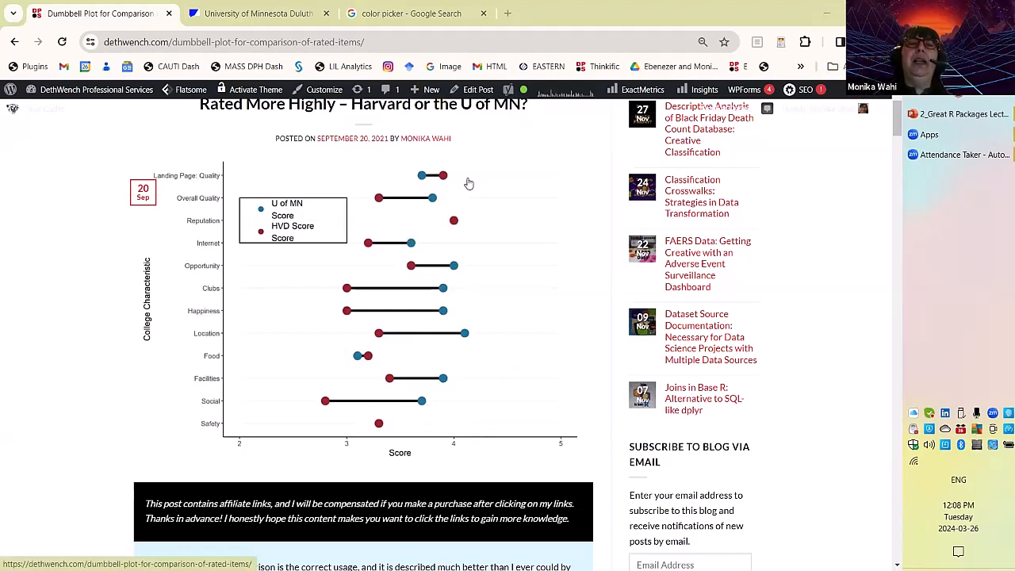
mouse_move(445, 413)
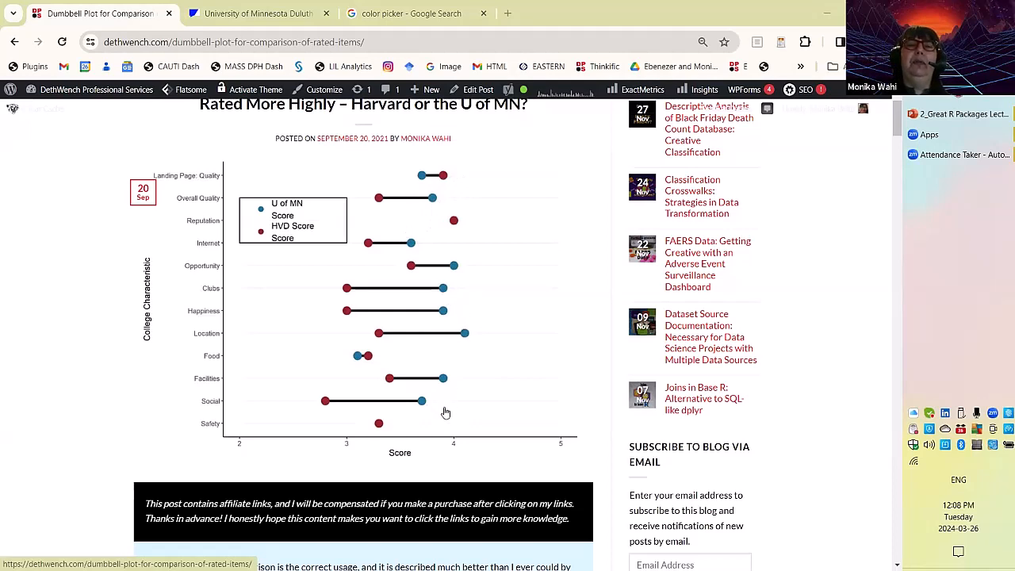
mouse_move(558, 422)
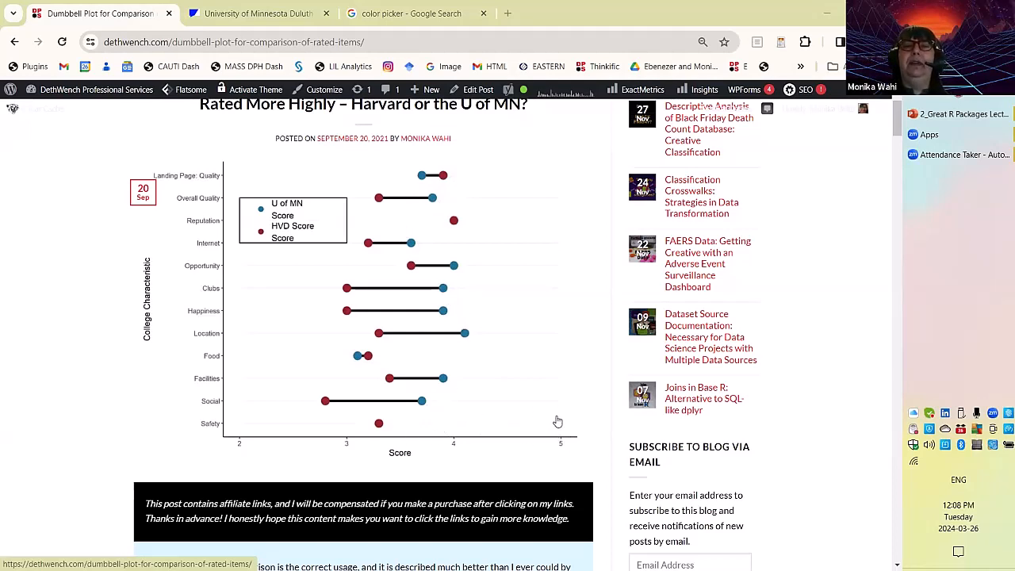
mouse_move(509, 196)
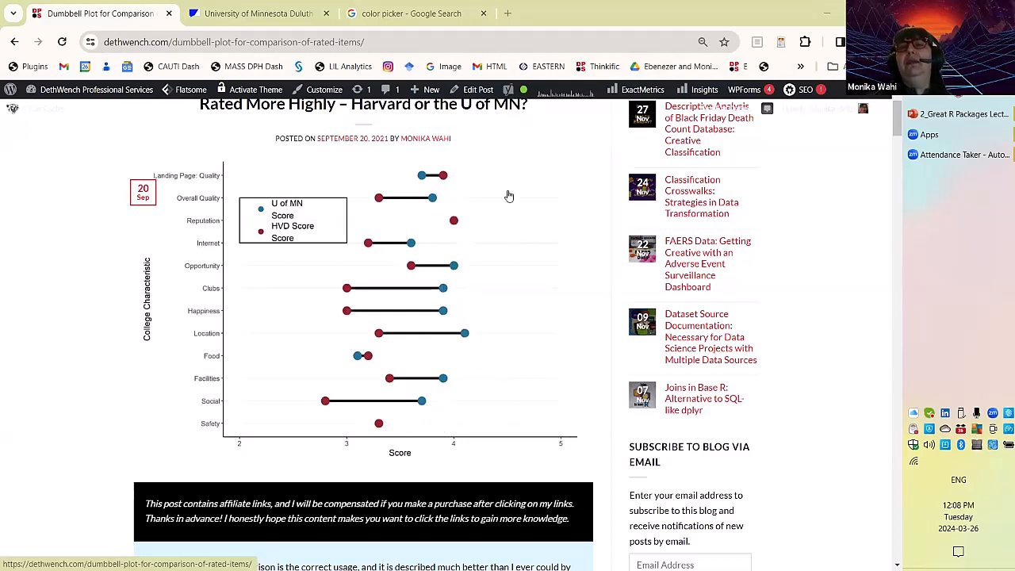
mouse_move(488, 268)
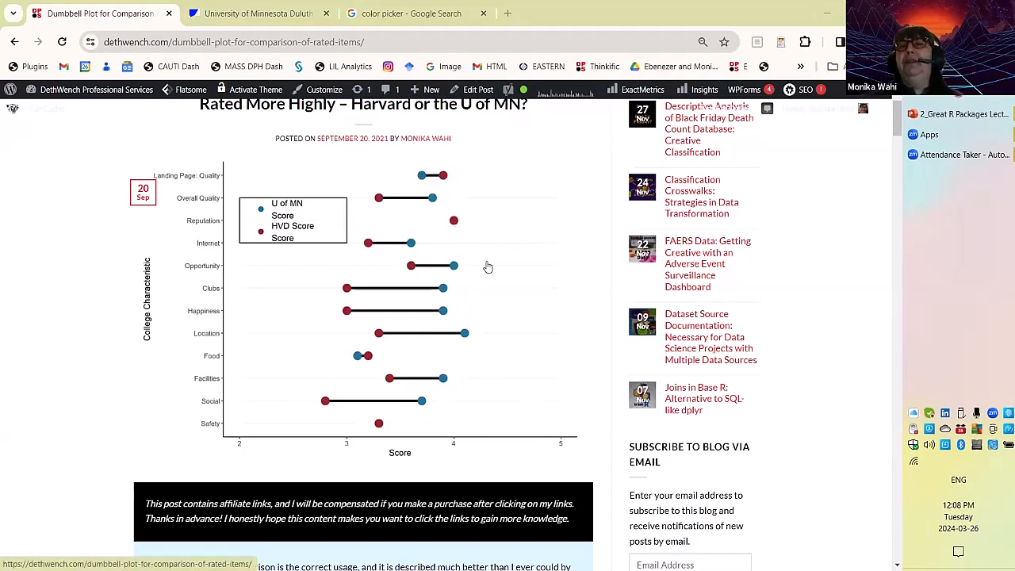
mouse_move(202, 151)
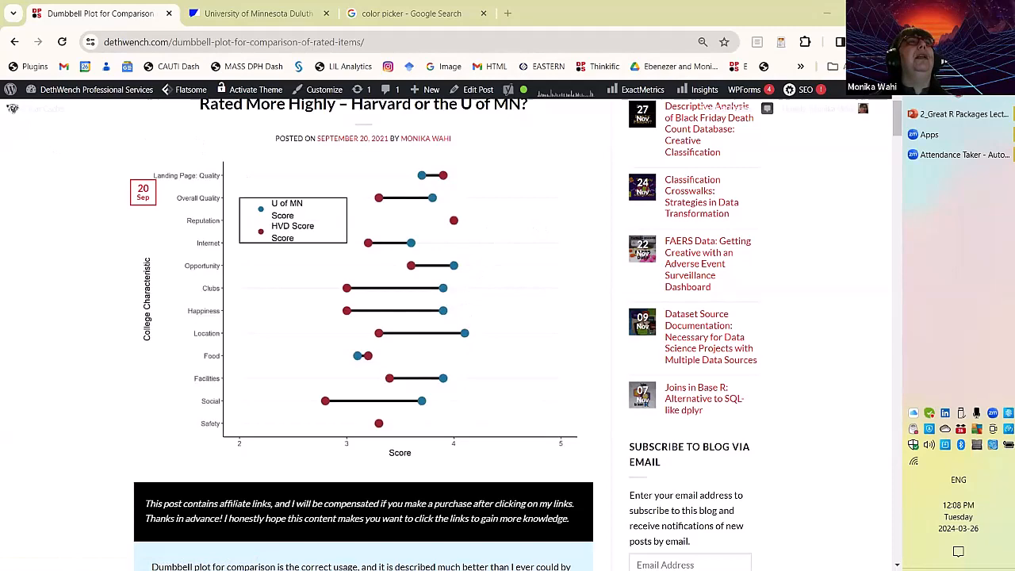
mouse_move(408, 296)
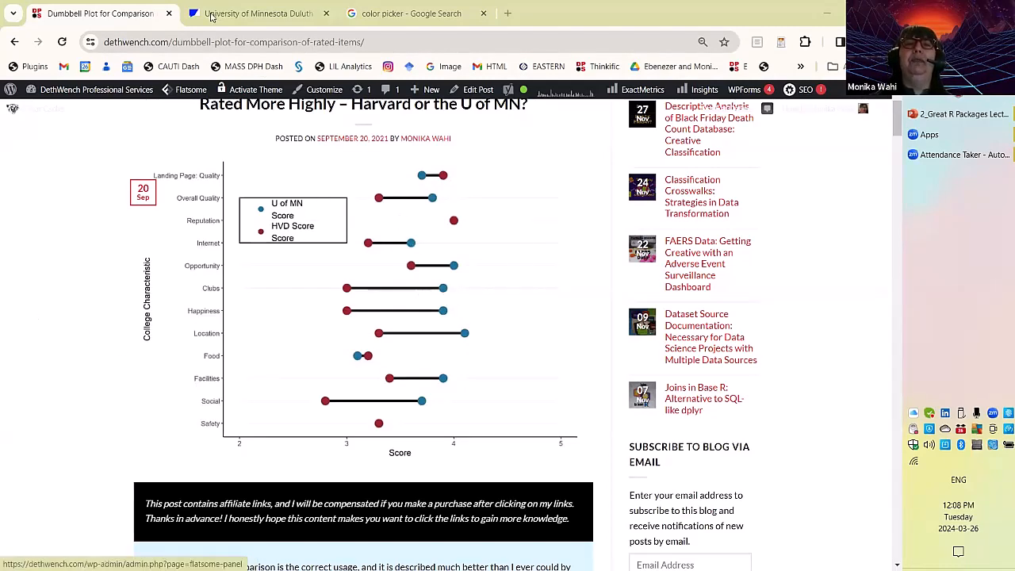
- Switch Chrome to the University of Minnesota Duluth ratings tab
left_click(258, 13)
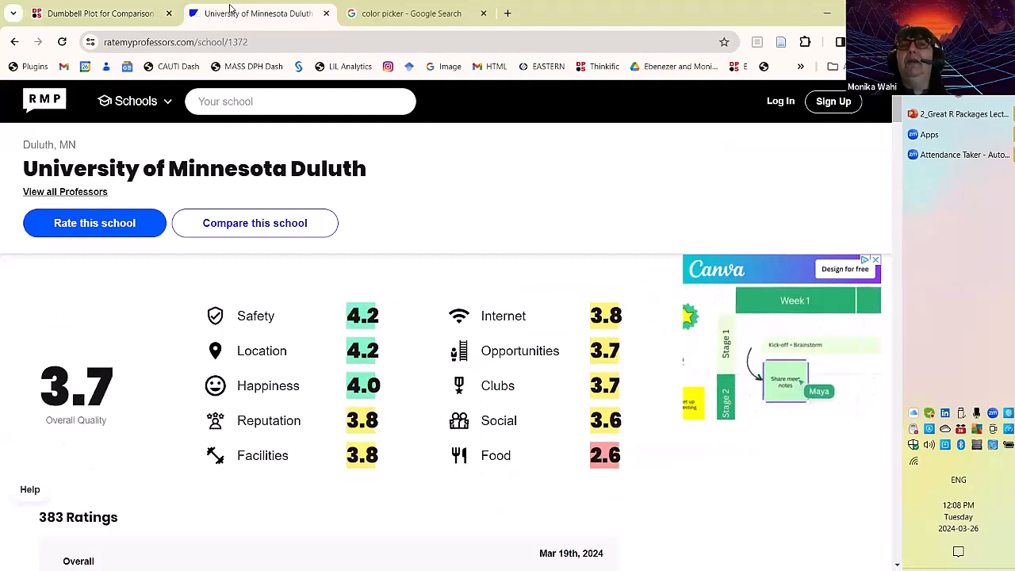
left_click(100, 13)
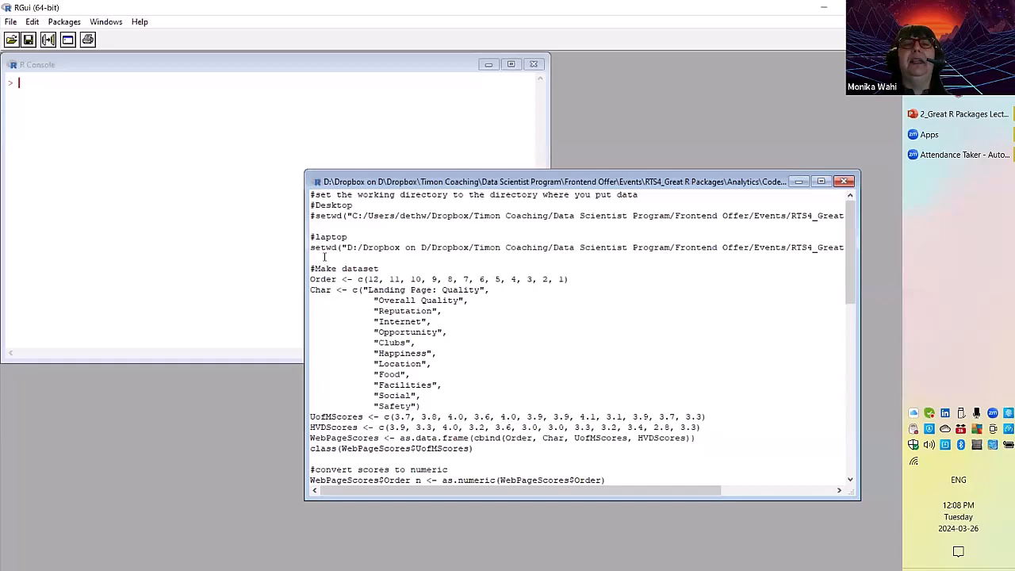
- Select the setwd, Order, Char, score and data frame lines to build WebPageScores
left_click_drag(311, 237, 845, 247)
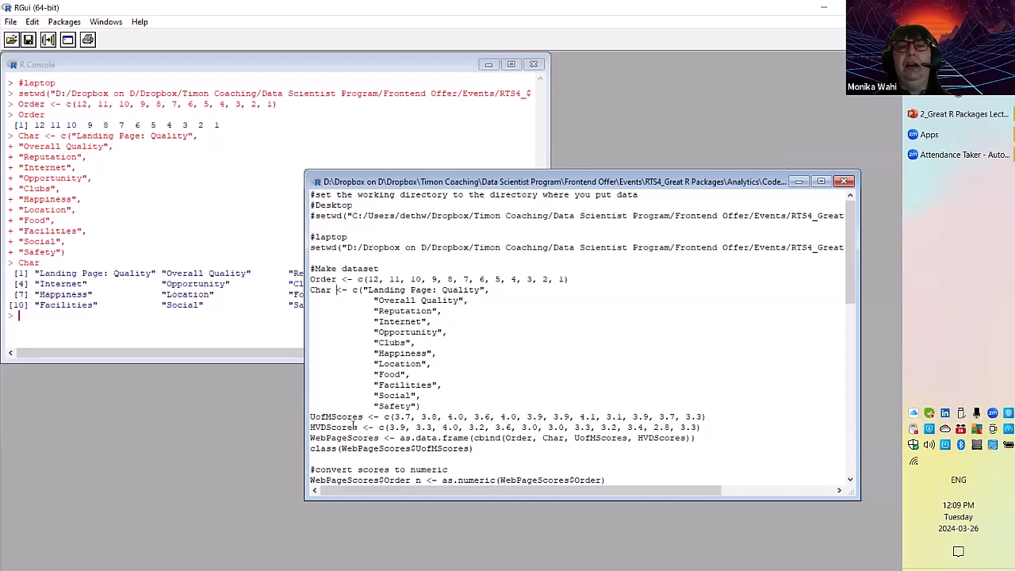
left_click_drag(564, 416, 700, 427)
type("WebPageScores")
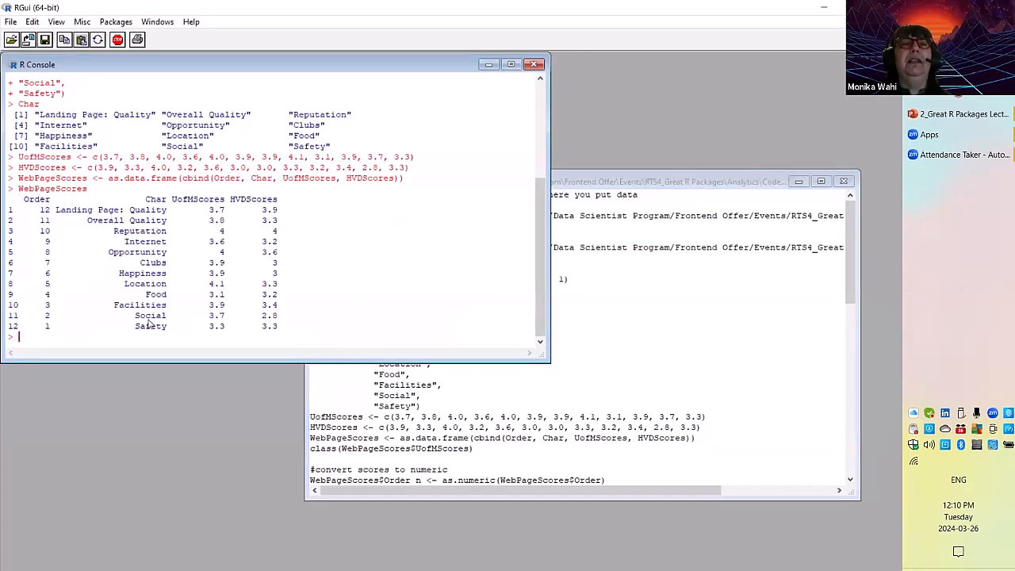
mouse_move(255, 318)
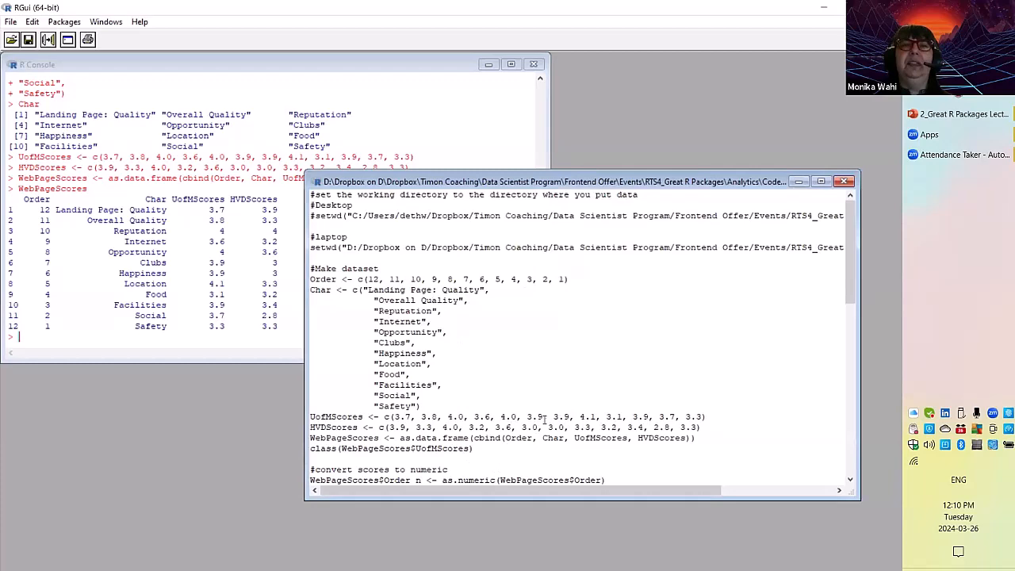
- Select the as.numeric lines creating Order_n, UofMScores_n and HVDScores_n
scroll("down", 3)
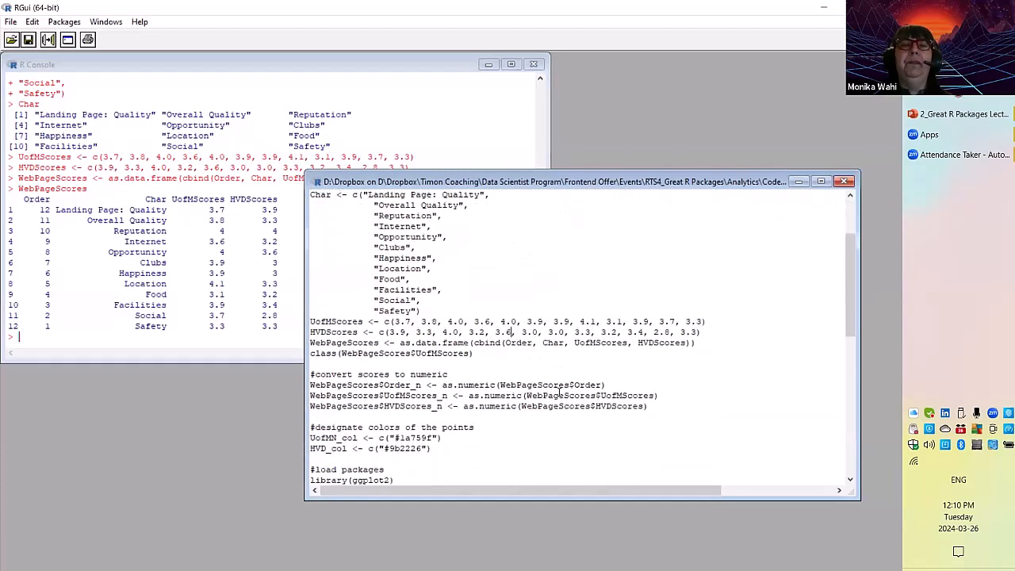
scroll("down", 3)
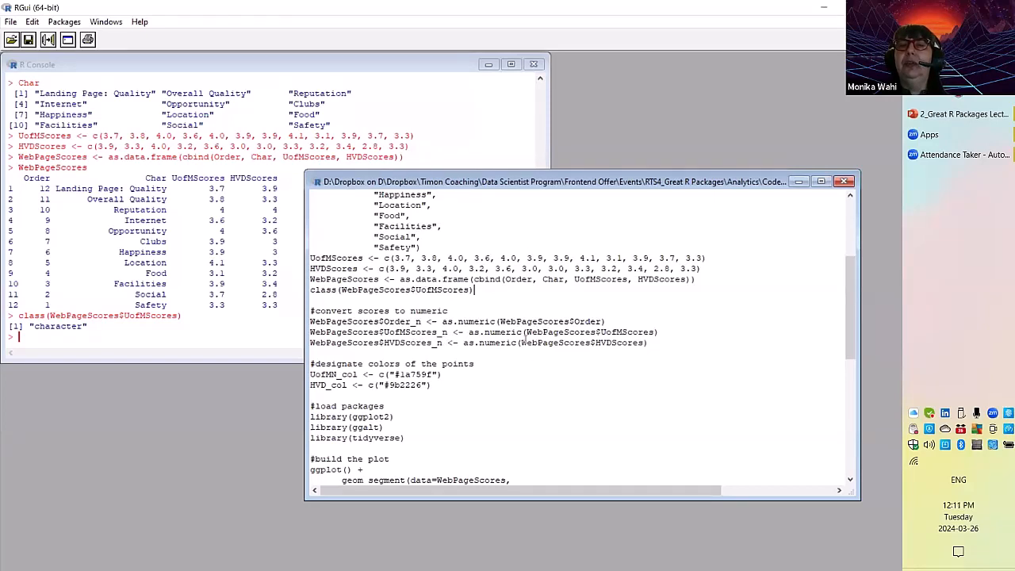
left_click_drag(310, 322, 648, 343)
type("WebPageScores")
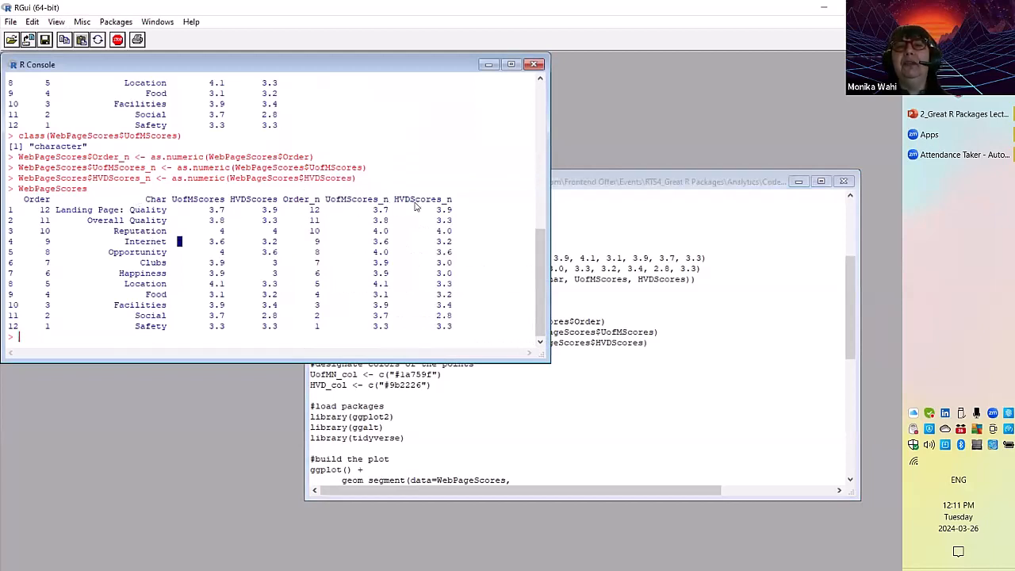
mouse_move(365, 208)
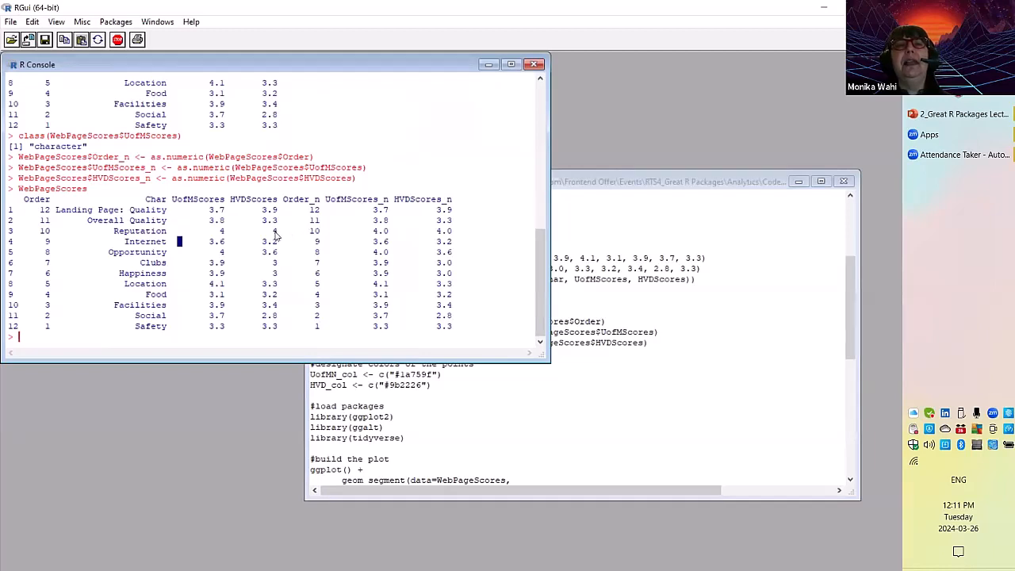
mouse_move(400, 245)
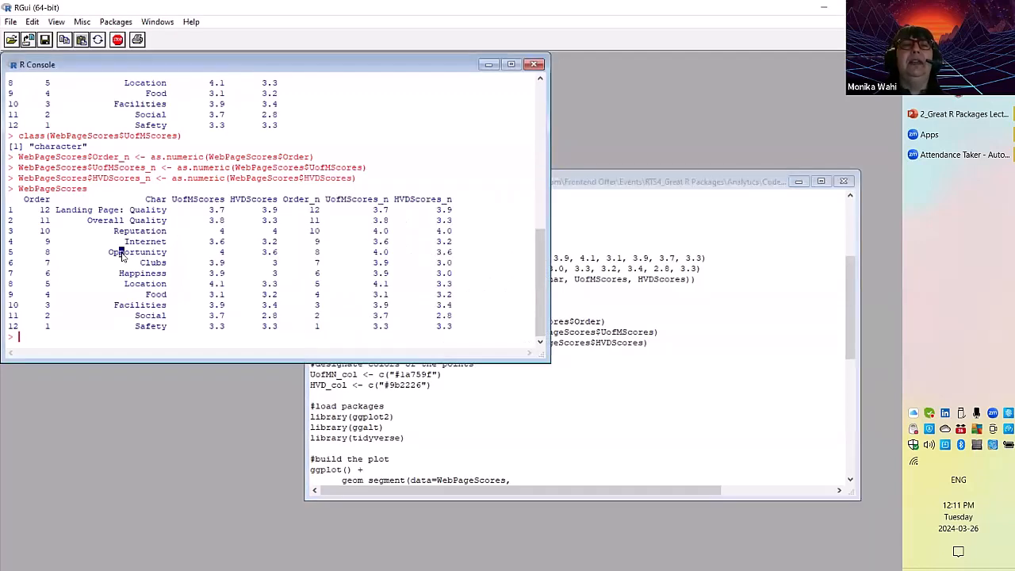
mouse_move(71, 248)
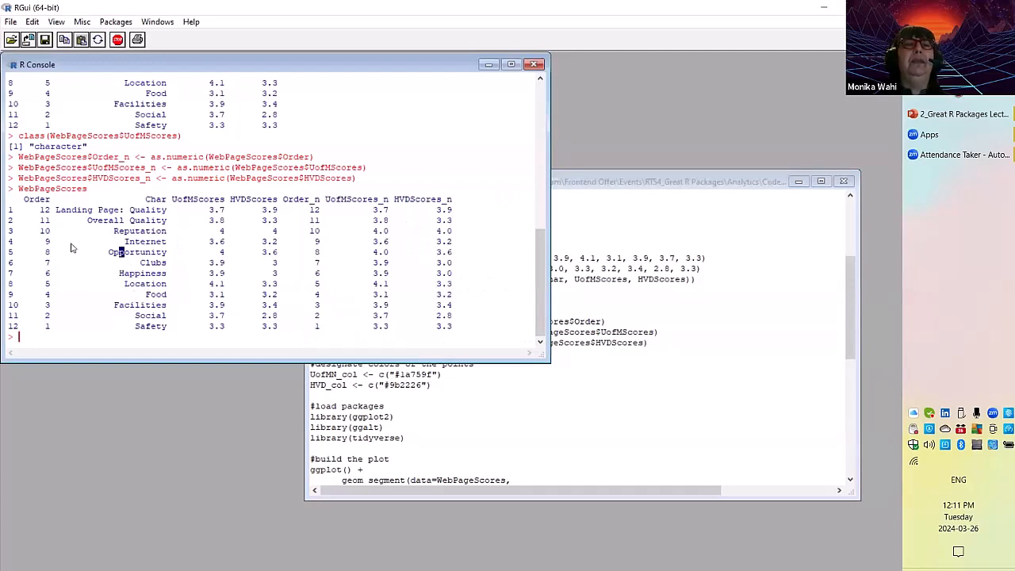
mouse_move(45, 258)
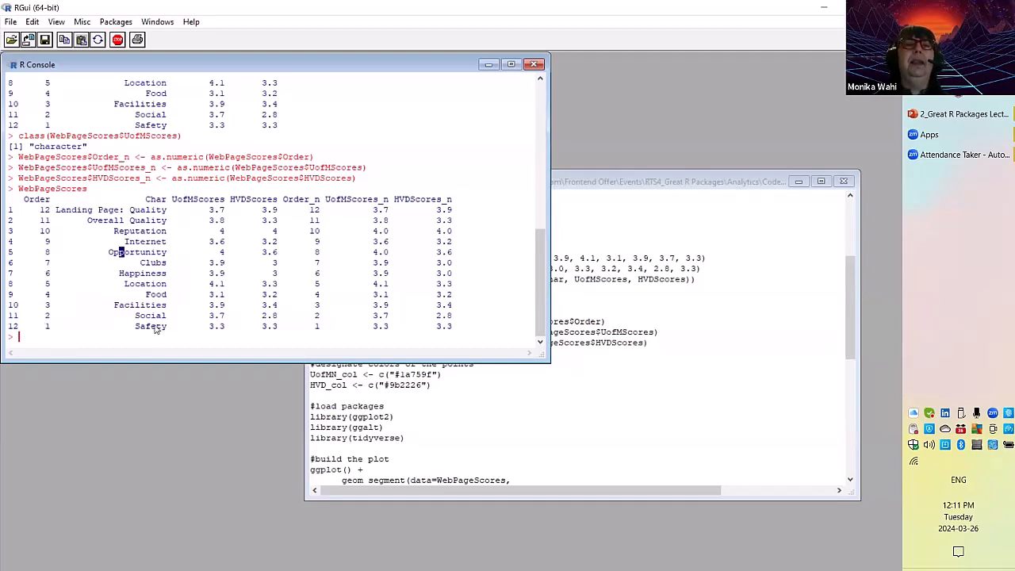
mouse_move(156, 203)
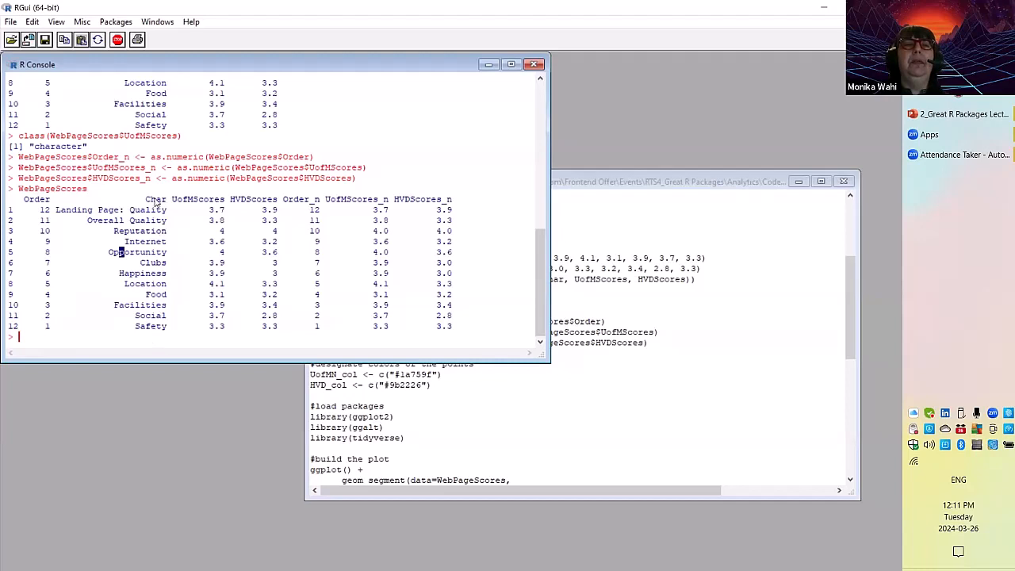
mouse_move(152, 341)
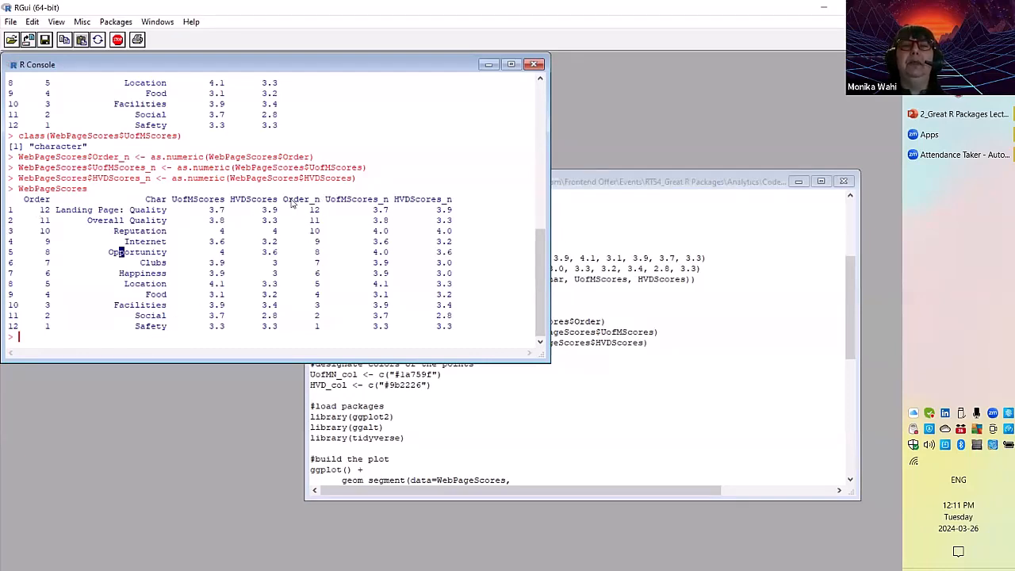
mouse_move(368, 258)
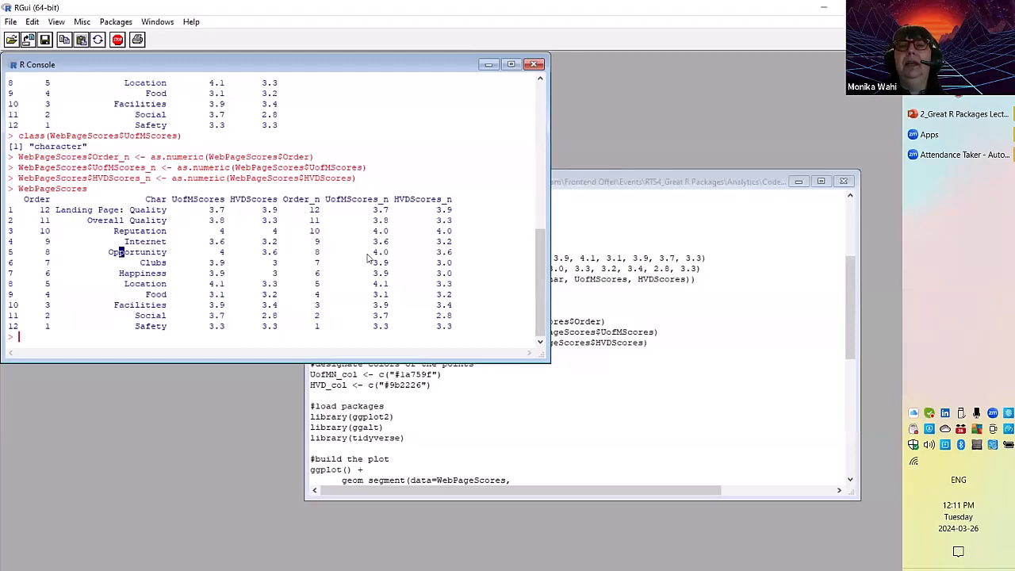
mouse_move(531, 346)
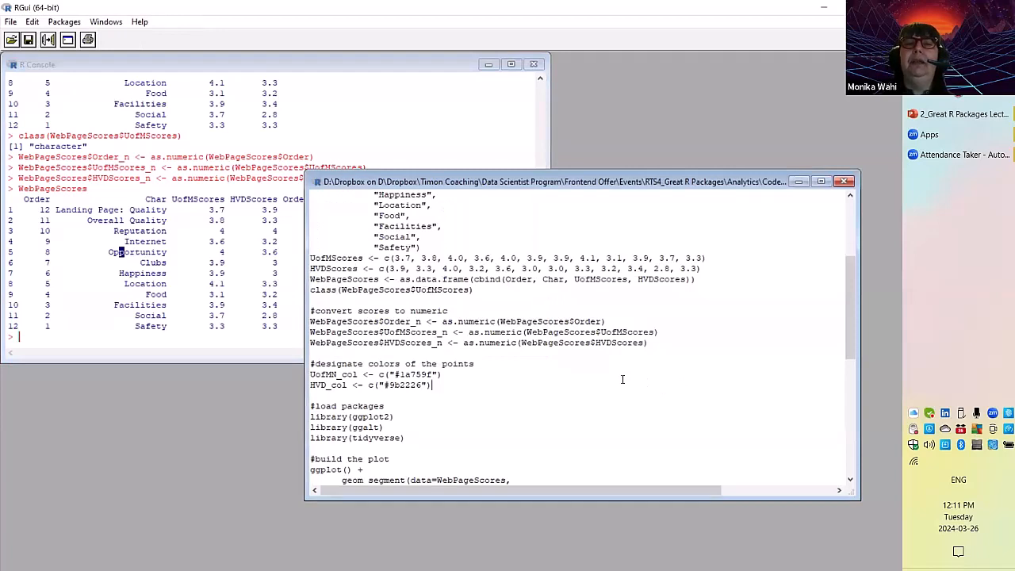
- Double-click two spots in the R script before returning to the blog post
double_click(333, 373)
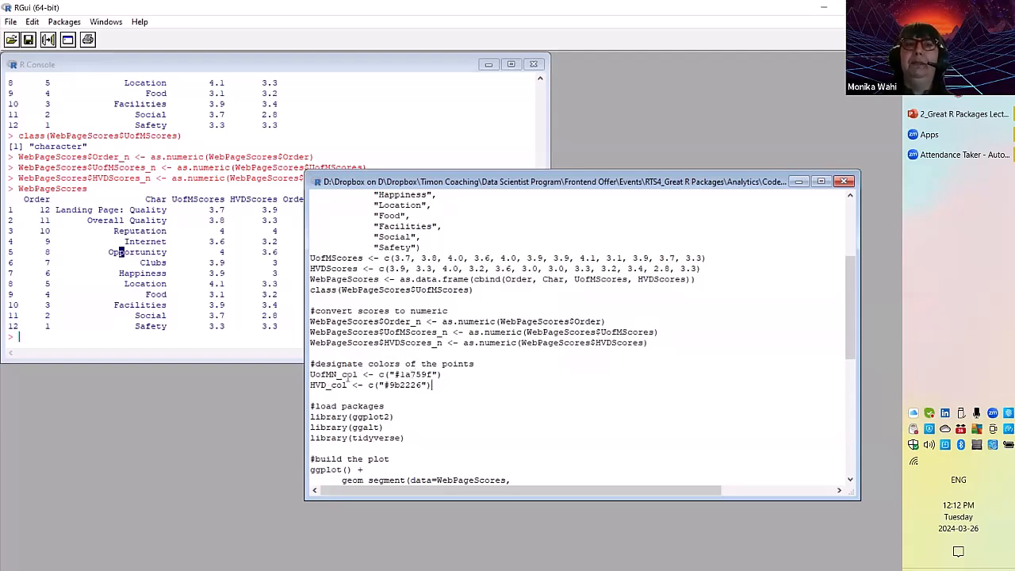
double_click(415, 374)
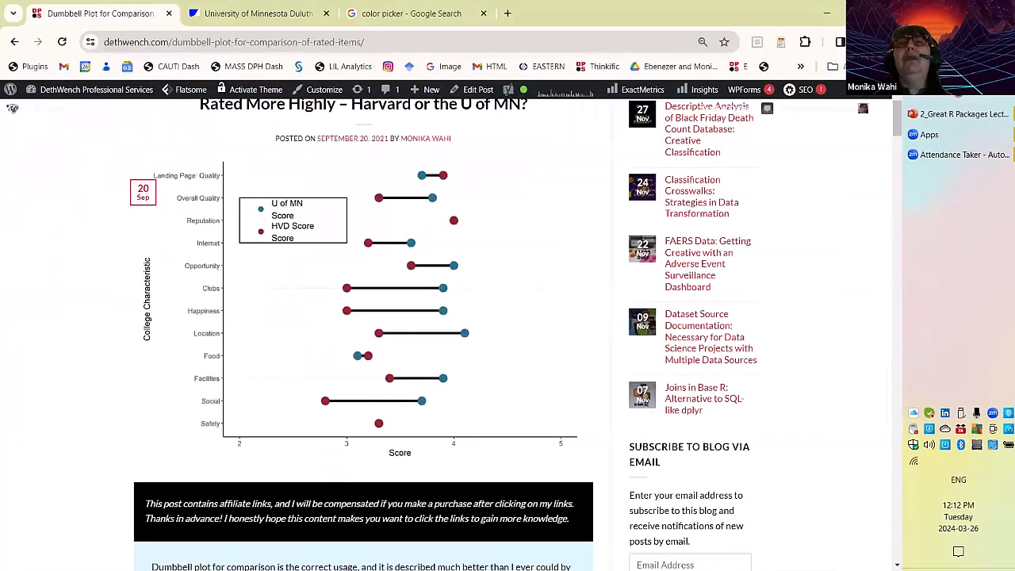
- Adjust the Google Search colour picker for the point colours
left_click(411, 13)
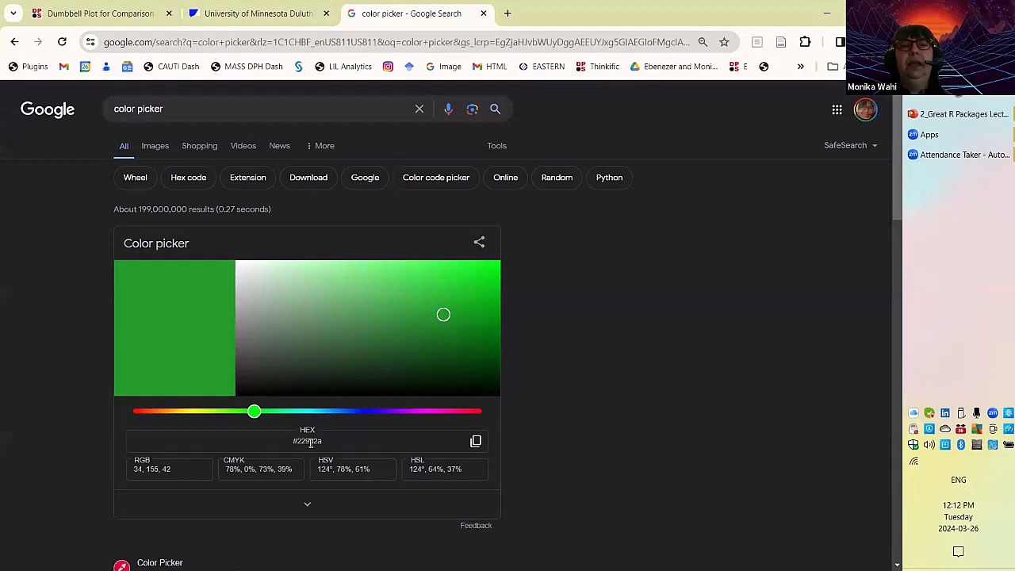
left_click_drag(254, 411, 325, 411)
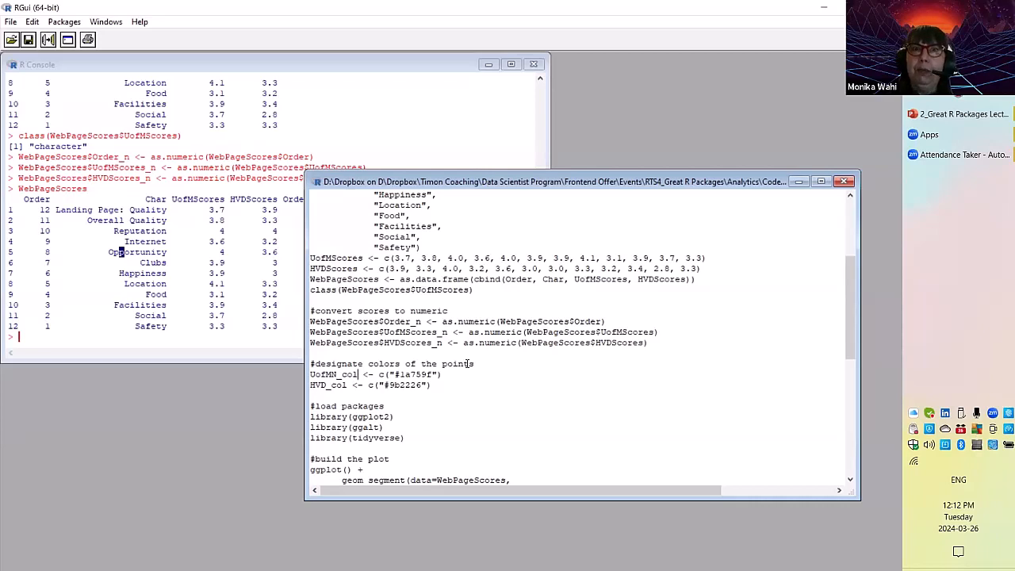
mouse_move(602, 355)
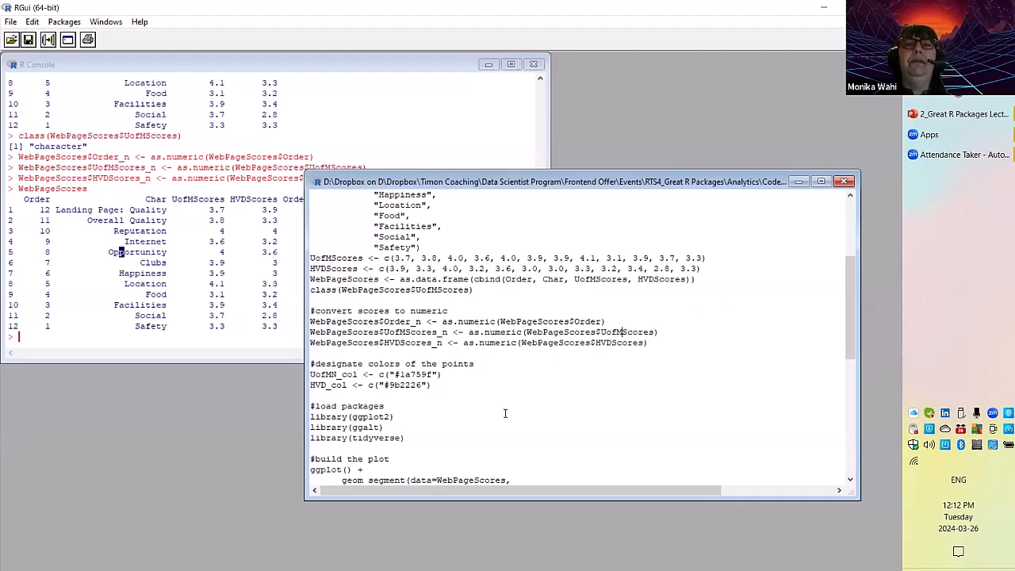
- Scroll the script through the conversion, colour and library lines to the ggplot code
scroll("down", 3)
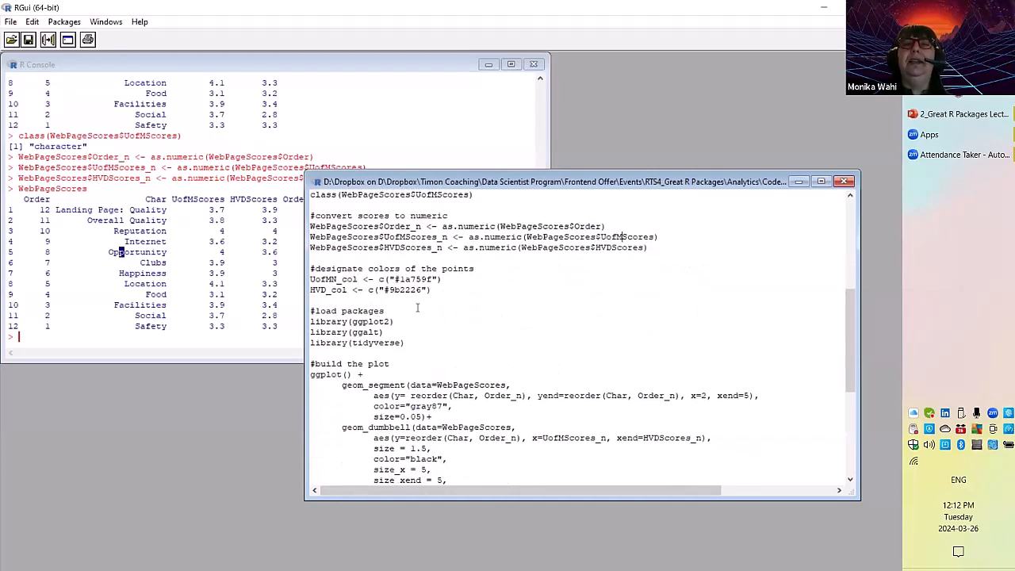
mouse_move(532, 328)
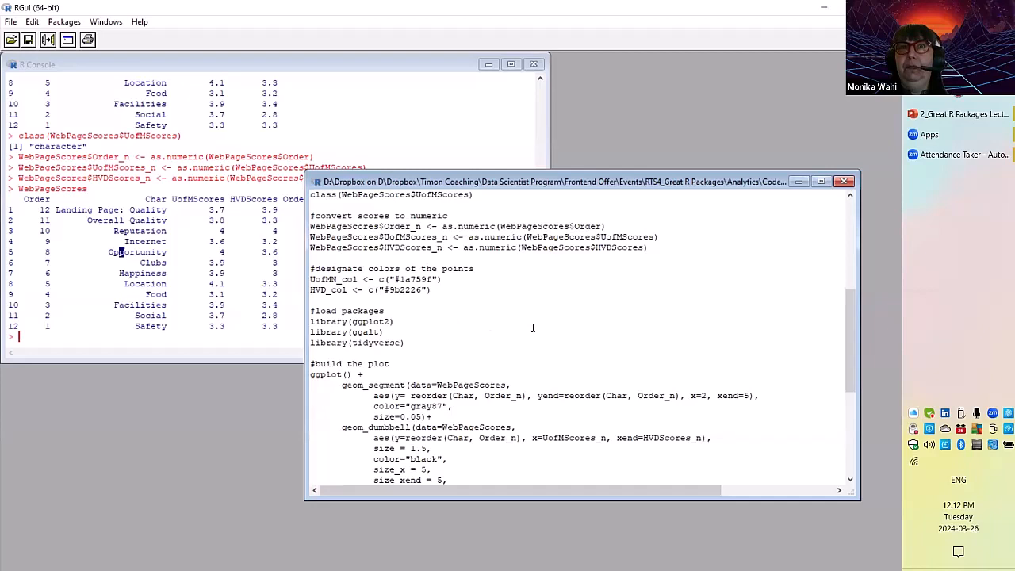
mouse_move(412, 334)
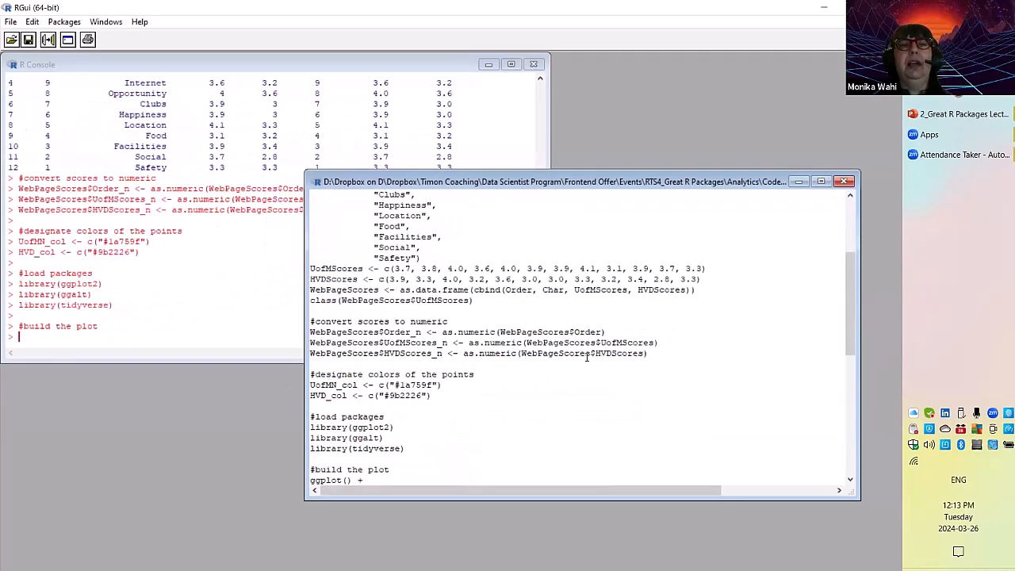
scroll("down", 3)
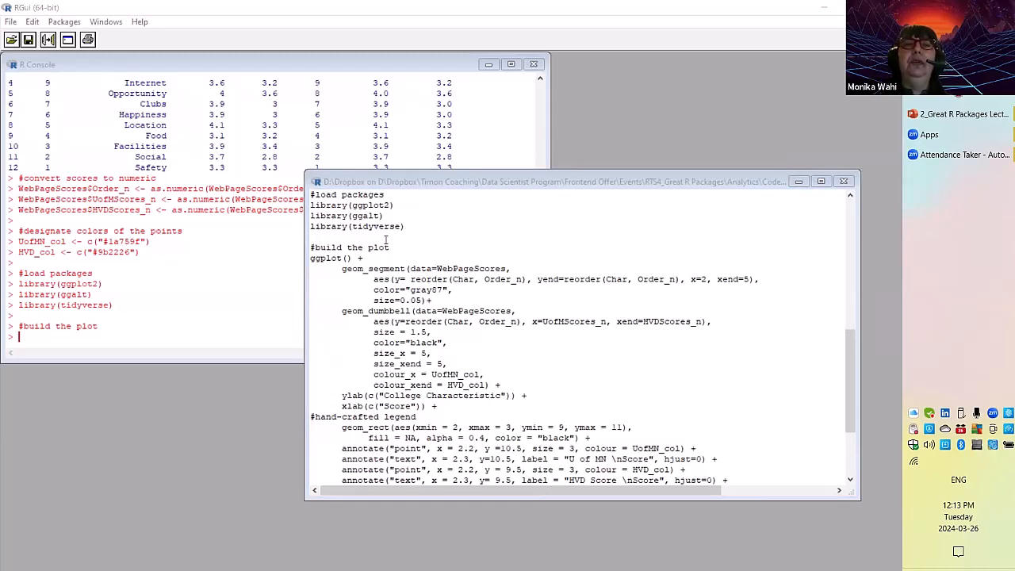
left_click(556, 182)
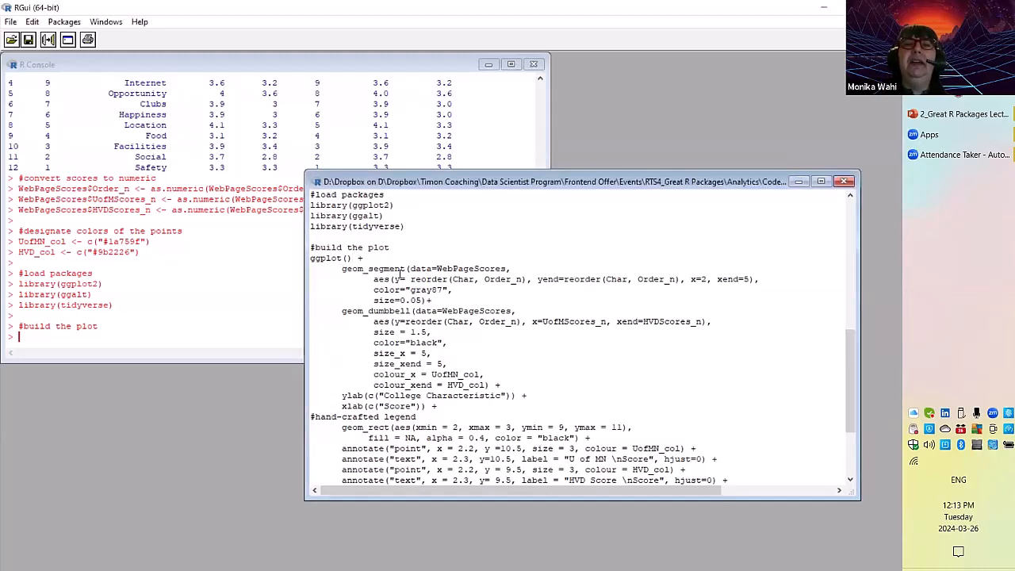
double_click(372, 268)
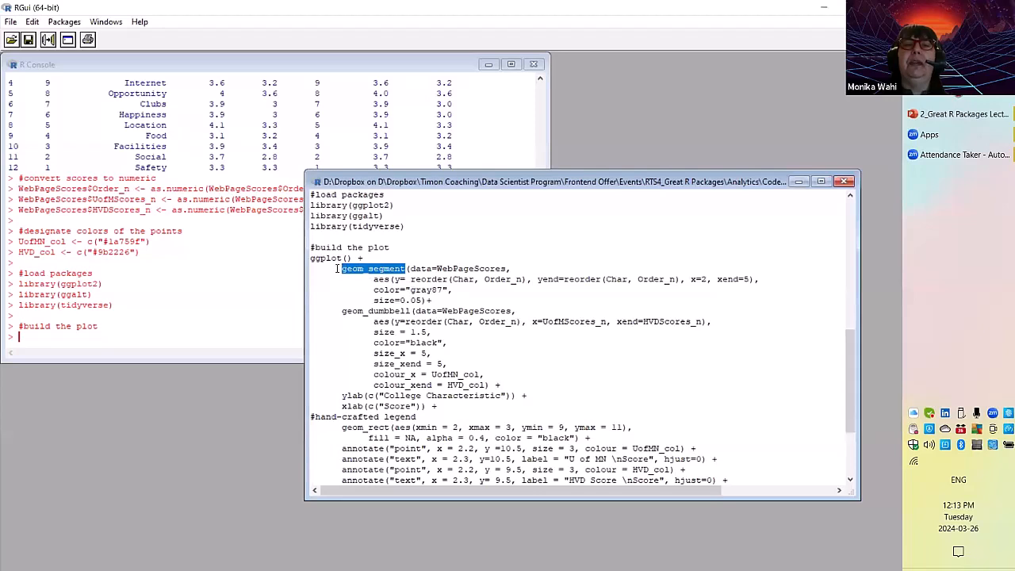
left_click(439, 270)
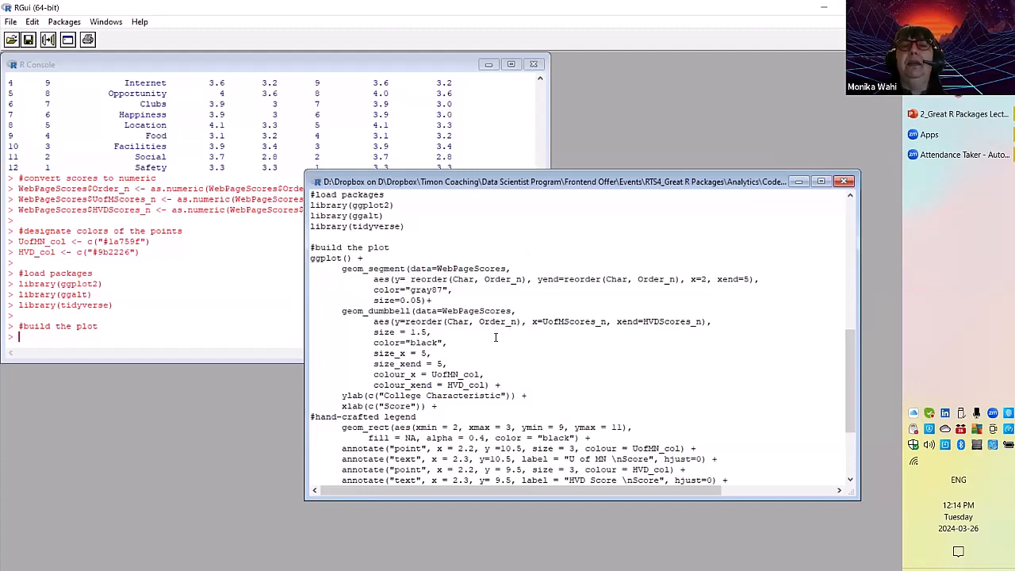
scroll("down", 3)
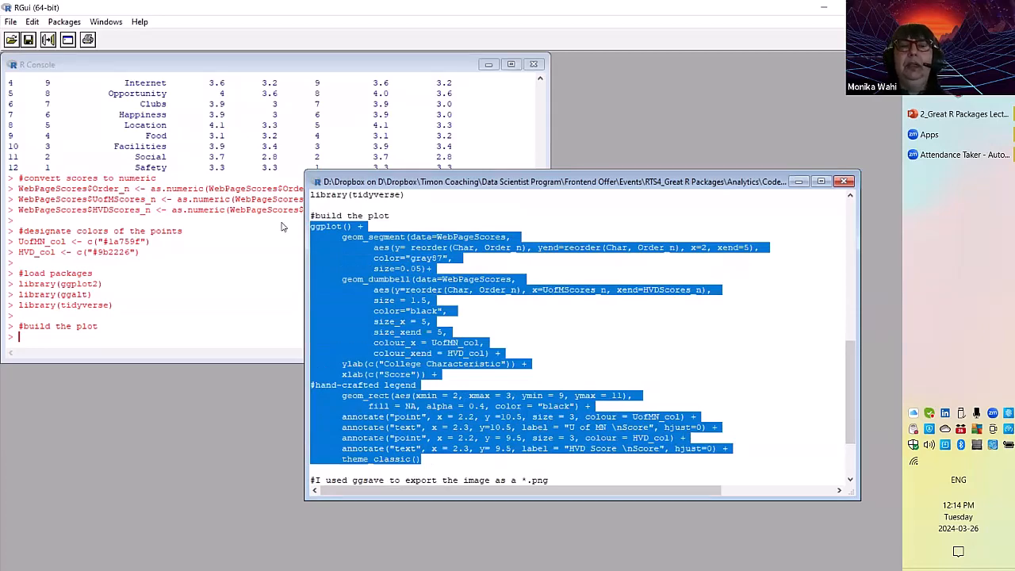
- Run the selected ggplot() through theme_classic() block to draw the dumbbell plot
key("Return")
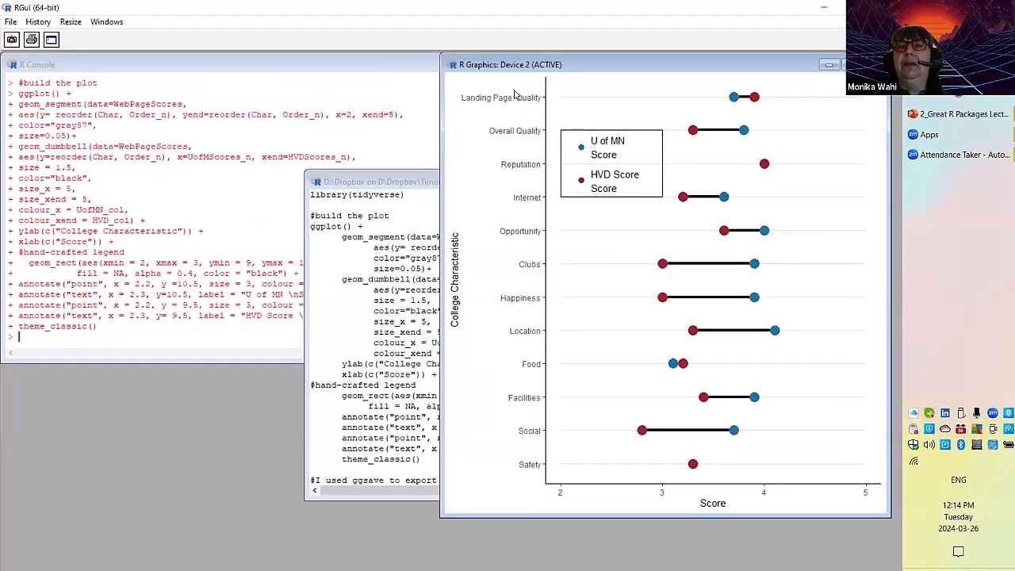
mouse_move(574, 498)
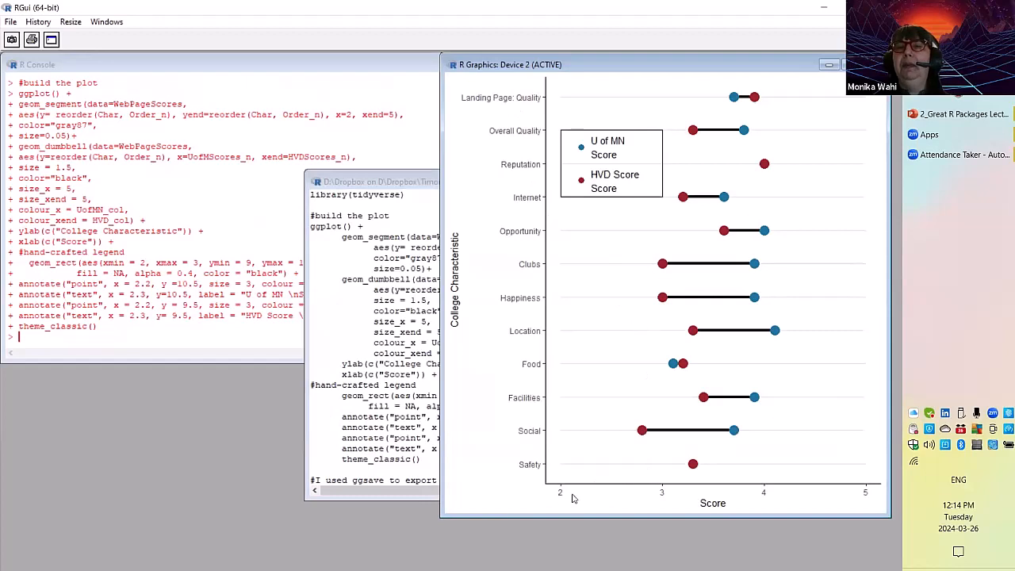
mouse_move(797, 409)
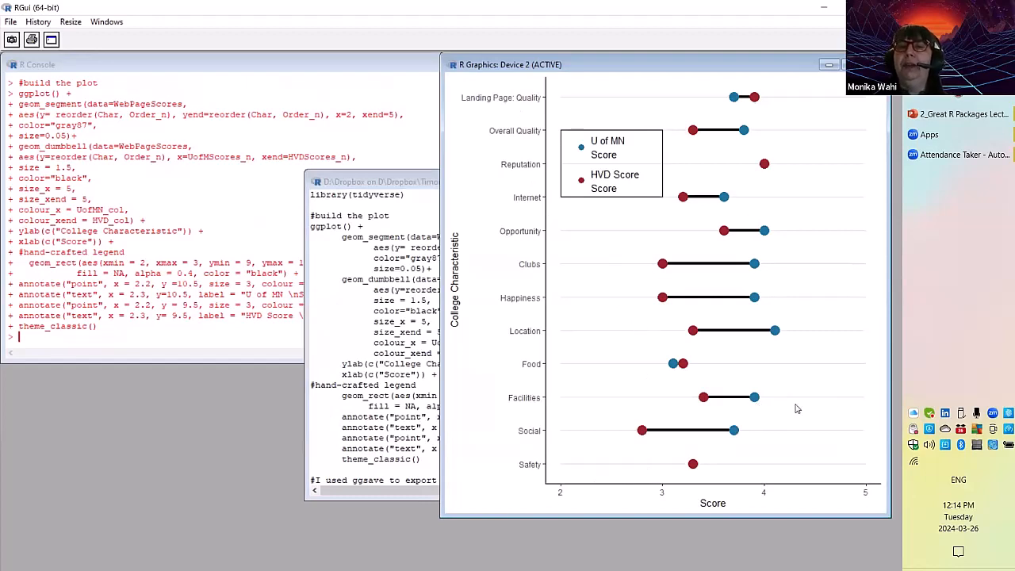
mouse_move(841, 484)
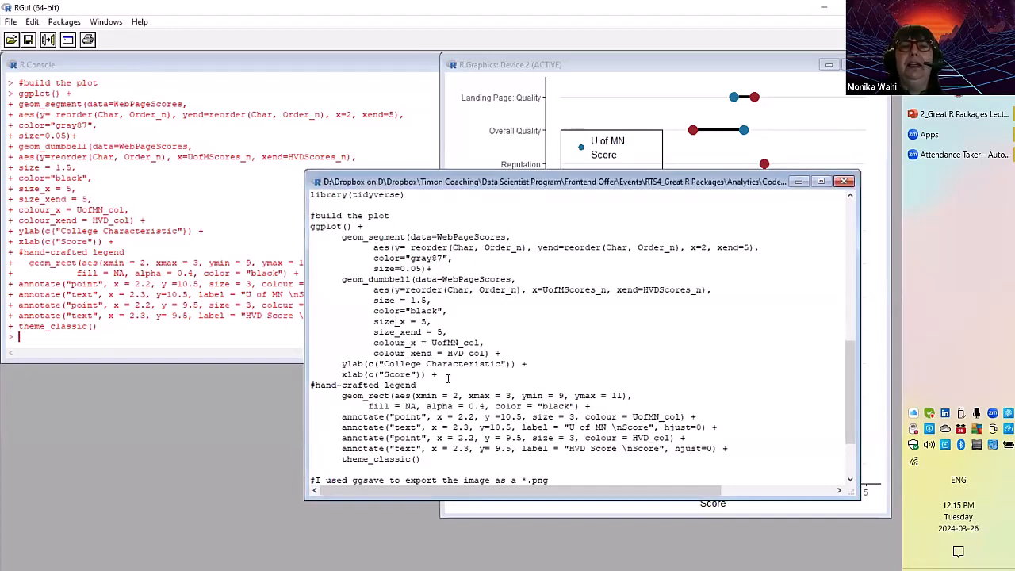
- Select the ggplot code through xlab("Score"), without the legend, and rerun it
left_click_drag(342, 236, 435, 374)
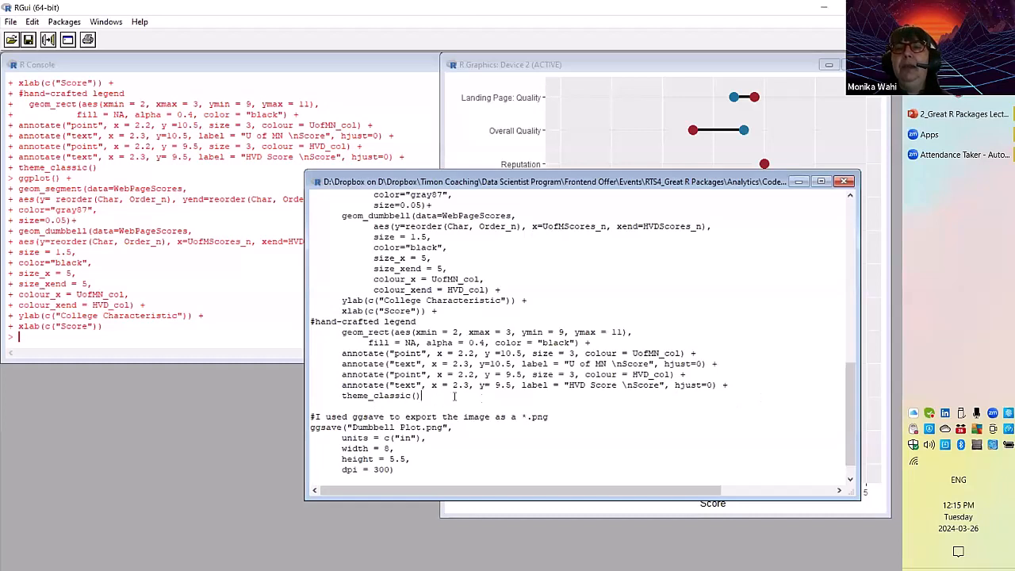
double_click(389, 395)
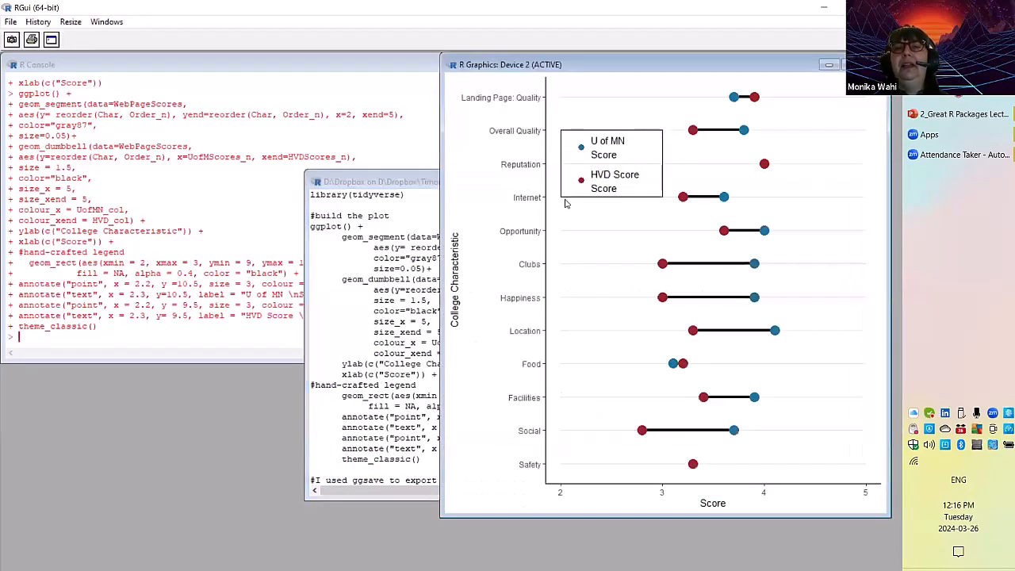
mouse_move(655, 196)
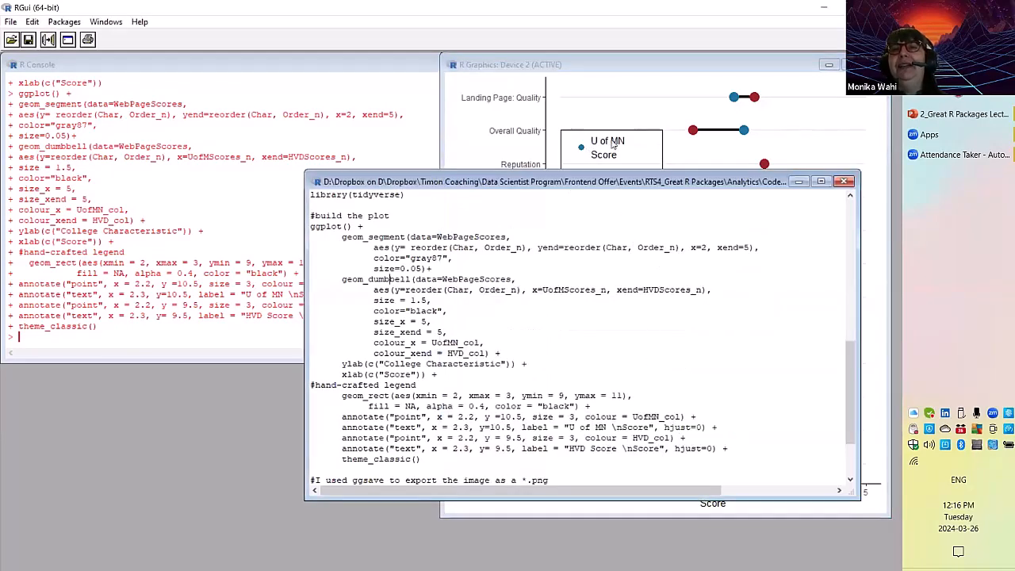
mouse_move(600, 411)
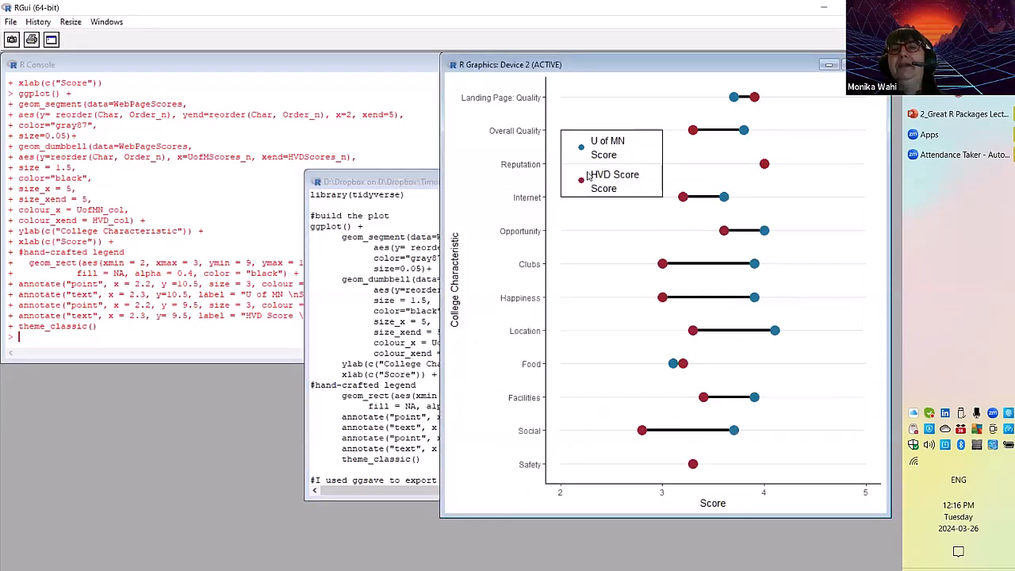
- Bring the R Graphics window forward to view the plot with its legend box
left_click(373, 181)
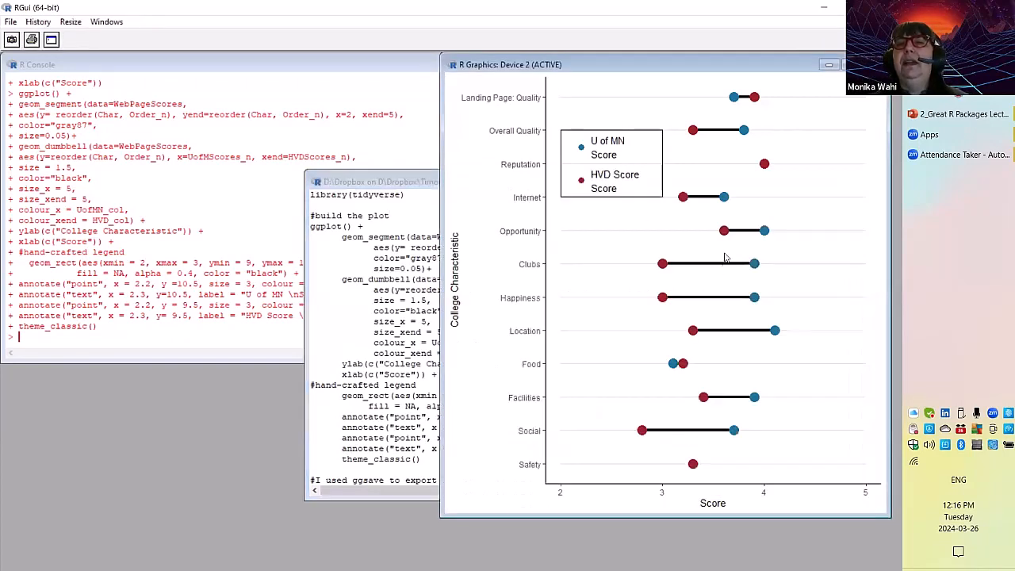
mouse_move(768, 245)
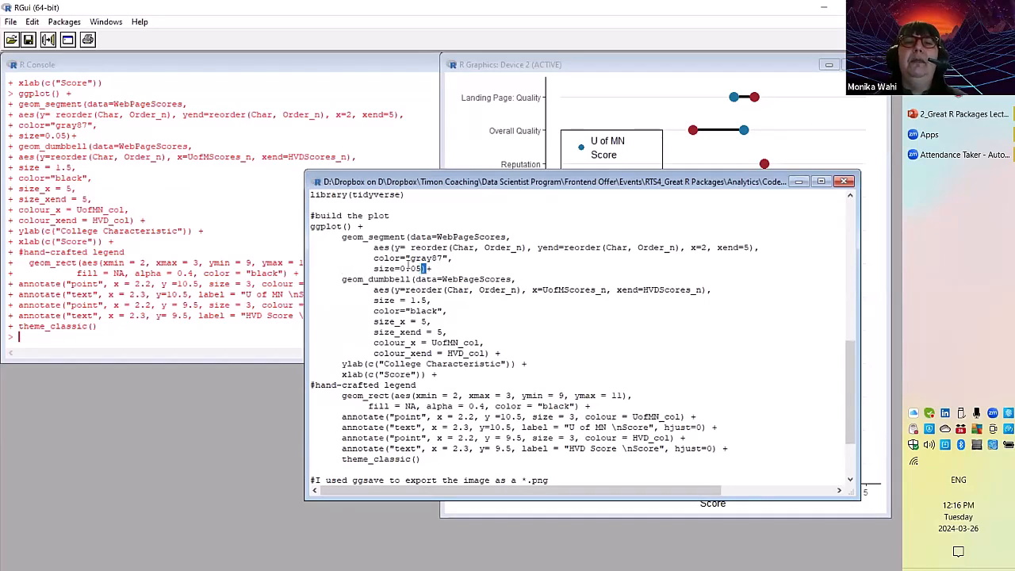
- Select only the ggplot() and geom_segment background layer code
left_click_drag(362, 226, 428, 268)
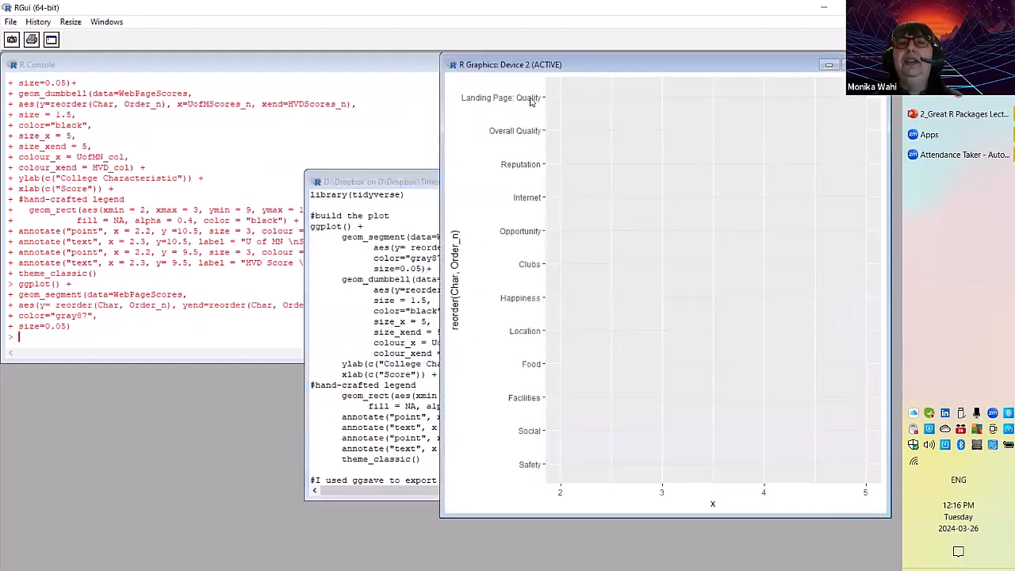
mouse_move(626, 335)
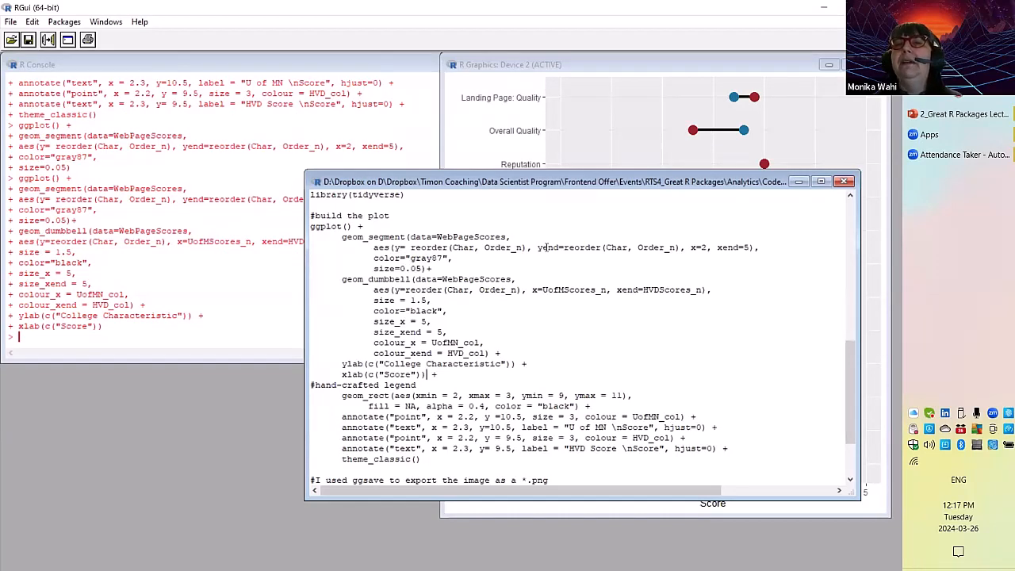
mouse_move(697, 239)
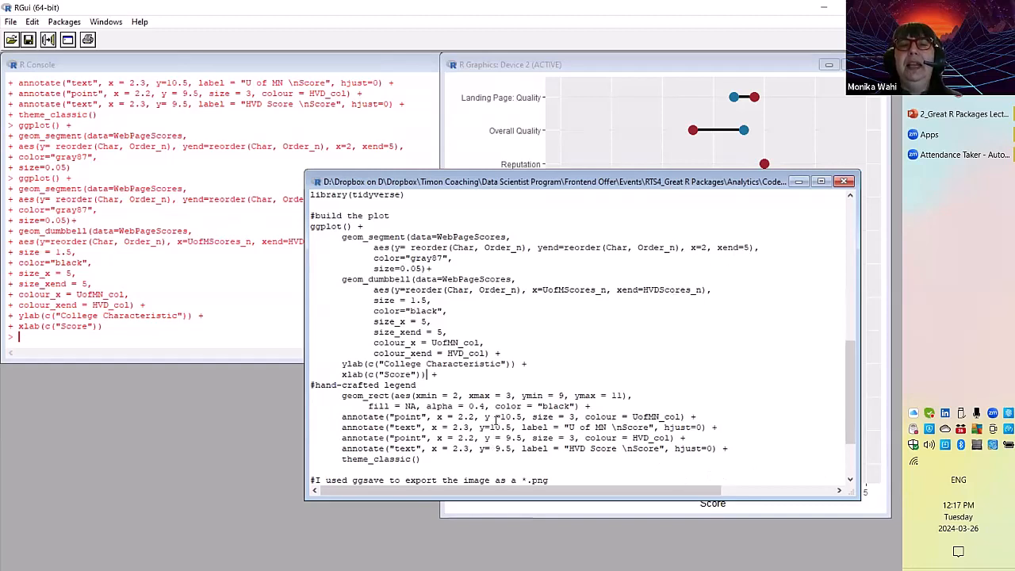
mouse_move(562, 285)
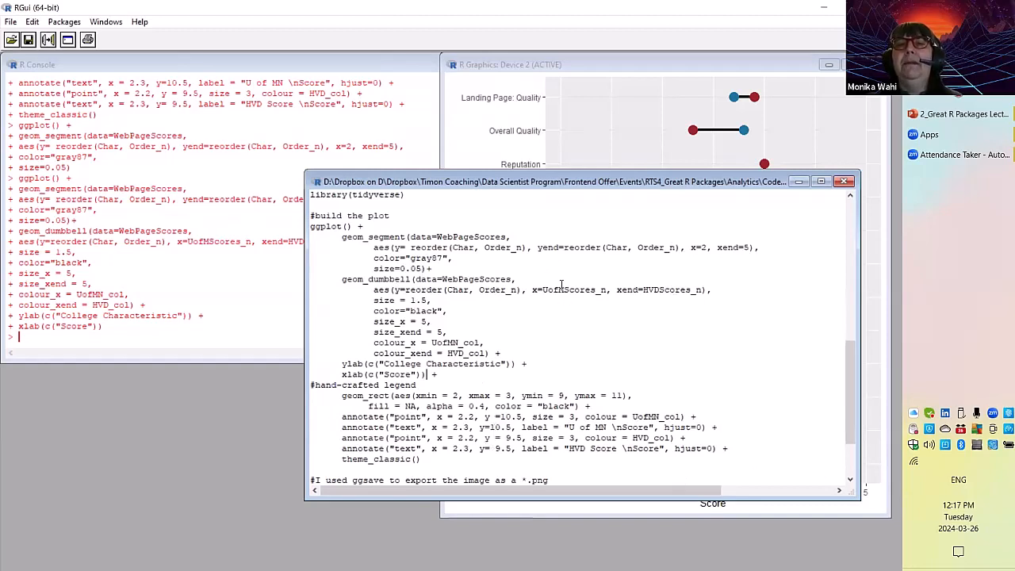
mouse_move(577, 169)
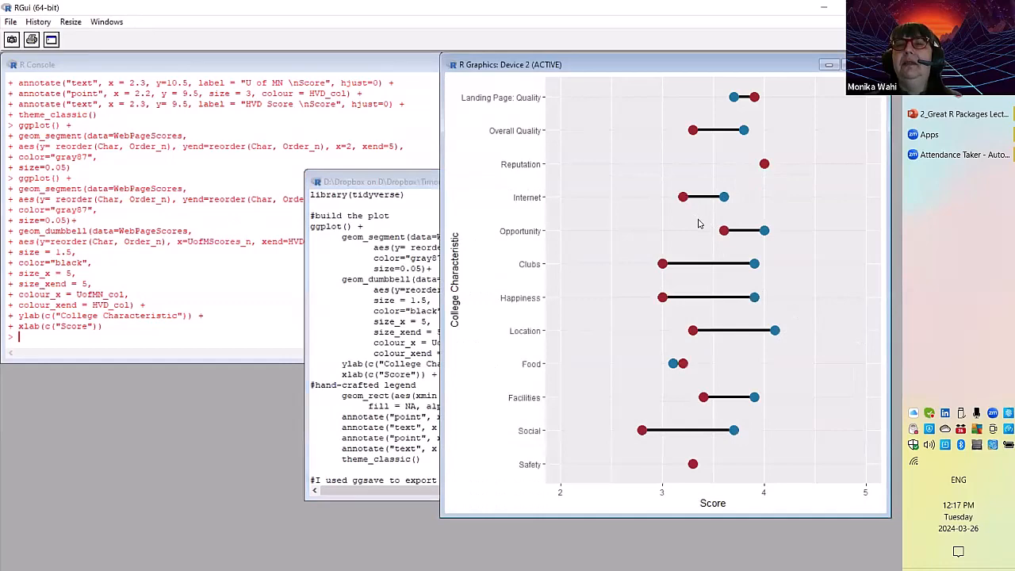
mouse_move(700, 209)
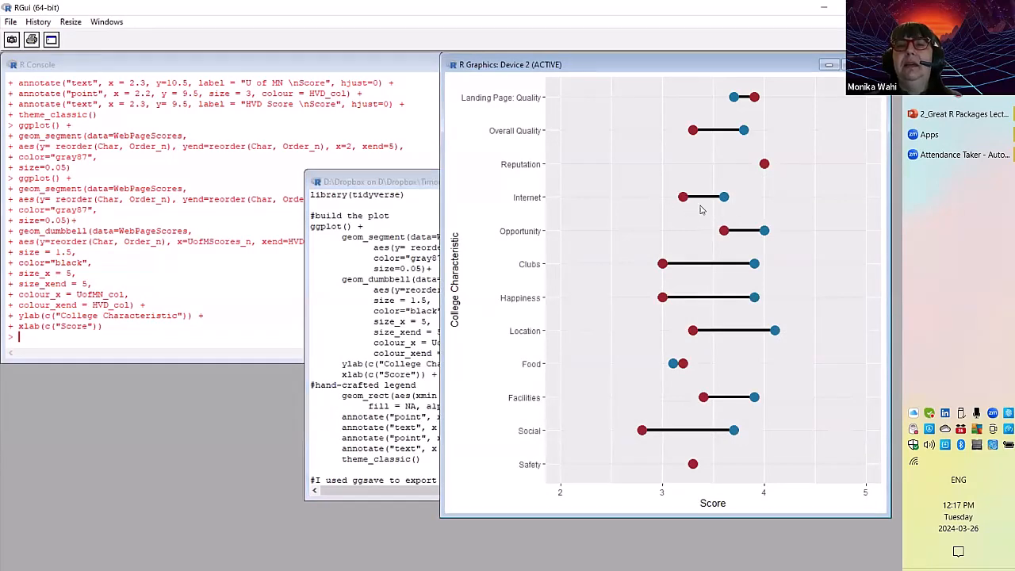
mouse_move(712, 354)
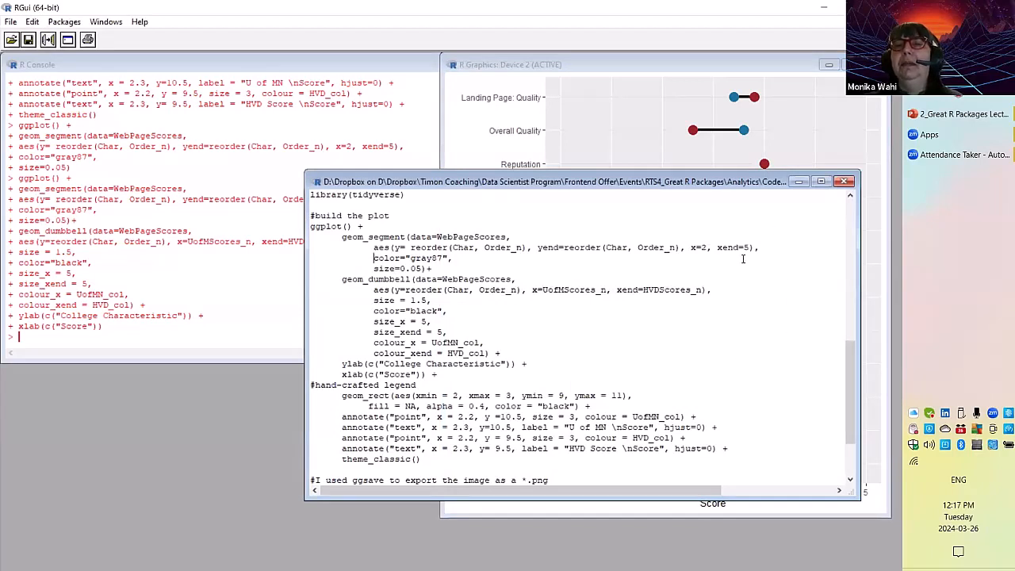
mouse_move(736, 319)
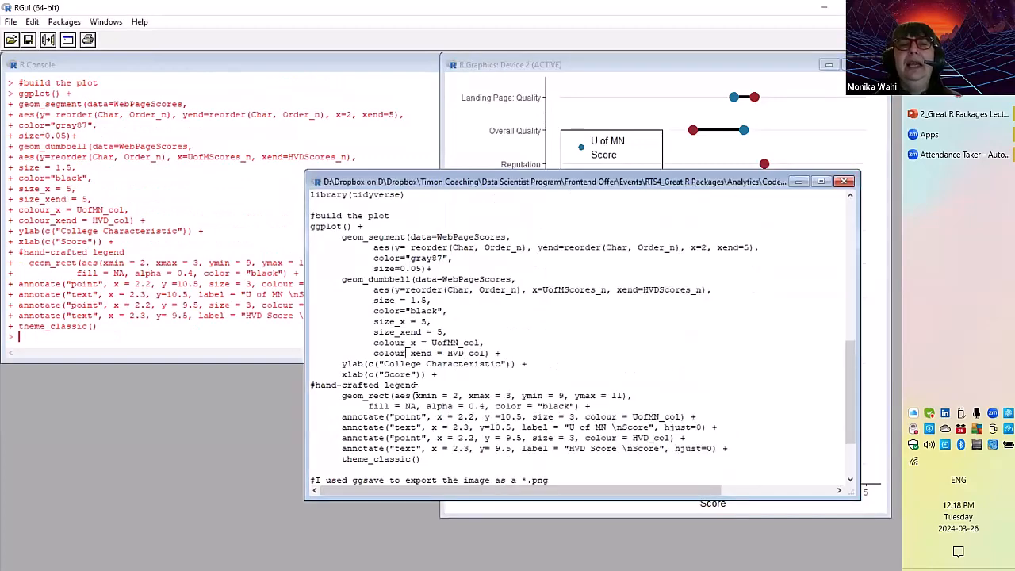
scroll("down", 3)
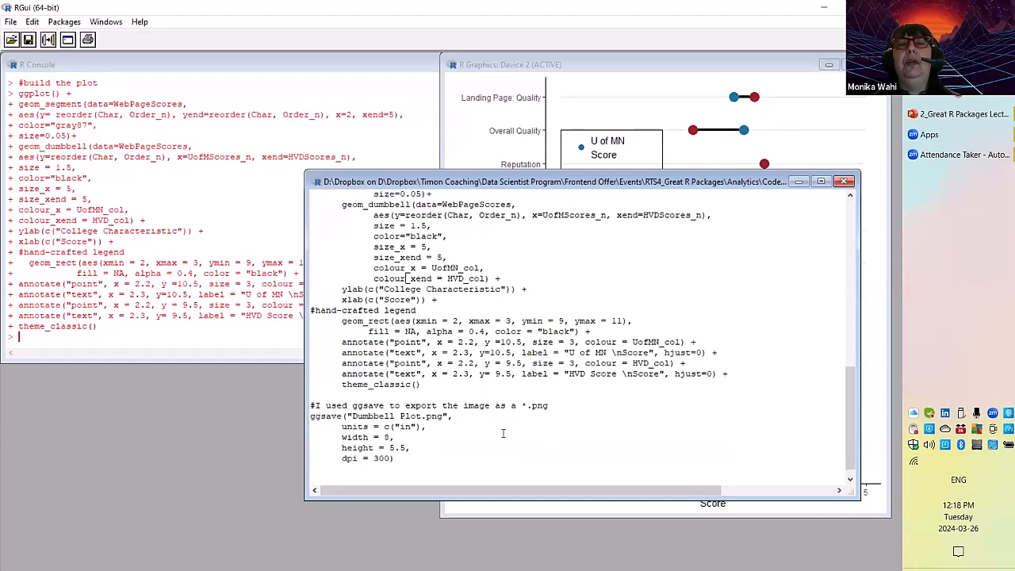
mouse_move(492, 452)
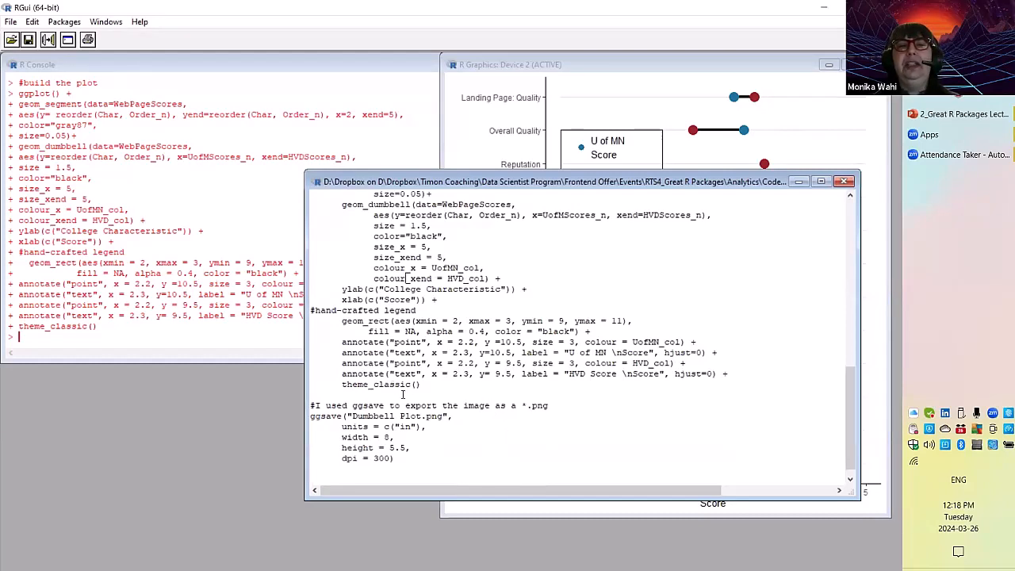
left_click_drag(311, 405, 393, 458)
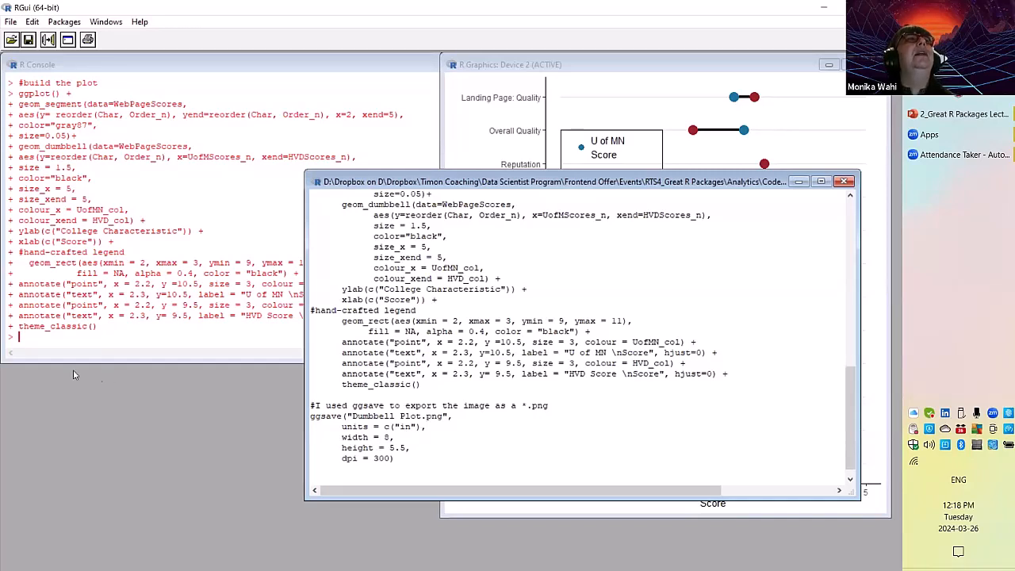
- Open Dumbbell Plot.png in Paint to view the exported chart
left_click(401, 458)
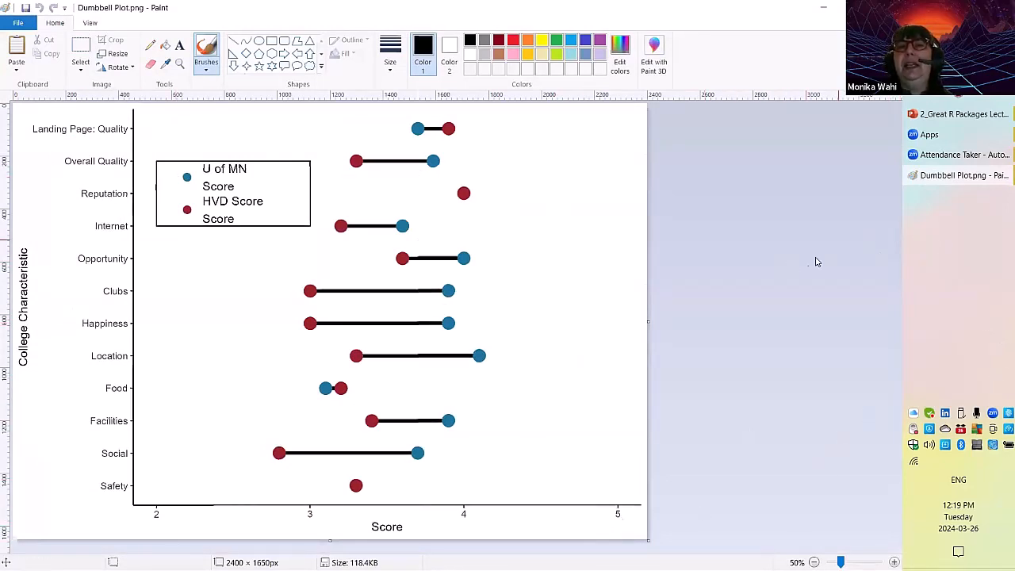
mouse_move(769, 240)
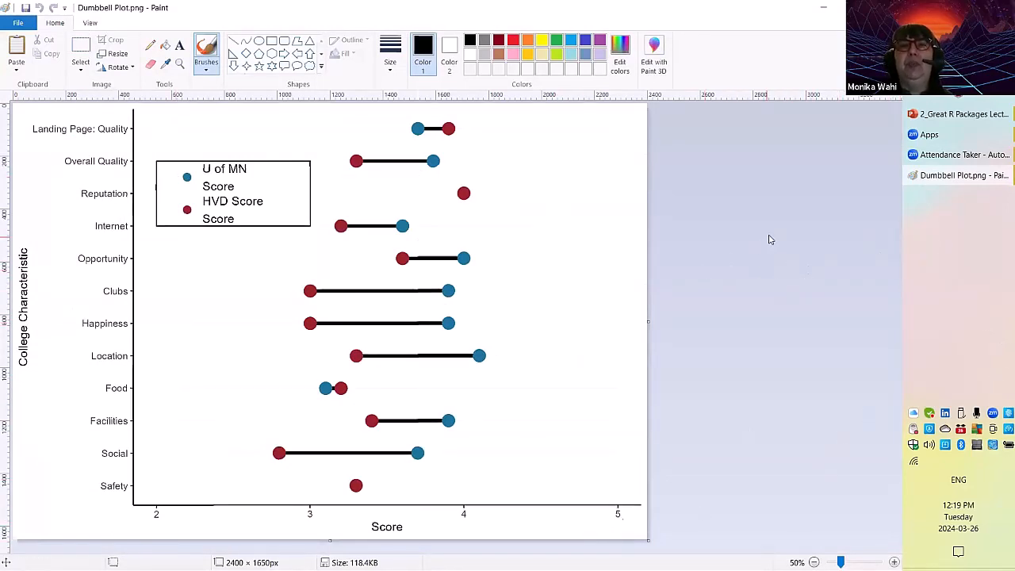
mouse_move(774, 201)
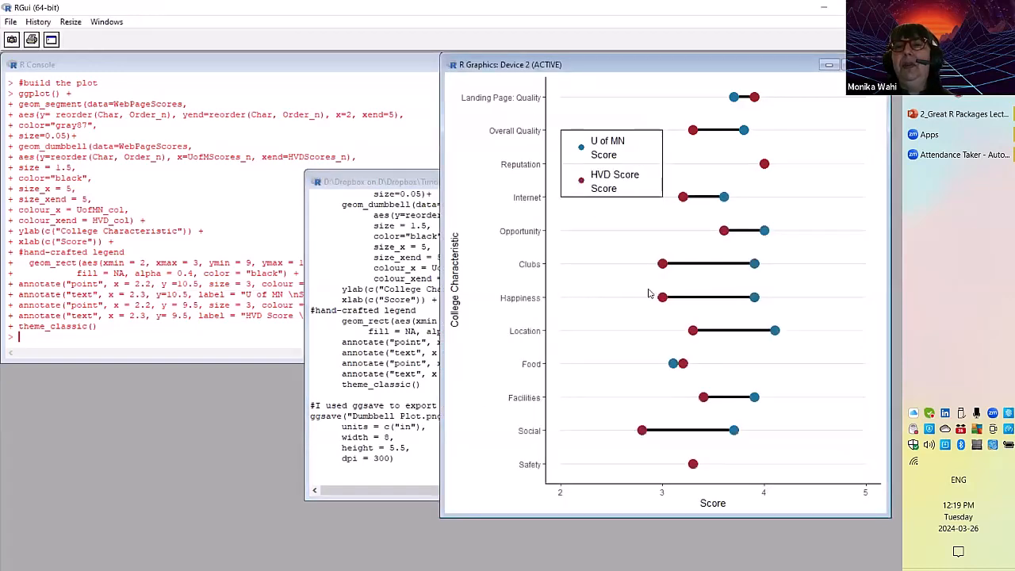
mouse_move(754, 307)
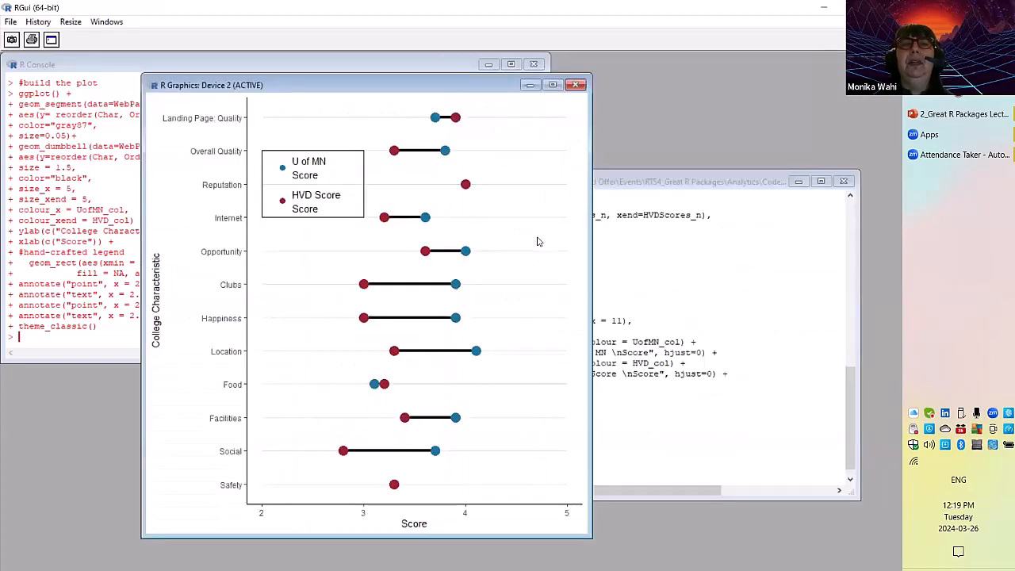
mouse_move(477, 353)
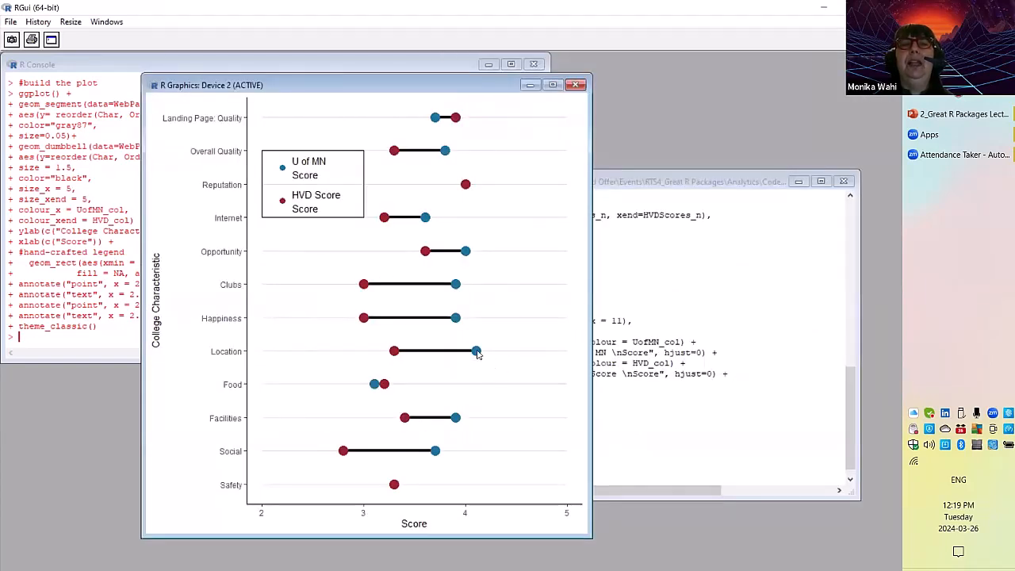
mouse_move(454, 292)
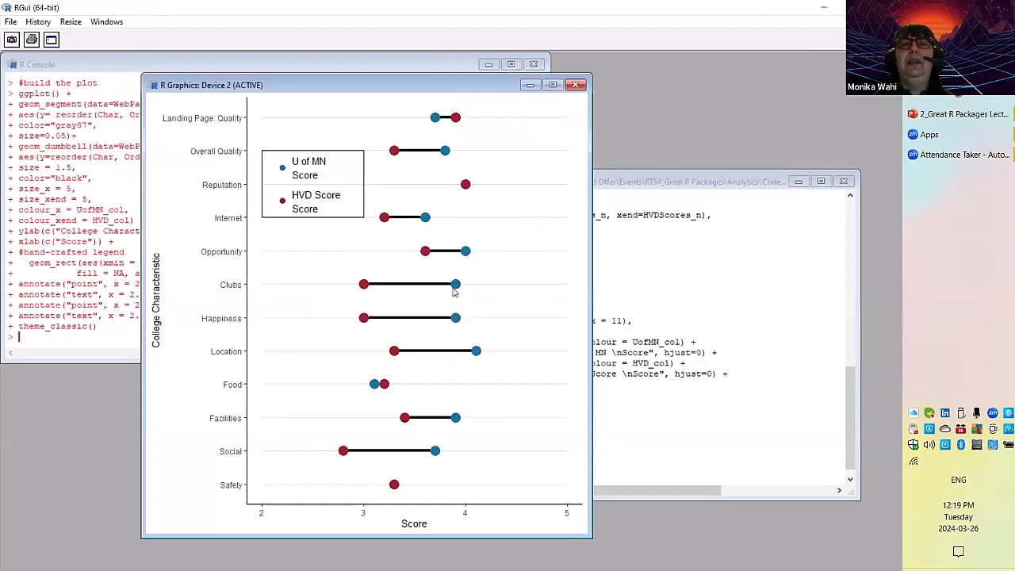
mouse_move(468, 253)
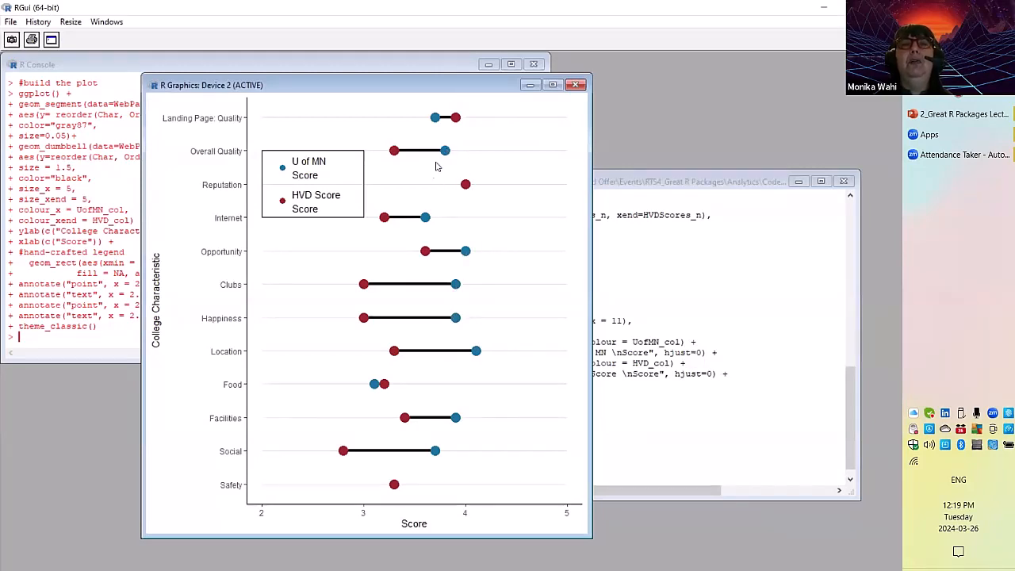
mouse_move(431, 468)
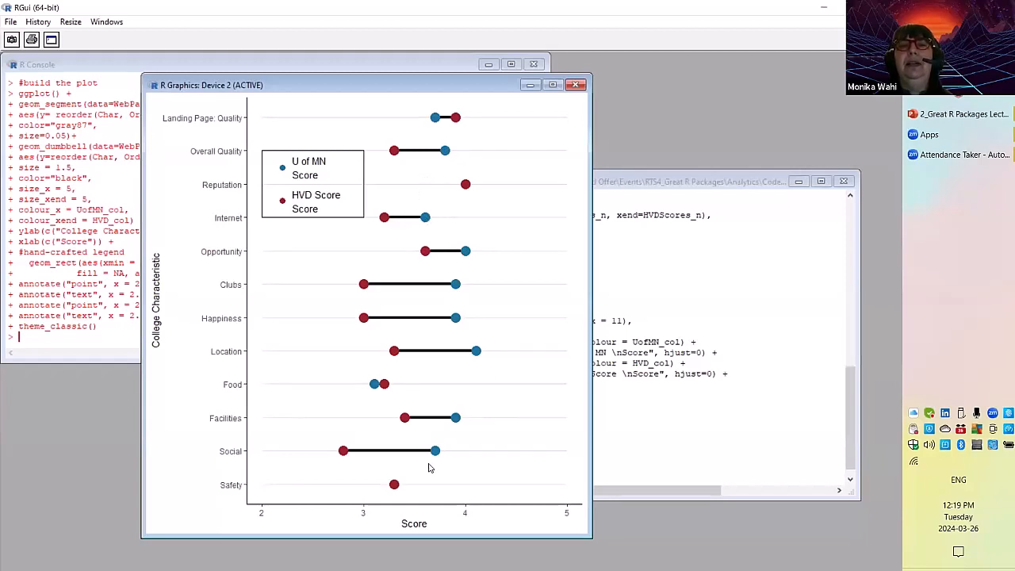
mouse_move(460, 425)
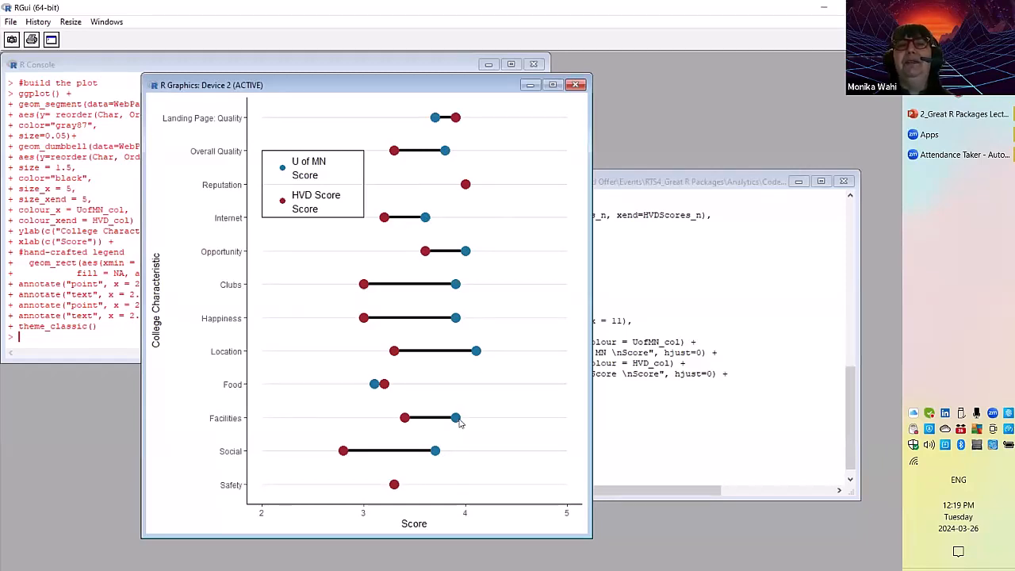
mouse_move(467, 470)
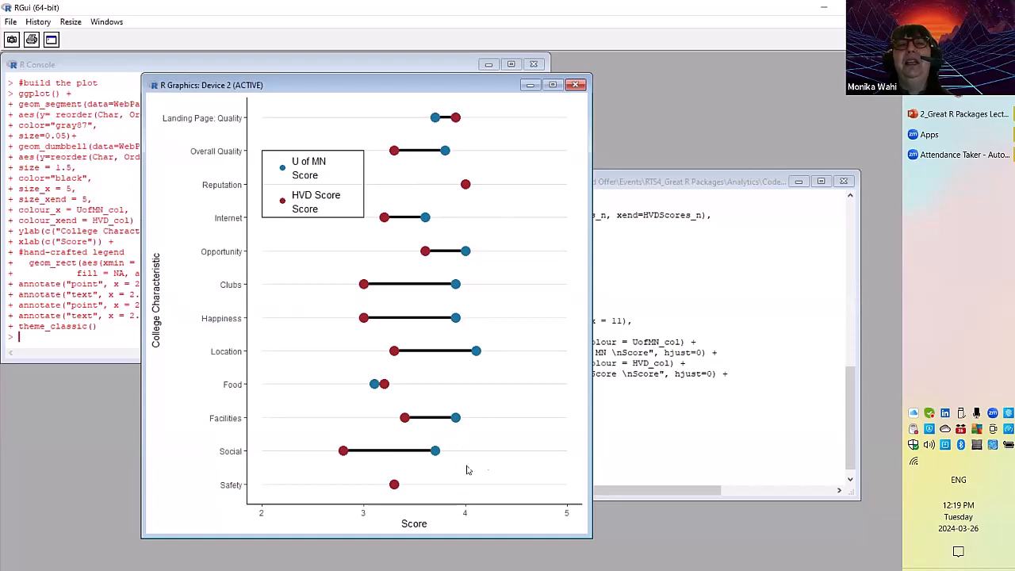
mouse_move(512, 409)
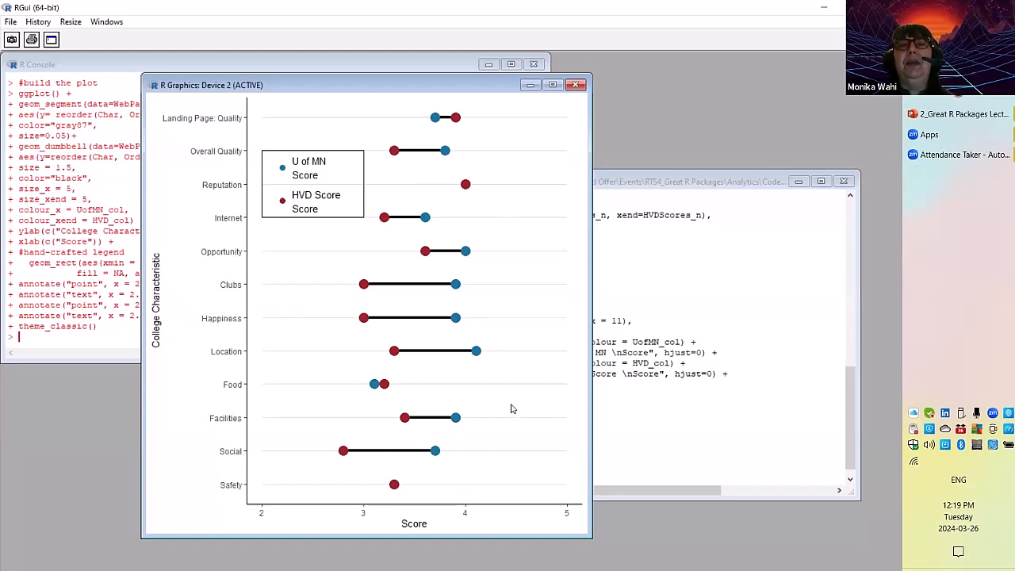
mouse_move(386, 389)
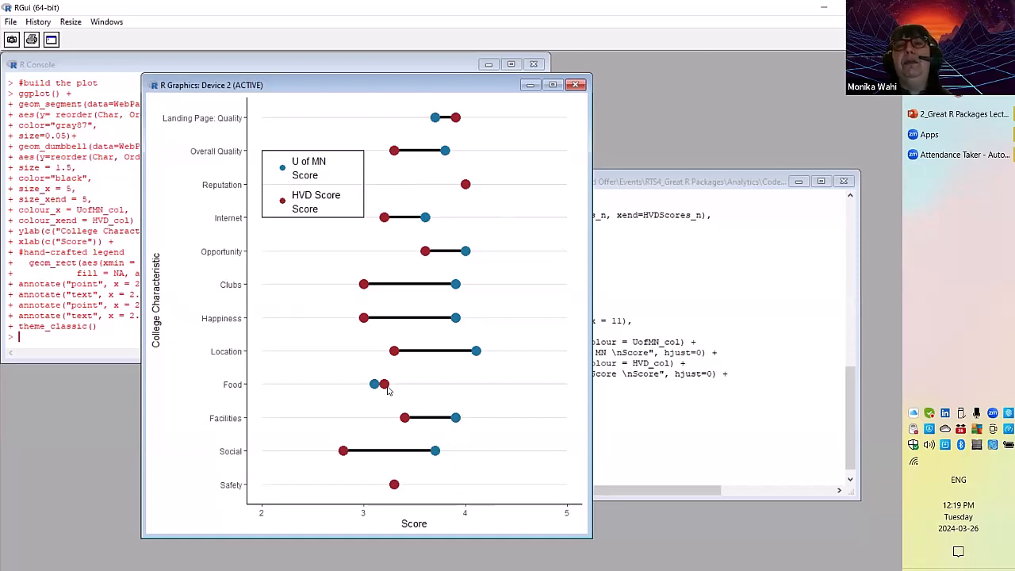
mouse_move(457, 119)
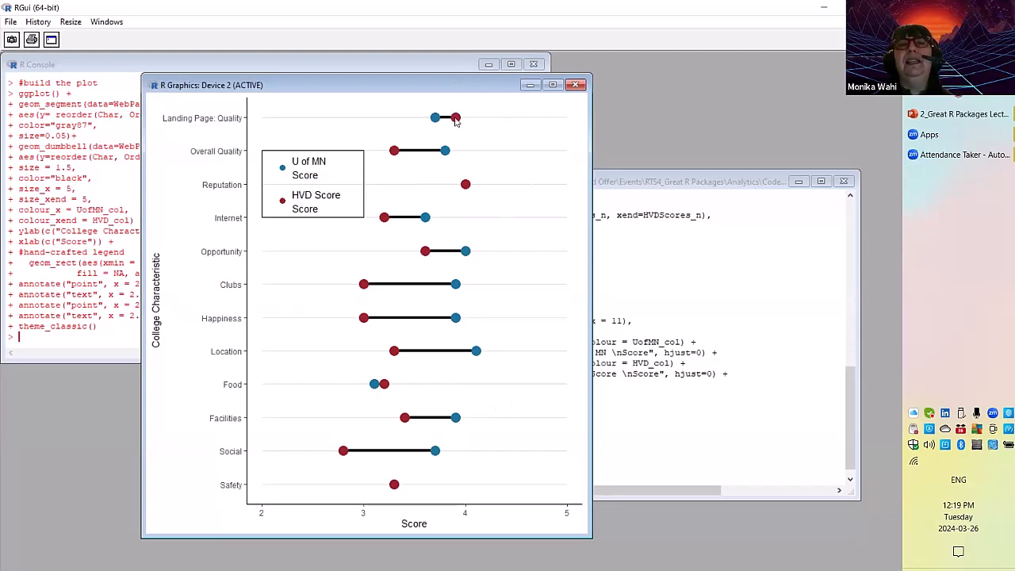
mouse_move(467, 189)
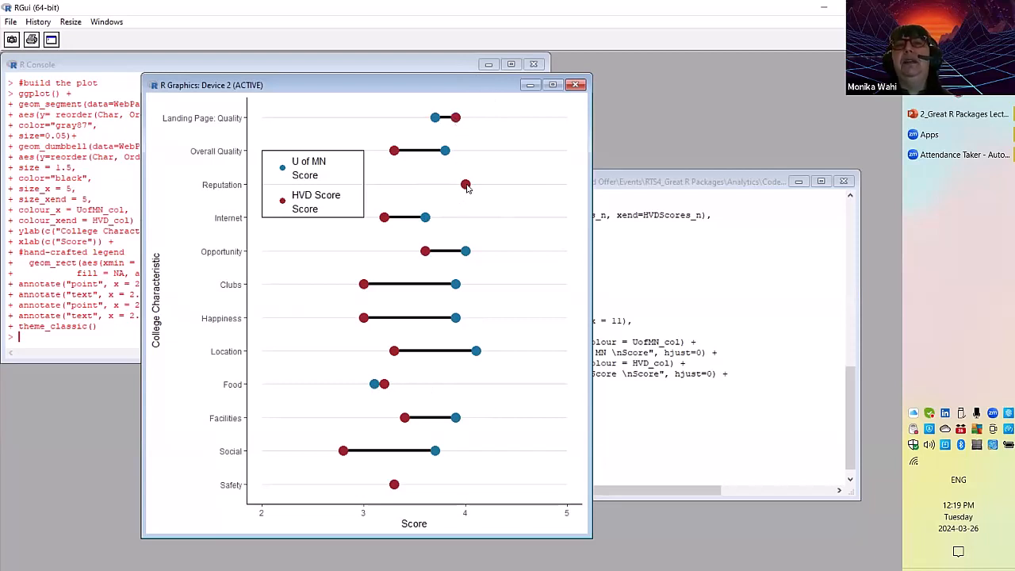
mouse_move(480, 240)
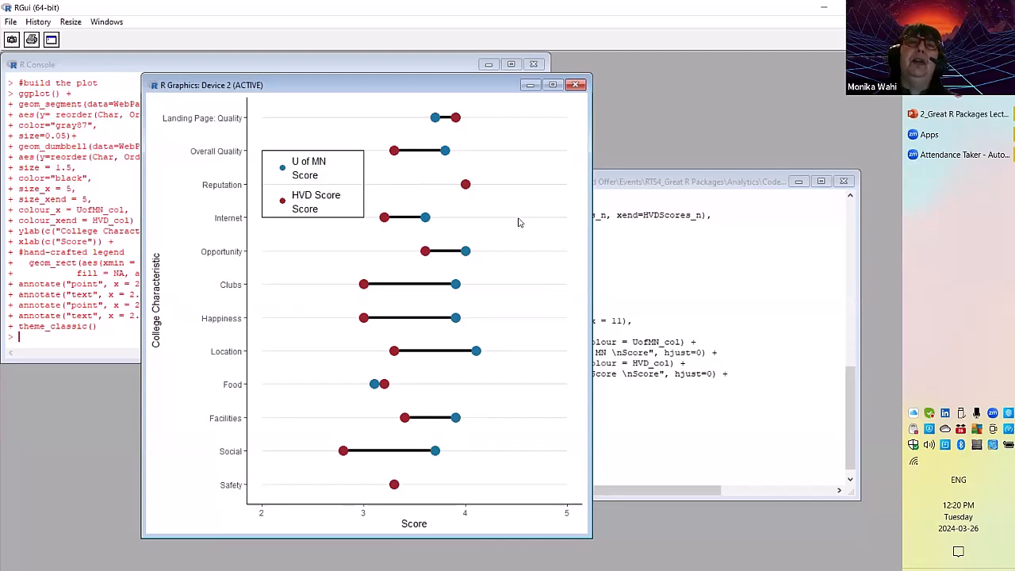
mouse_move(528, 220)
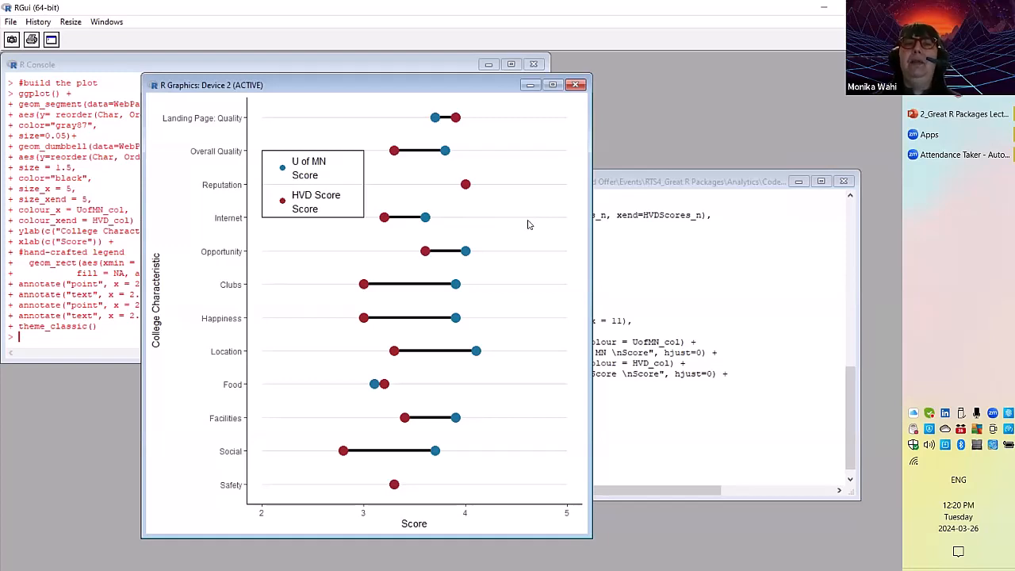
mouse_move(497, 262)
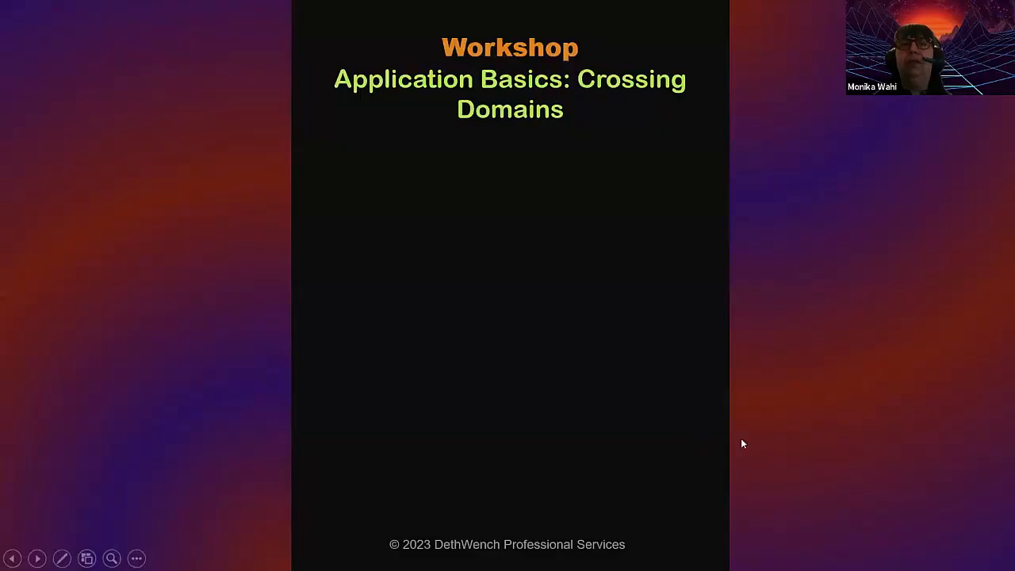
mouse_move(829, 405)
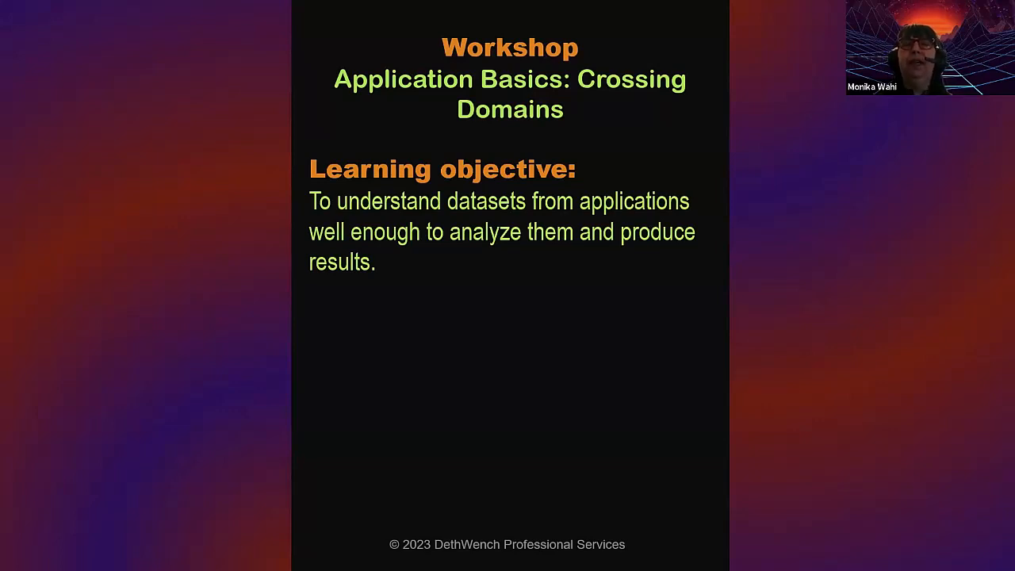
- Advance past the computer-applications bullets to Workshop Details, revealing date and session timing
key("right")
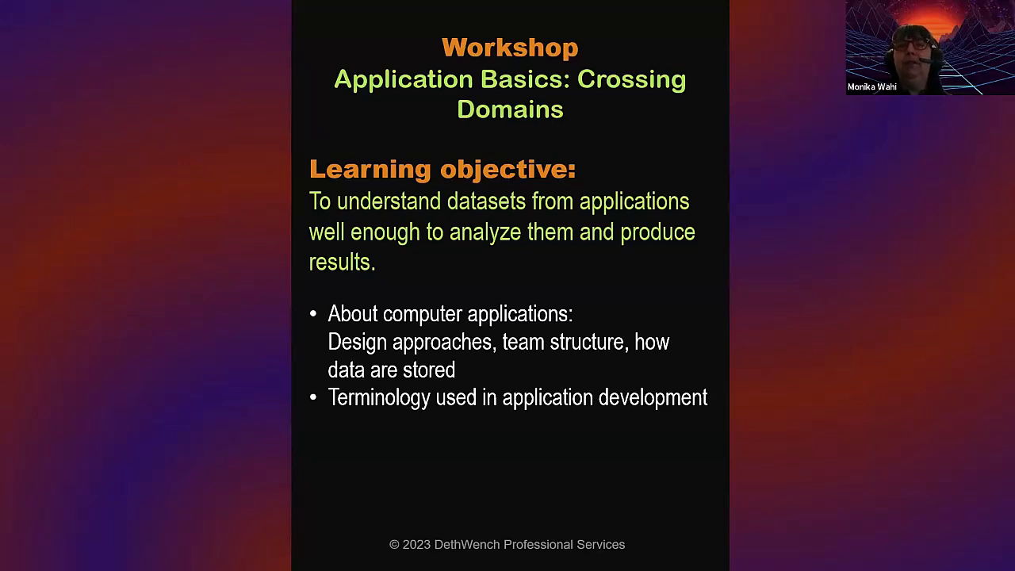
key("right")
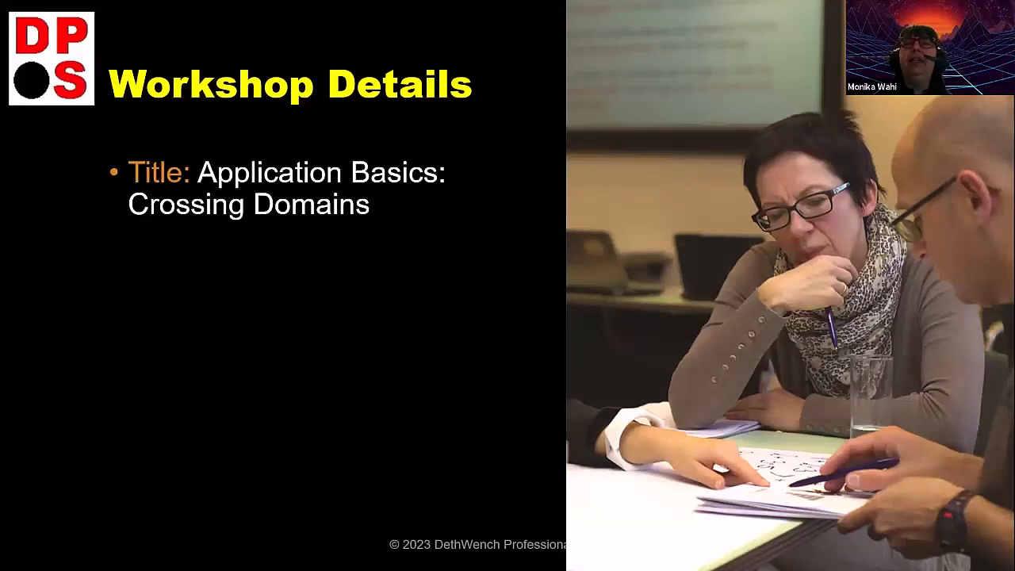
key("right")
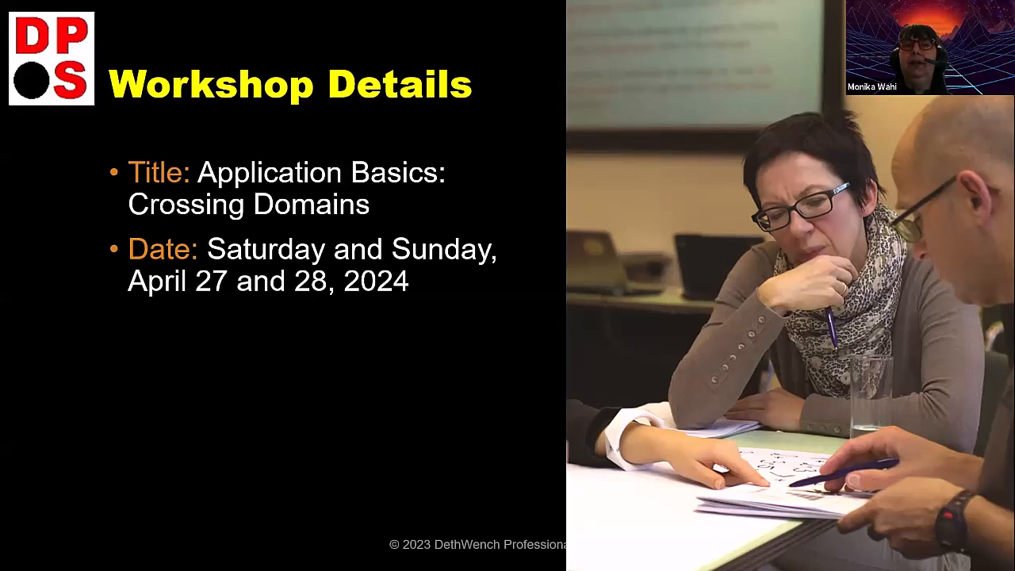
key("right")
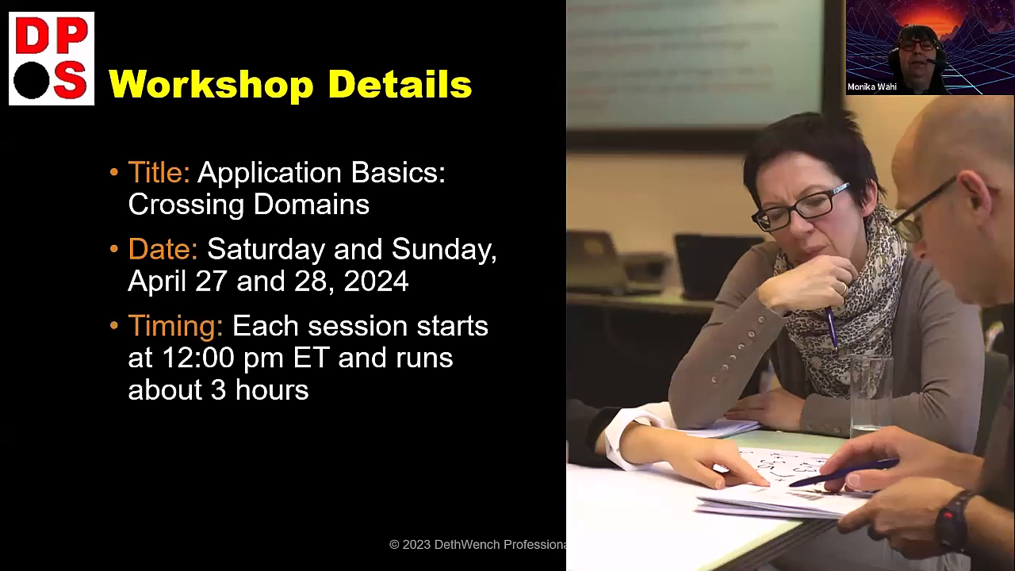